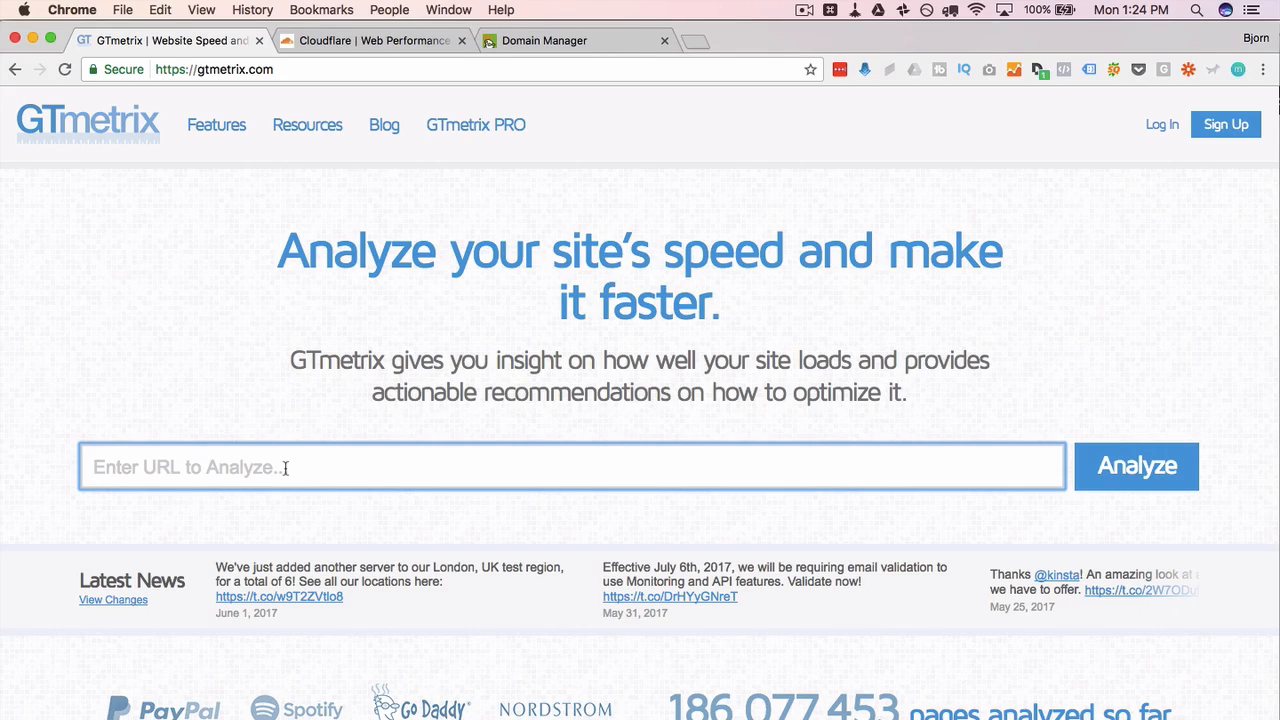
# Step: Enter wp-phd.com as the URL and start the GTmetrix speed analysis
pyautogui.write('wp-ph')
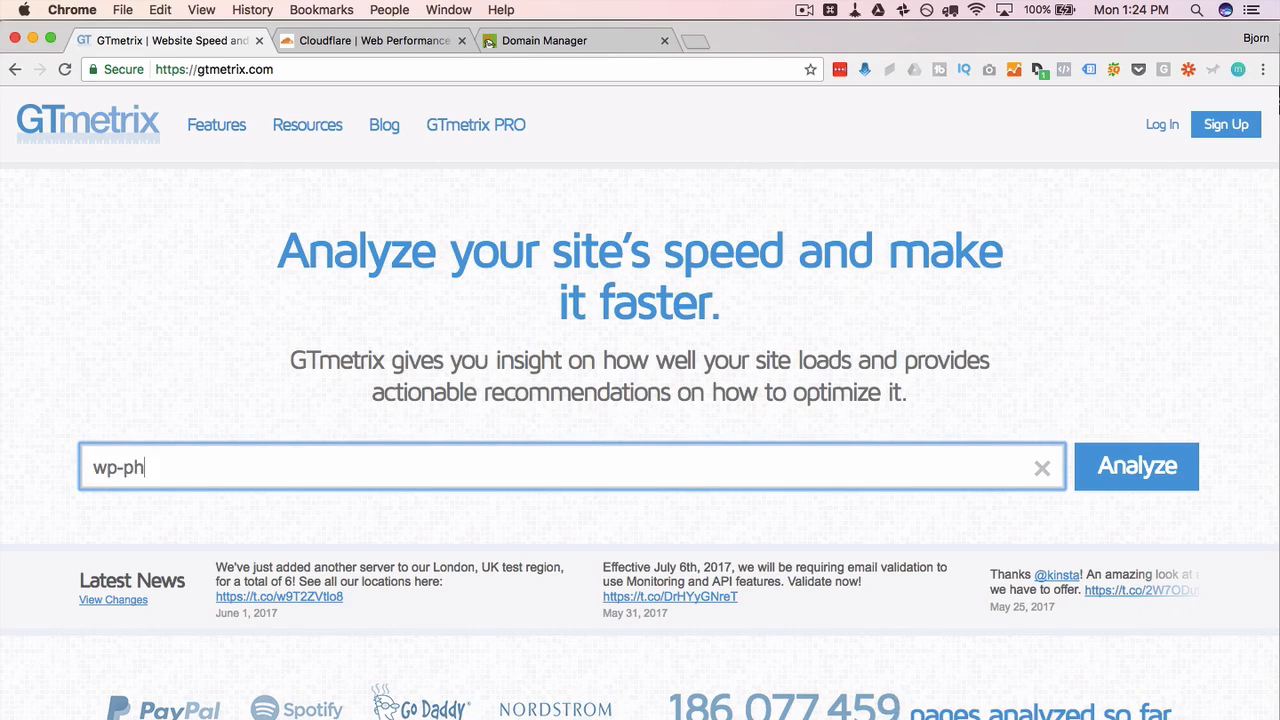
pyautogui.write('d.com')
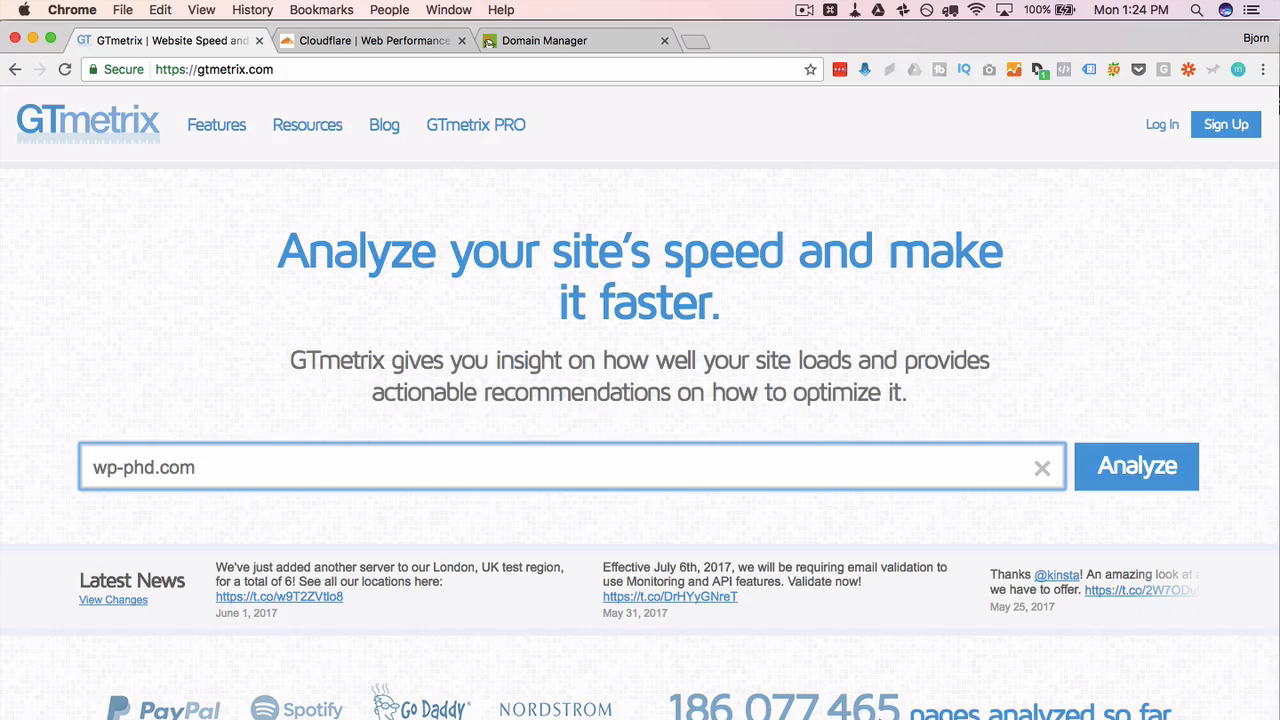
pyautogui.click(1136, 466)
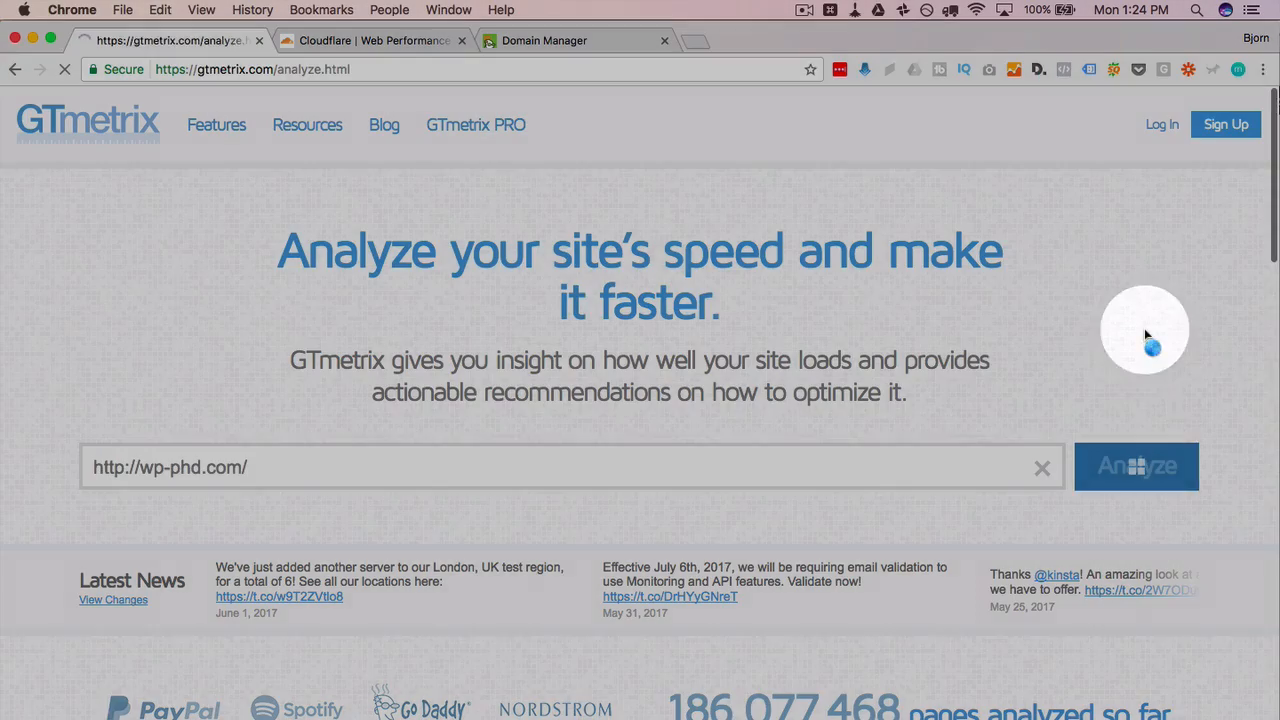
pyautogui.click(1136, 468)
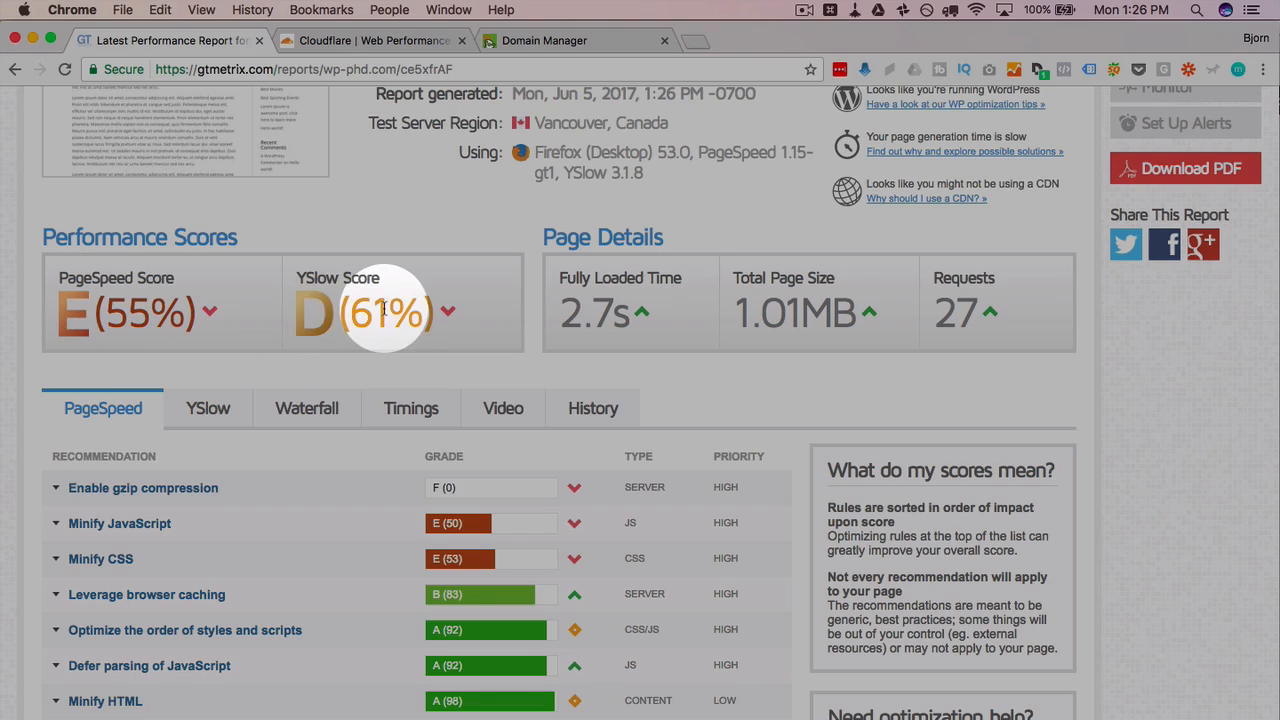
pyautogui.moveTo(350, 324)
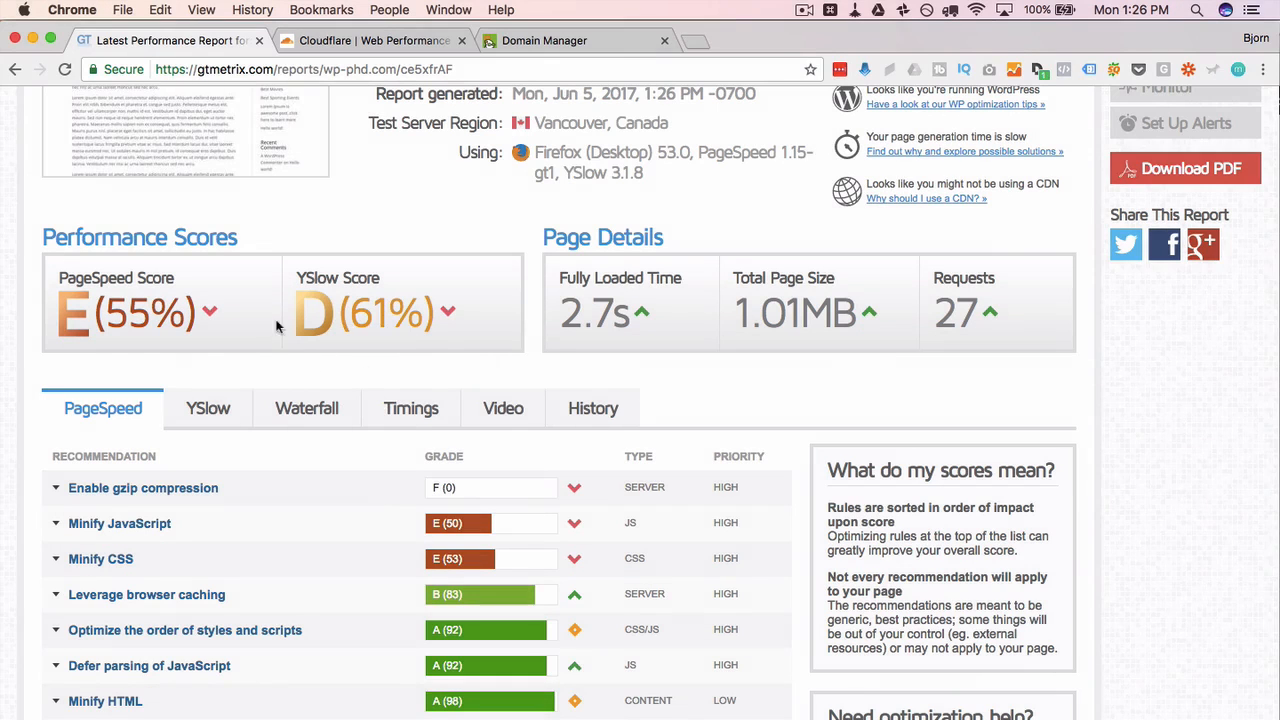
pyautogui.moveTo(144, 312)
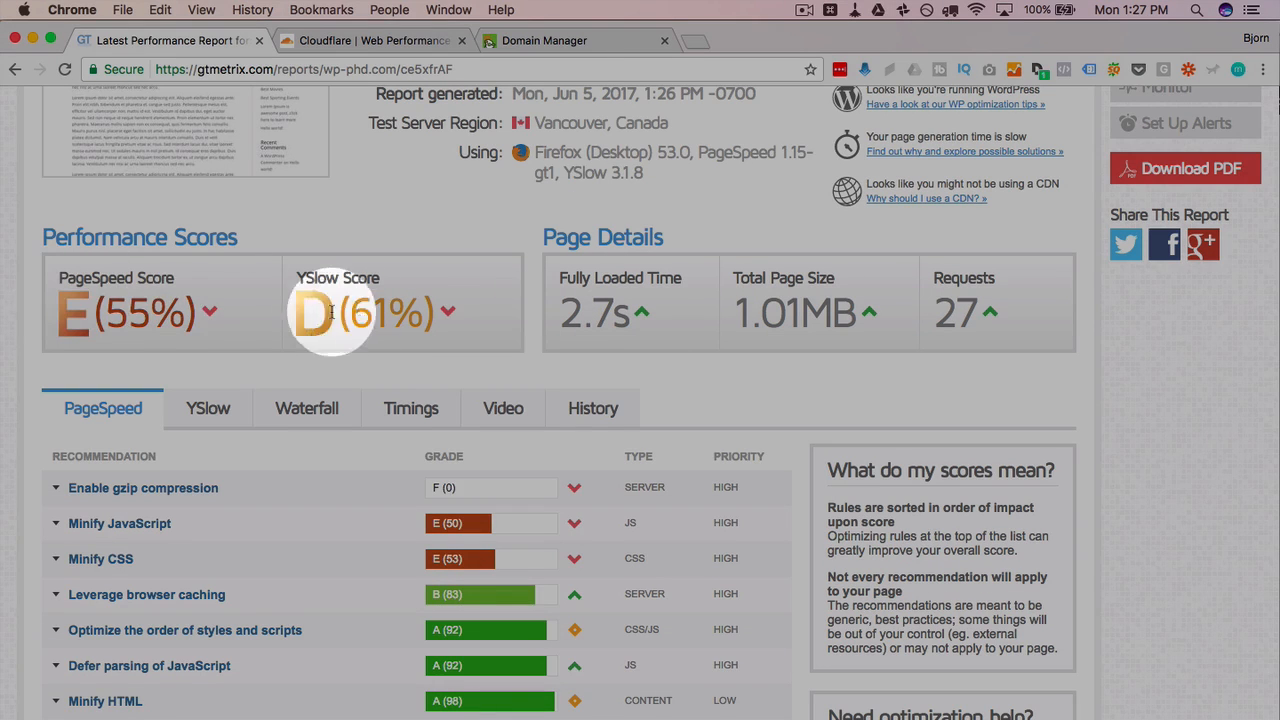
pyautogui.moveTo(596, 312)
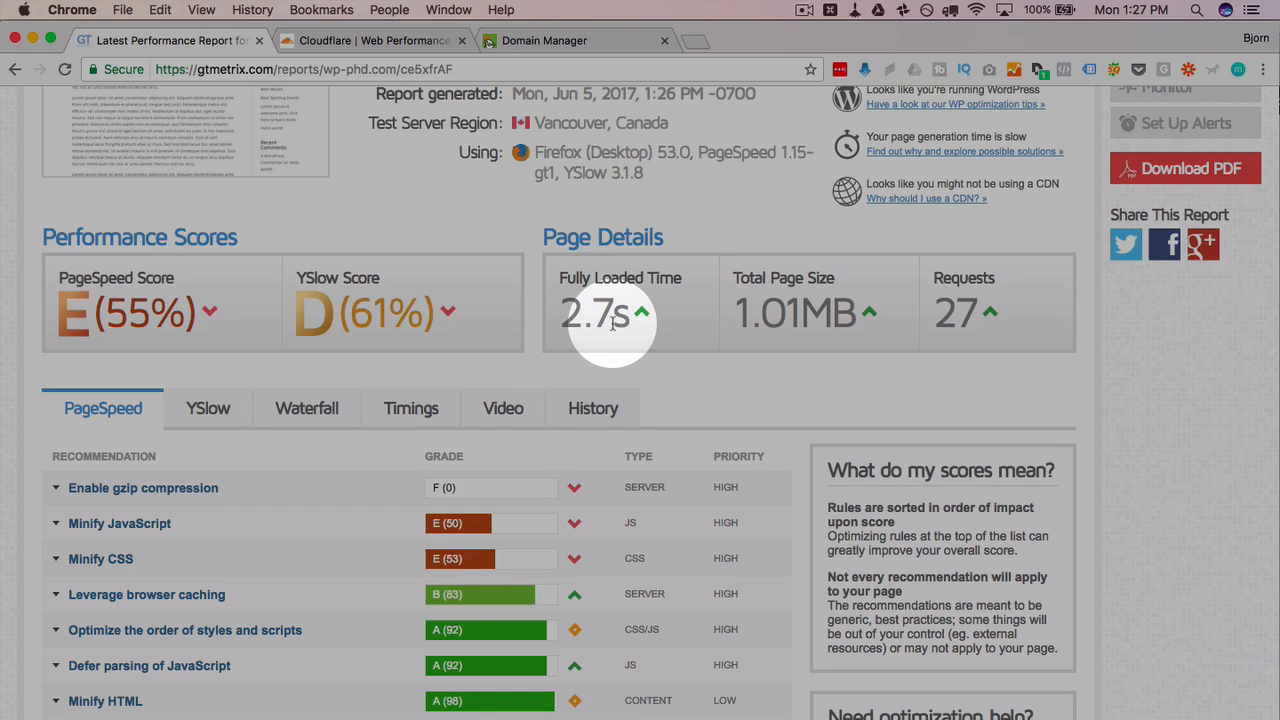
pyautogui.moveTo(682, 414)
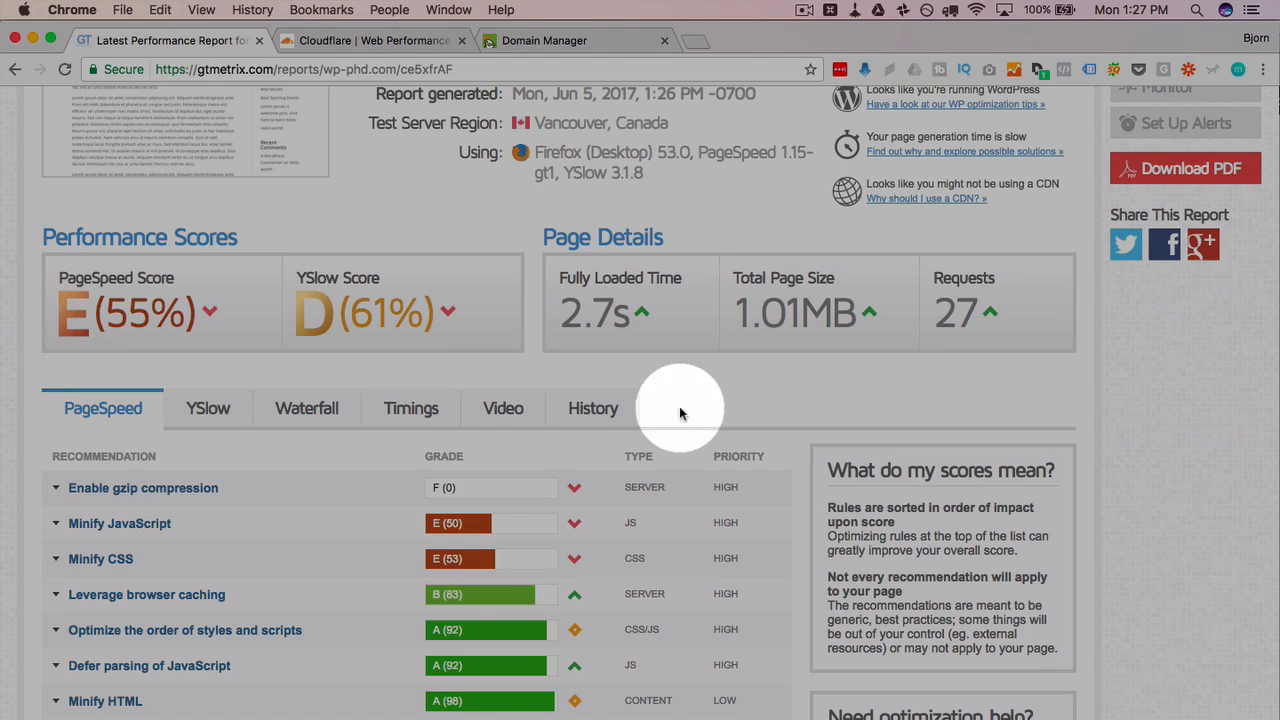
pyautogui.moveTo(860, 344)
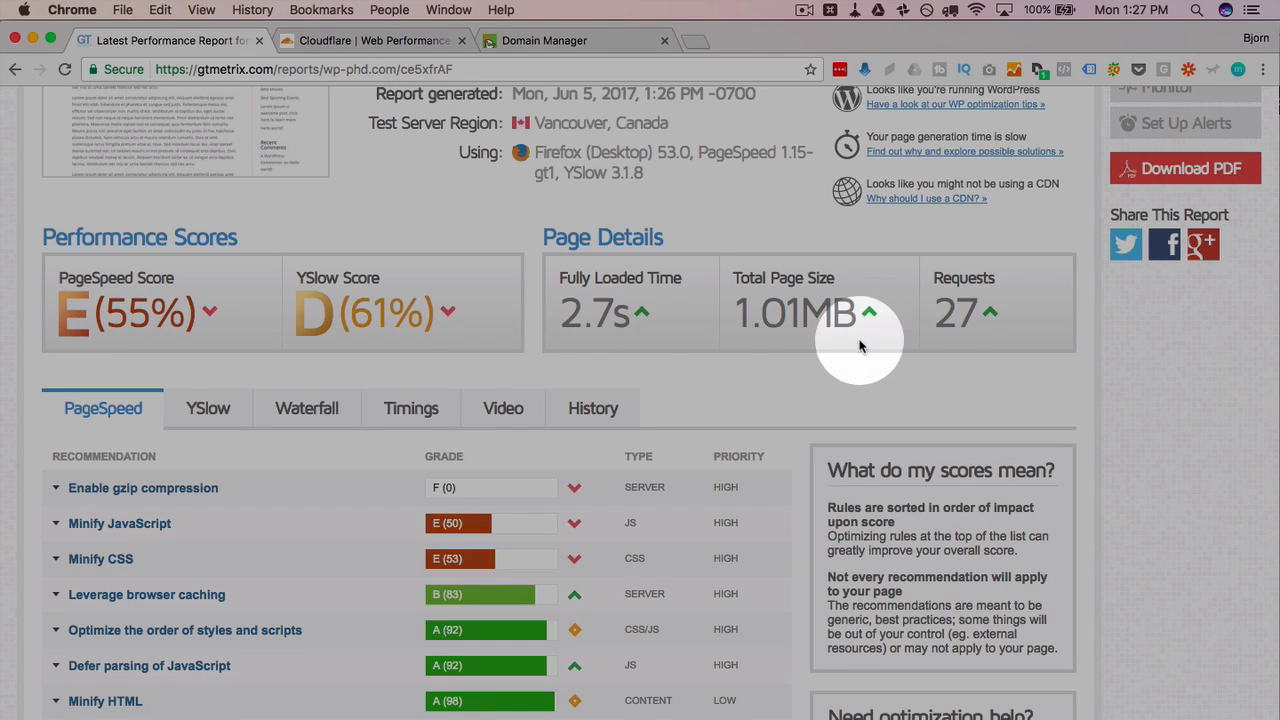
pyautogui.moveTo(908, 336)
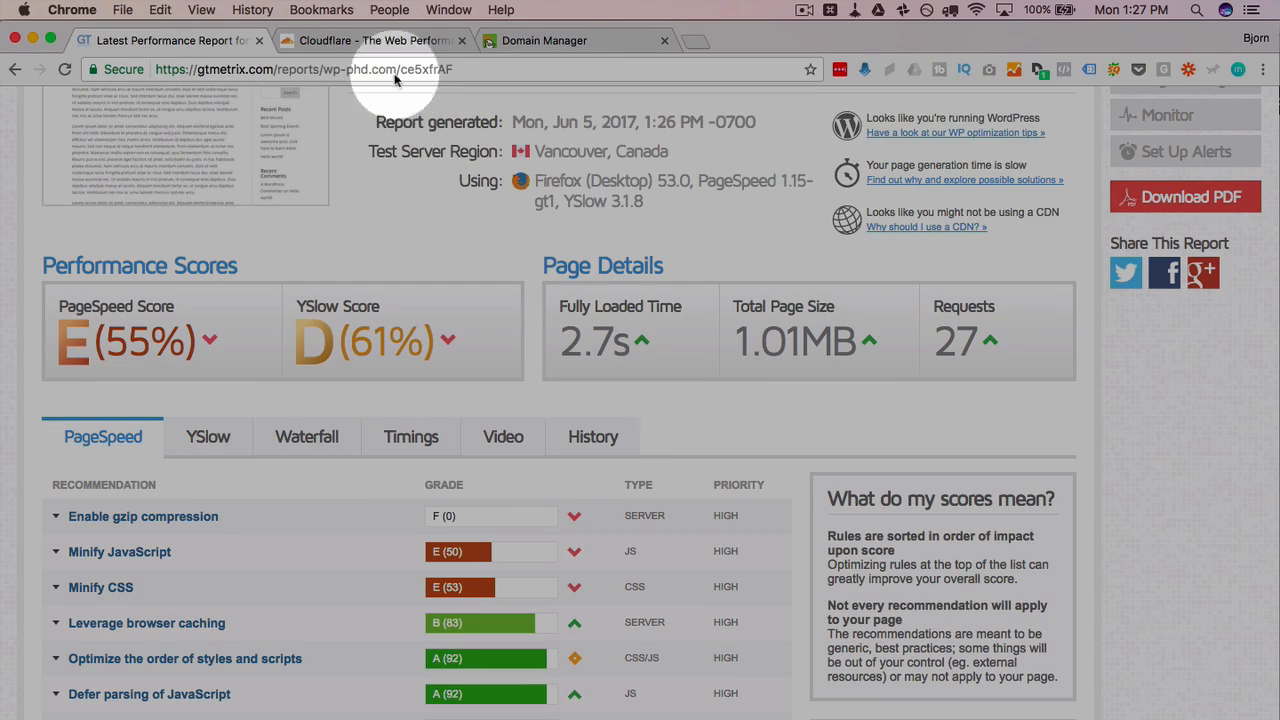
# Step: Attempt Cloudflare sign-up with terms agreed, then fall back to the login form for the existing email
pyautogui.click(372, 40)
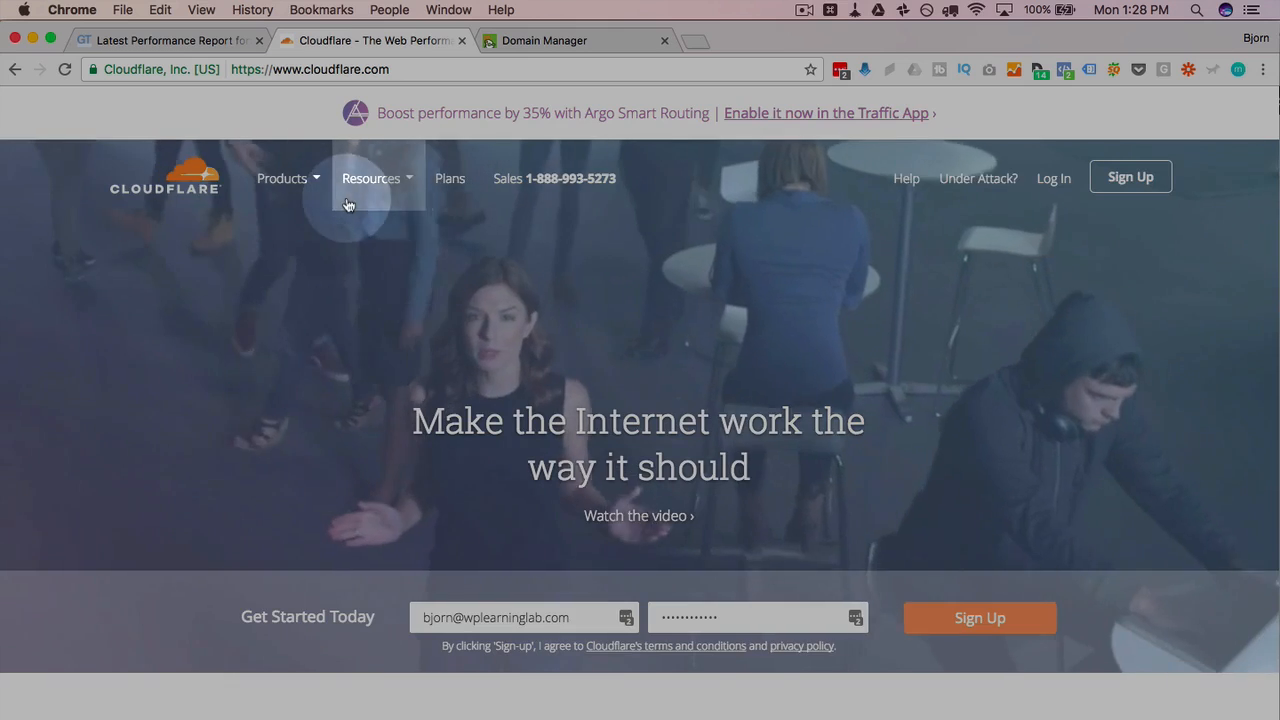
pyautogui.click(1130, 176)
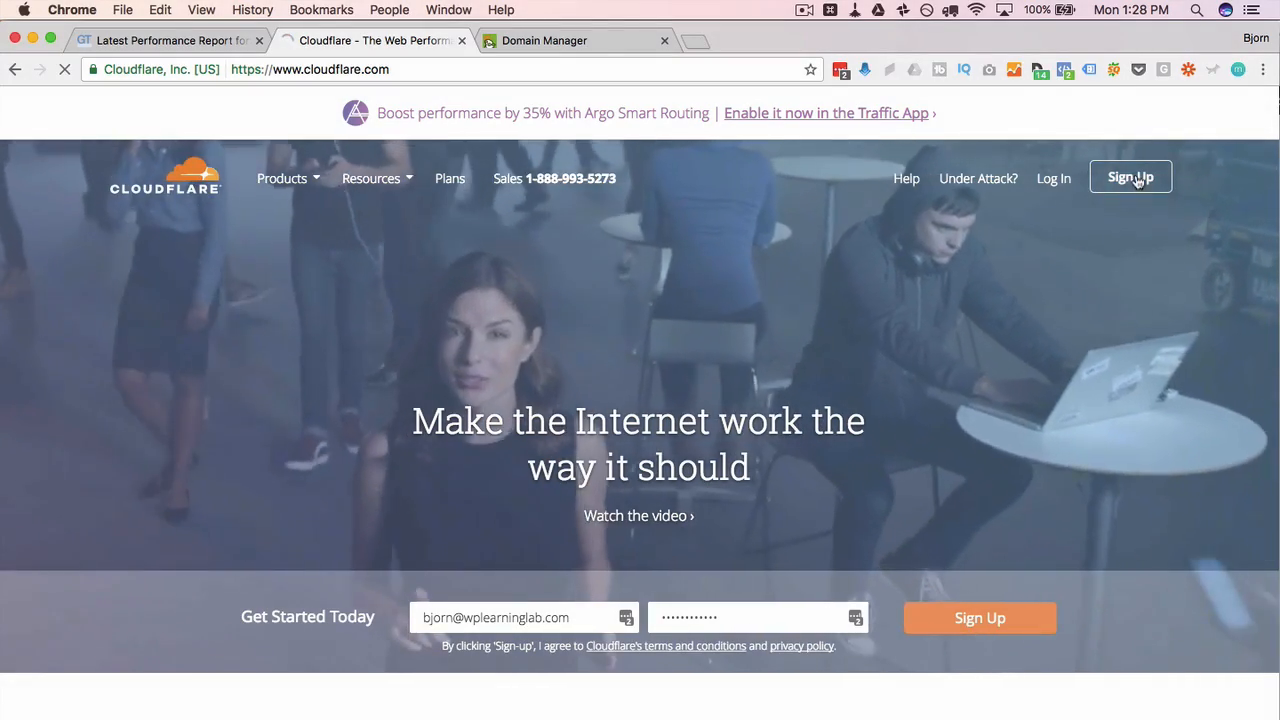
pyautogui.click(1130, 176)
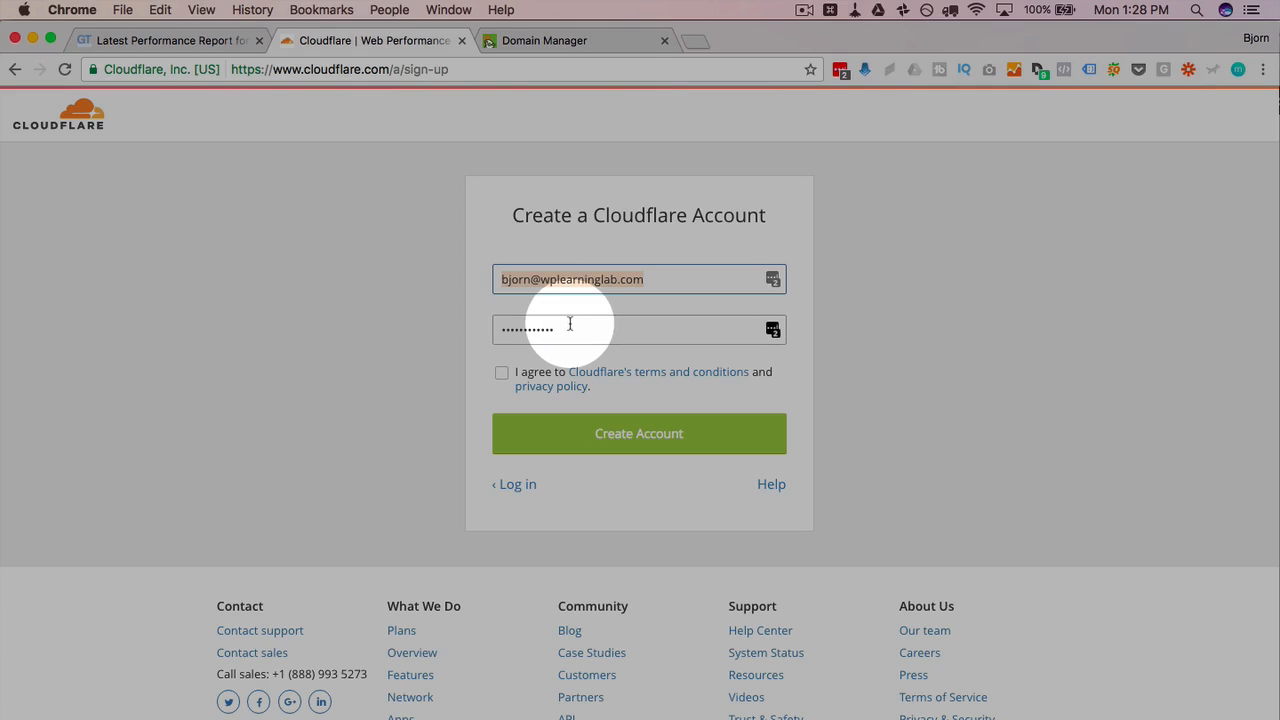
pyautogui.click(500, 372)
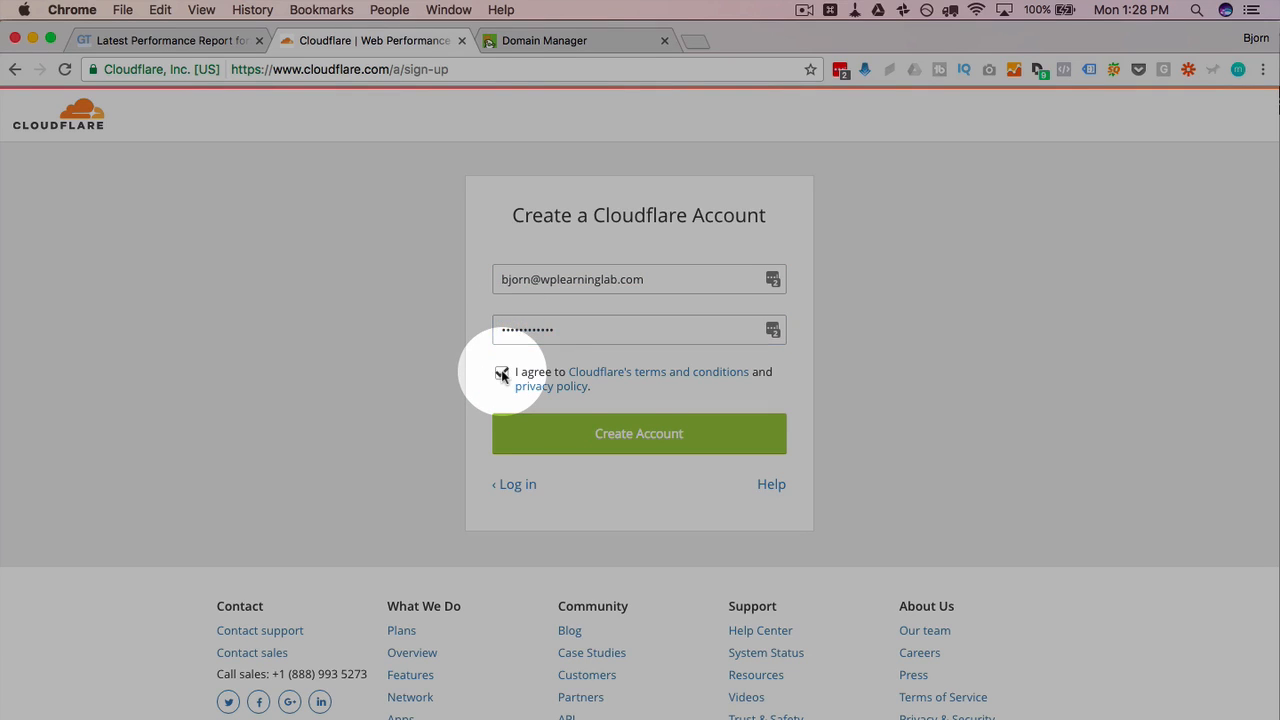
pyautogui.click(502, 372)
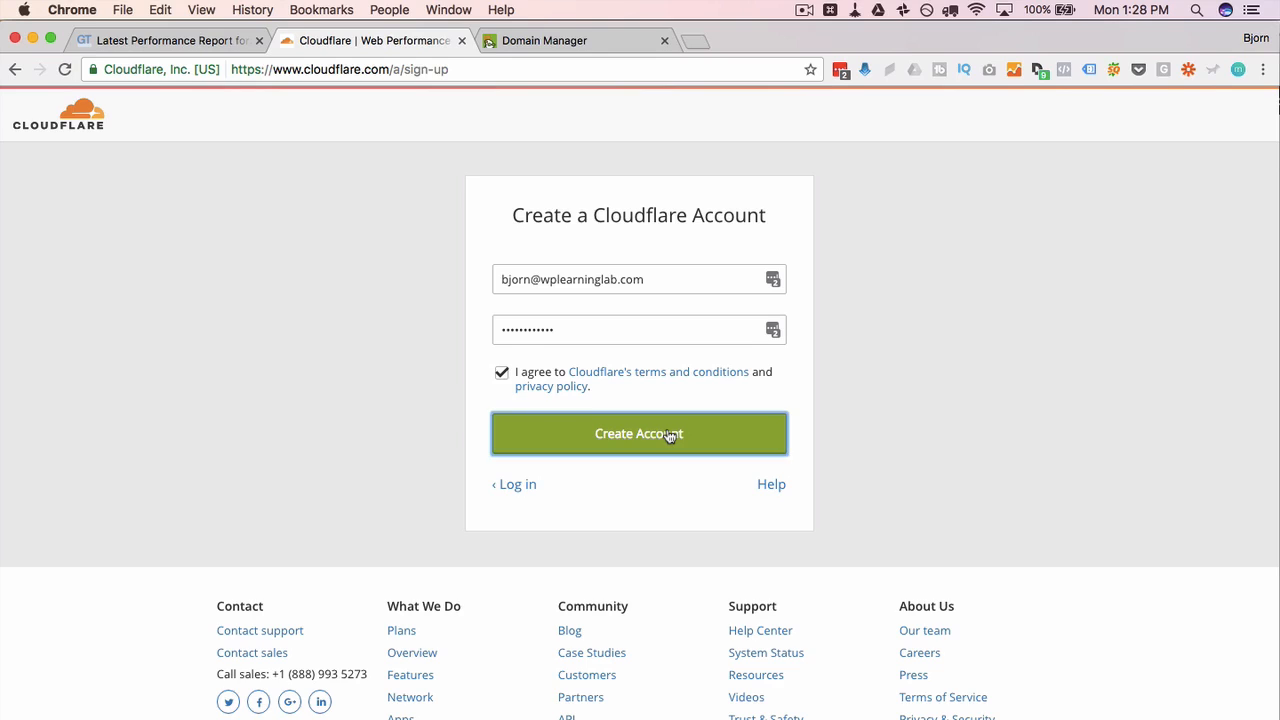
pyautogui.click(638, 432)
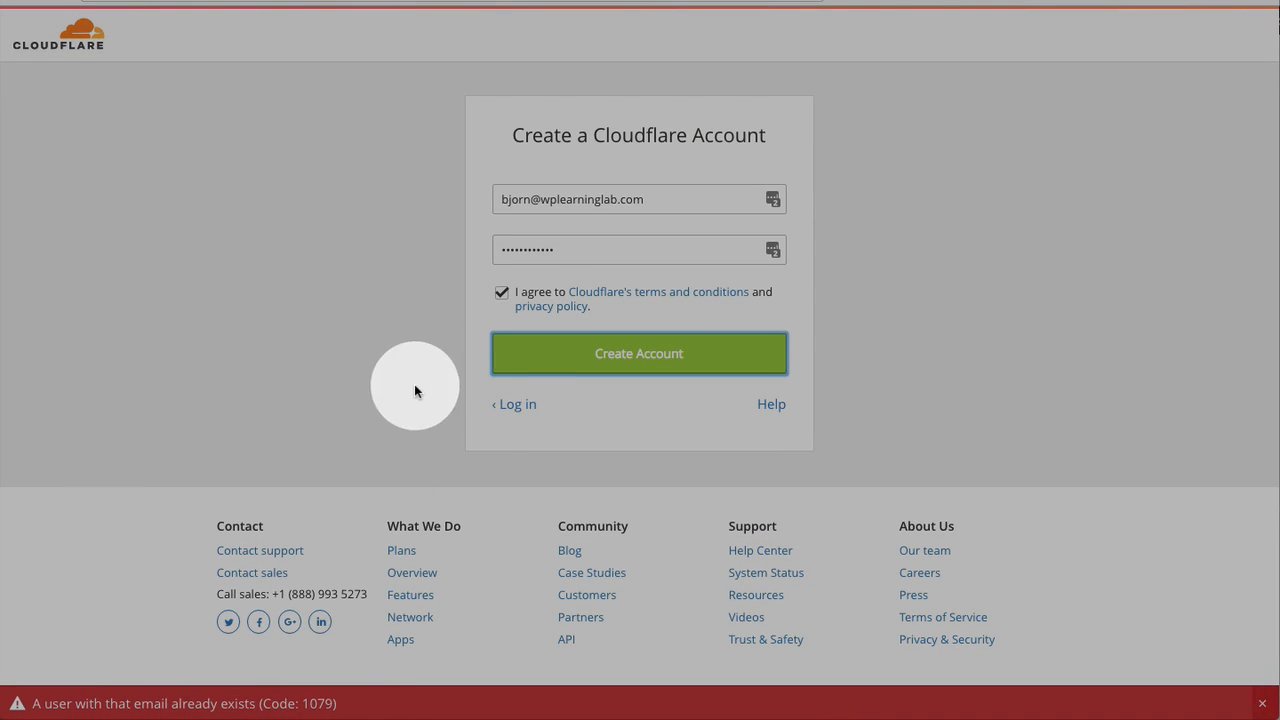
pyautogui.moveTo(536, 208)
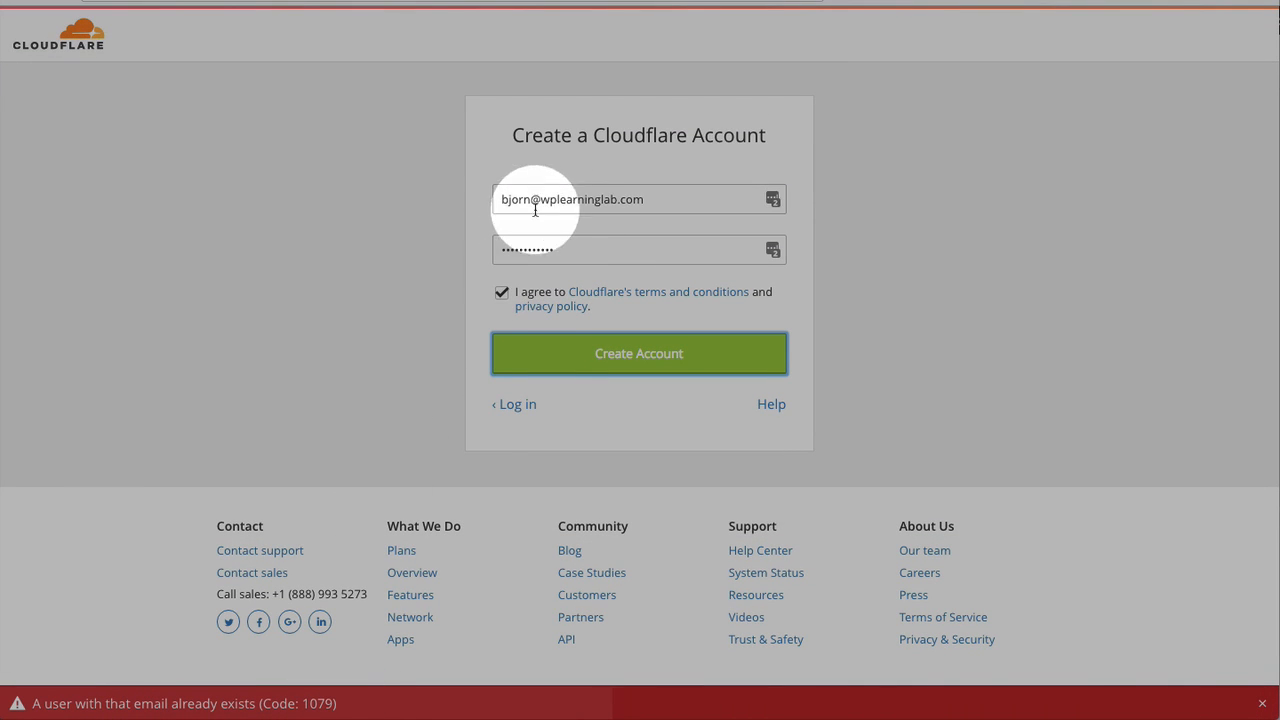
pyautogui.click(640, 352)
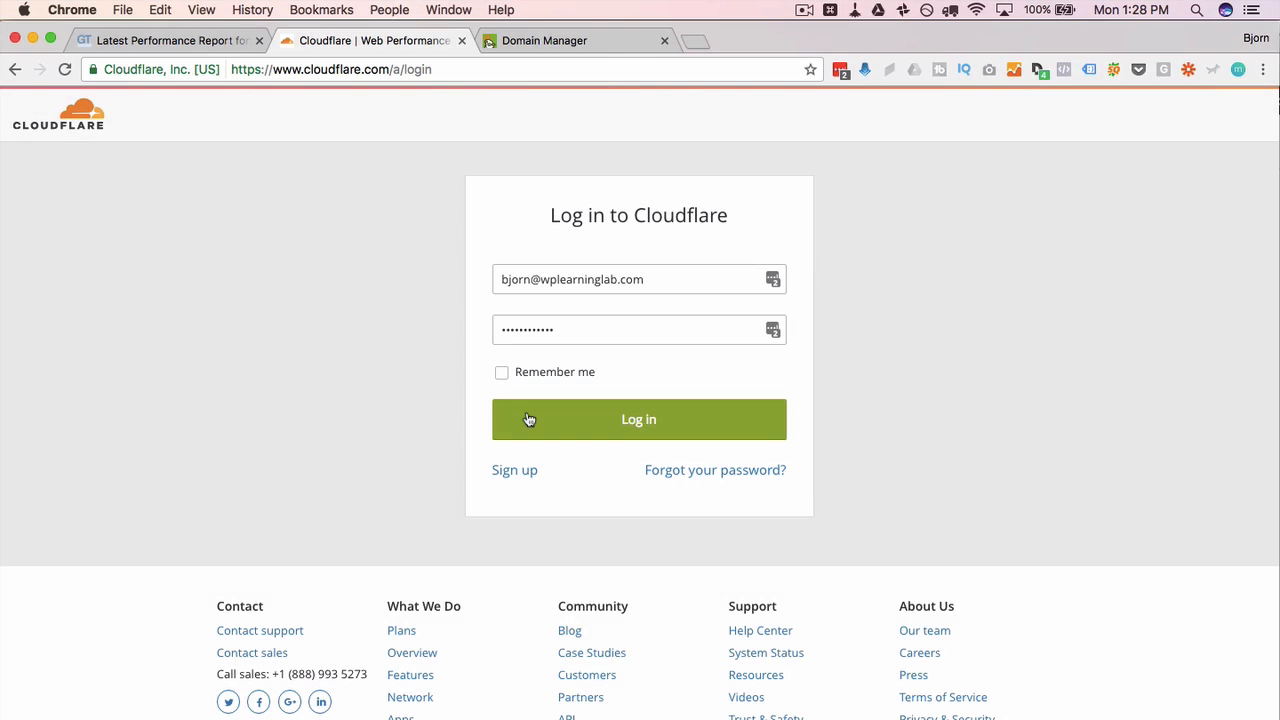
# Step: Log in to Cloudflare and decline the browser's offer to save the password
pyautogui.click(638, 420)
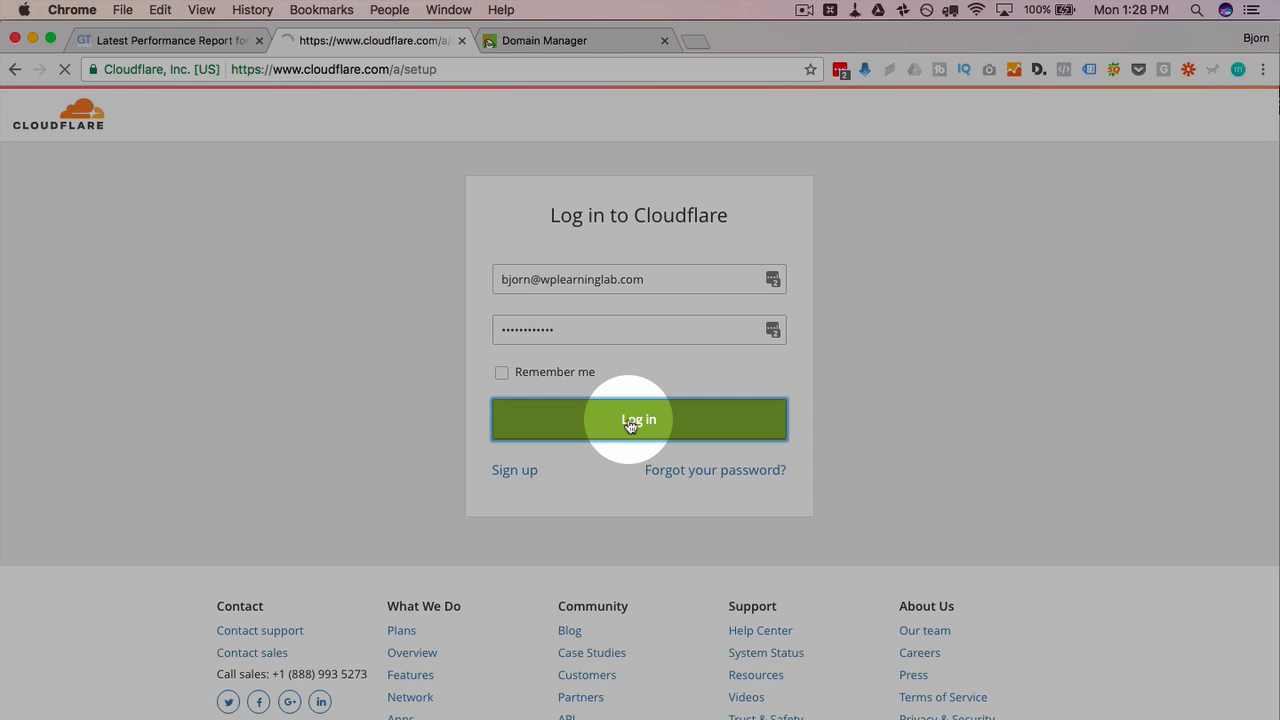
pyautogui.click(638, 420)
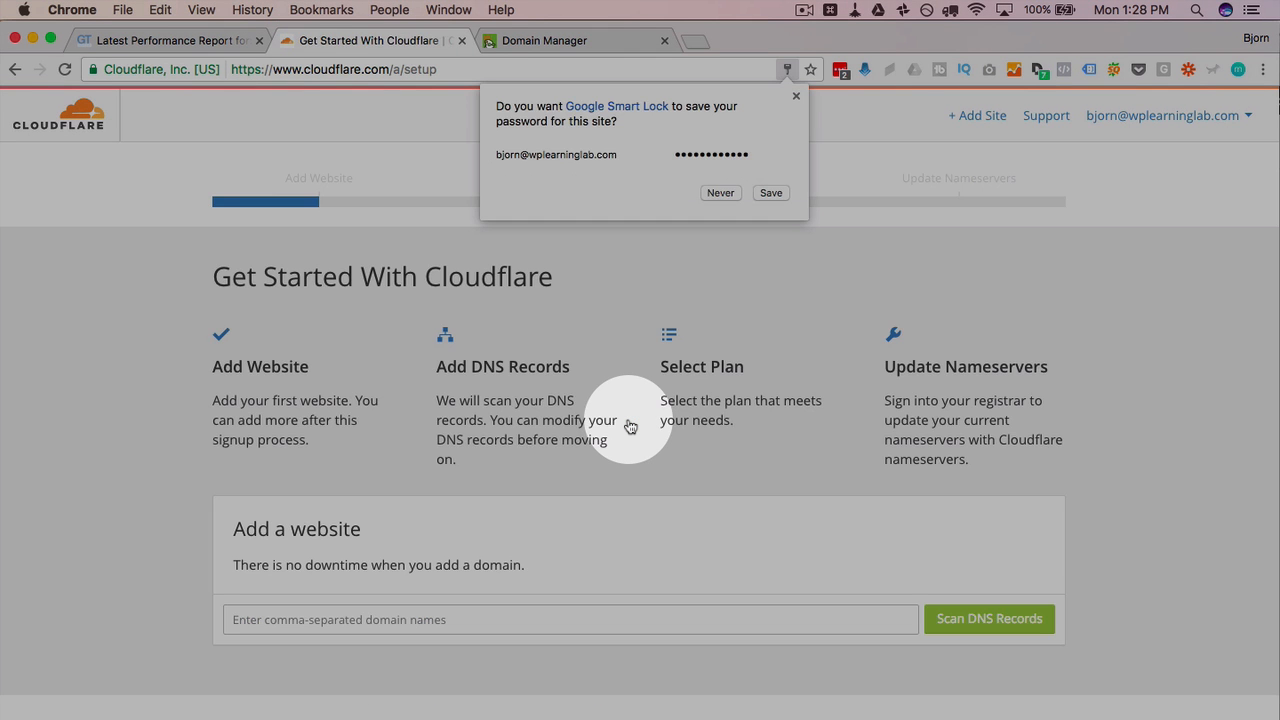
pyautogui.click(796, 96)
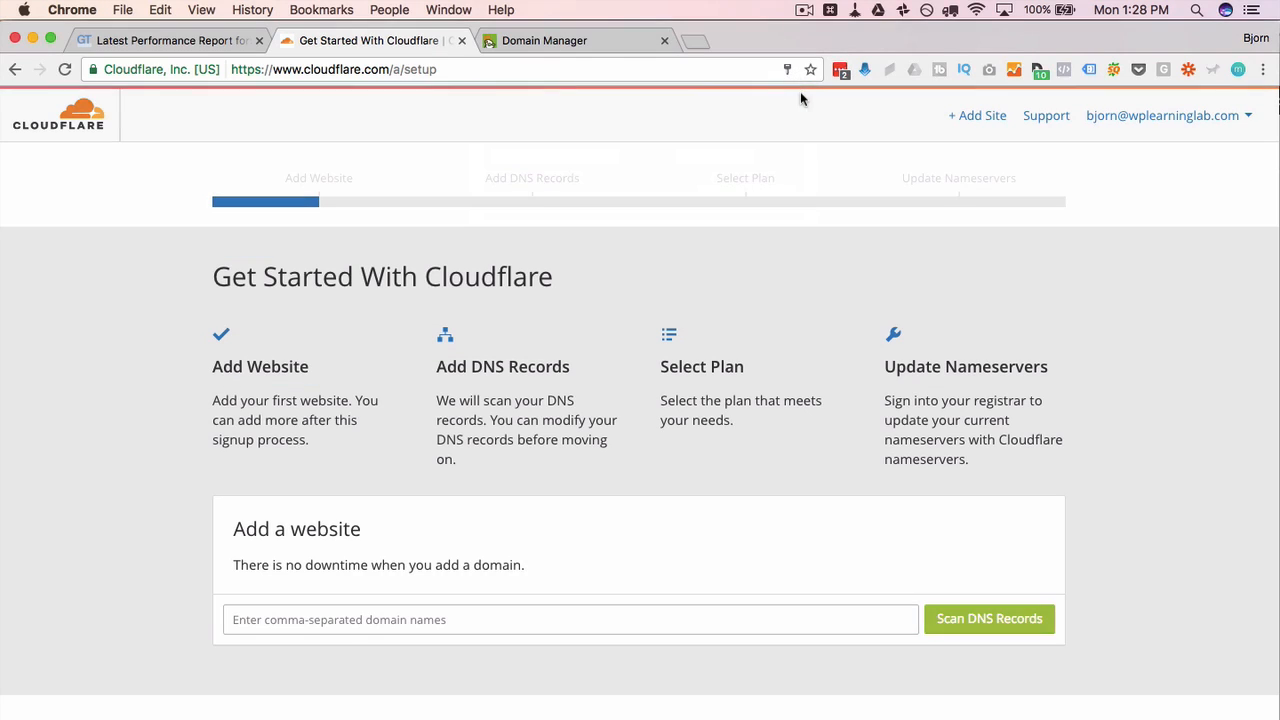
pyautogui.scroll(-3)
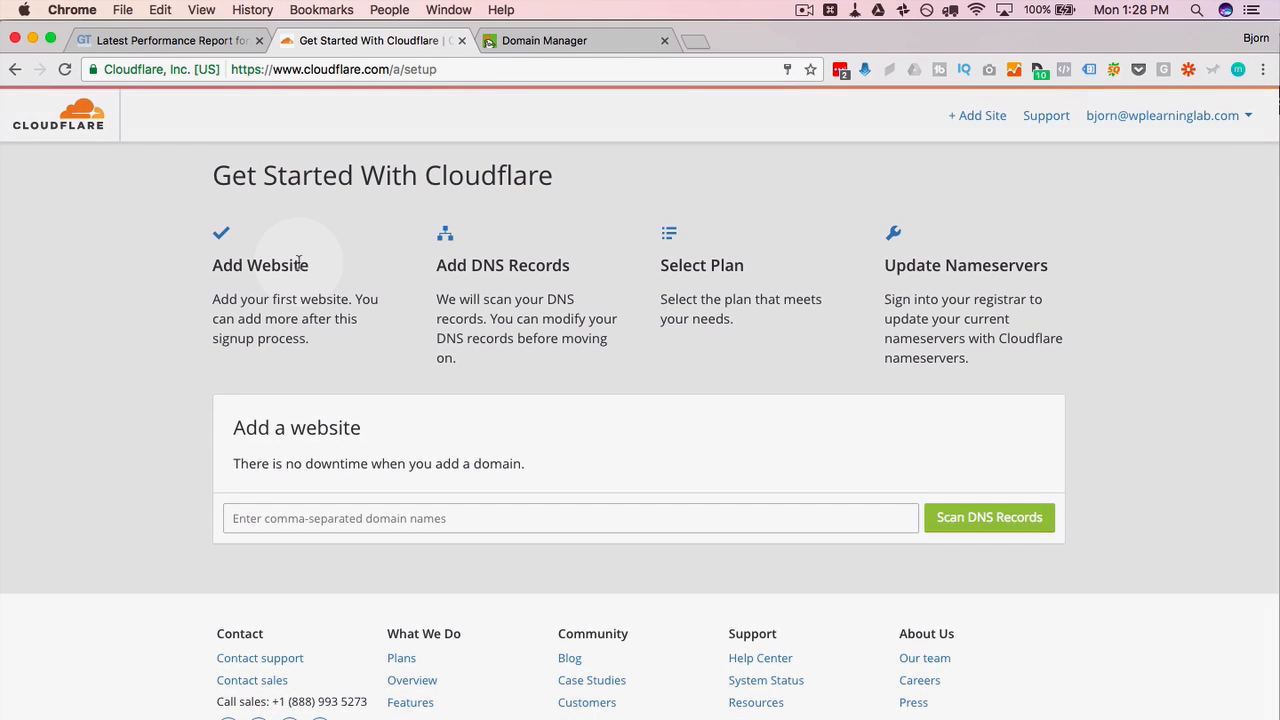
pyautogui.moveTo(668, 264)
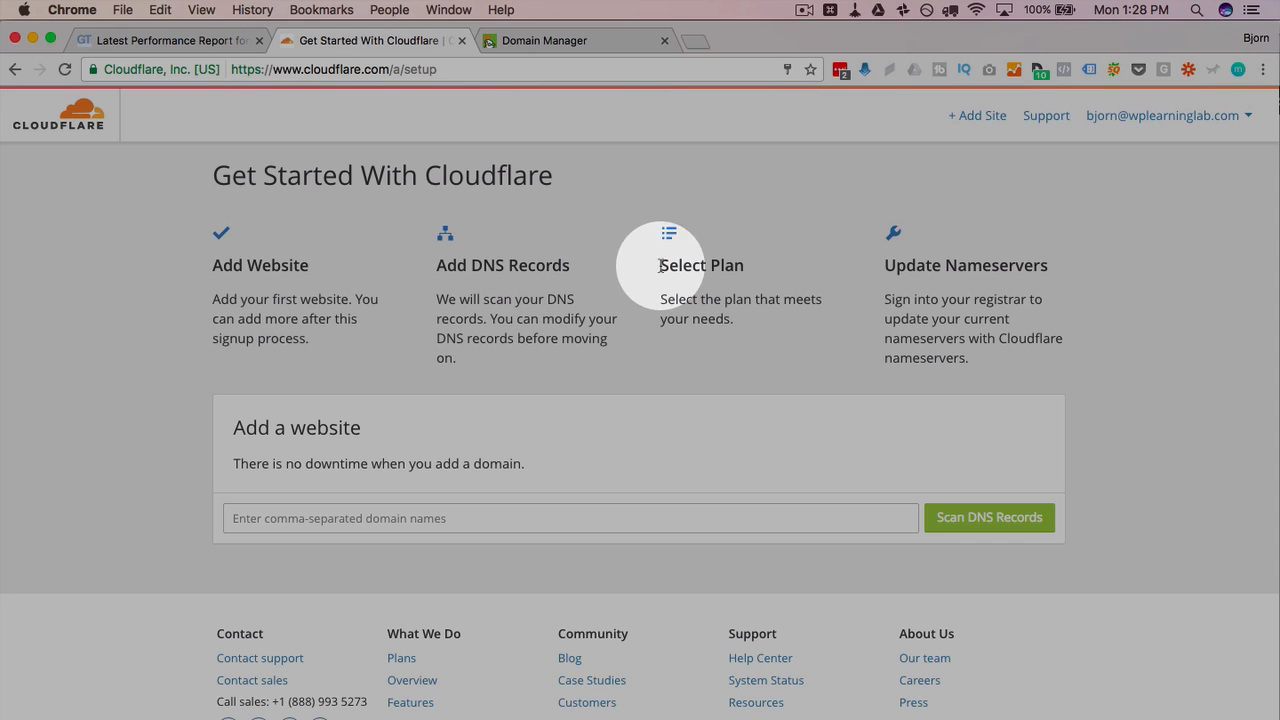
# Step: Enter wp-phd.com (plus sdfjwef.co) in the add-a-website field
pyautogui.click(570, 518)
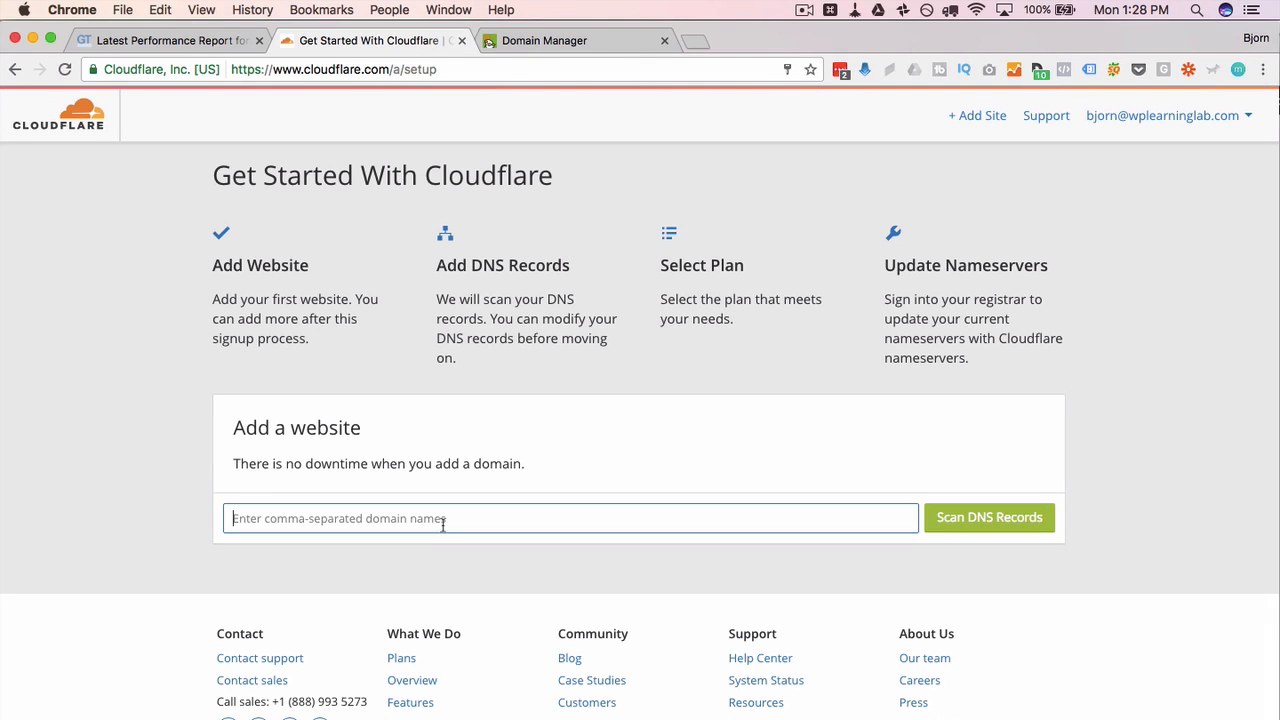
pyautogui.write('wp-phd')
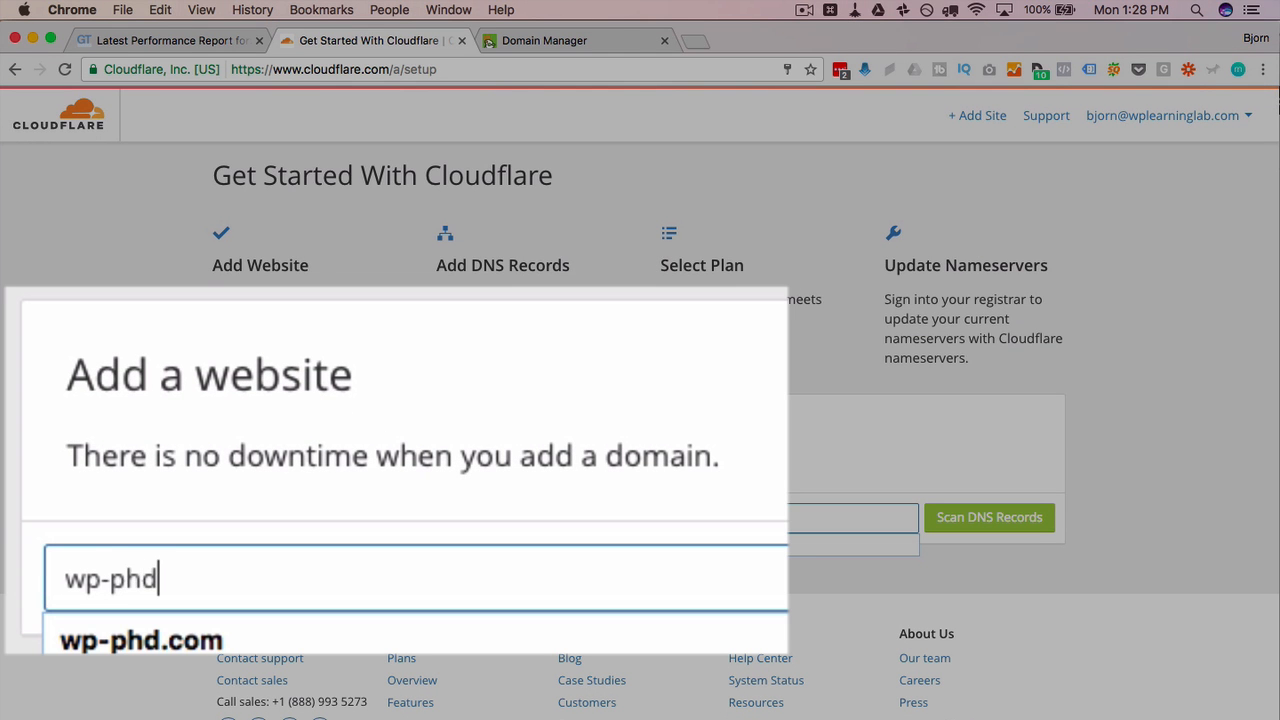
pyautogui.write('.com')
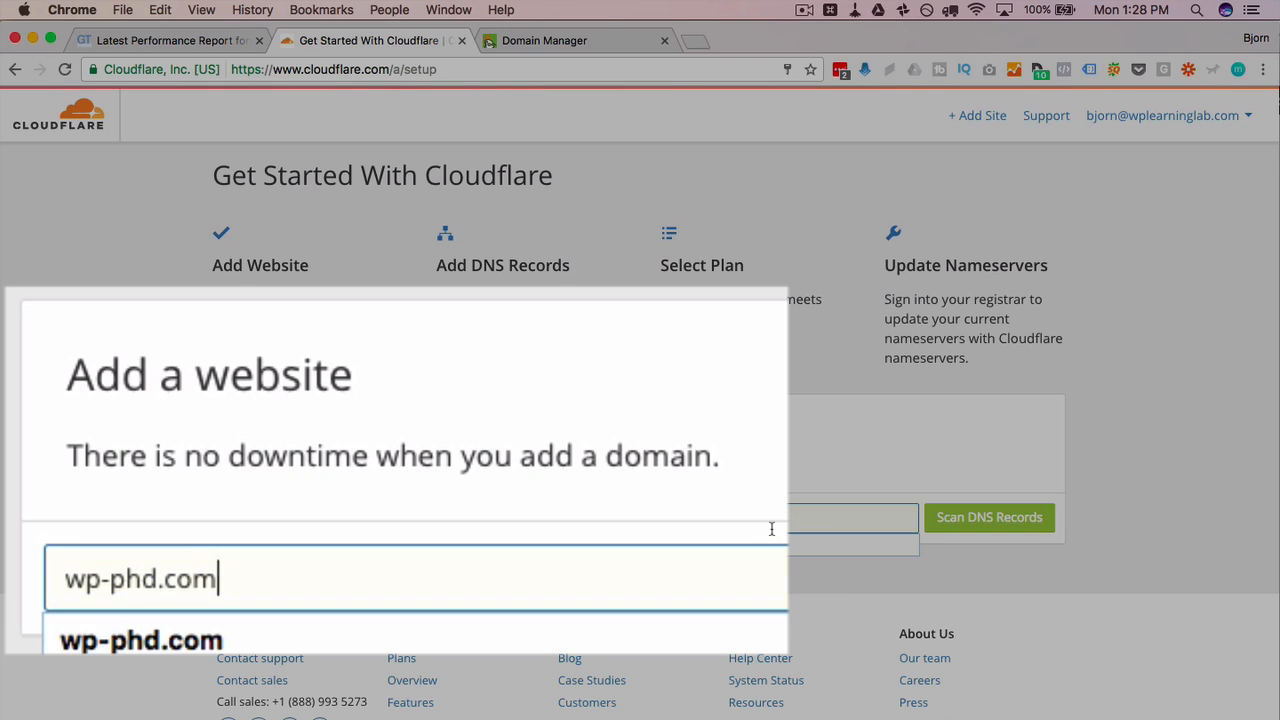
pyautogui.write(',')
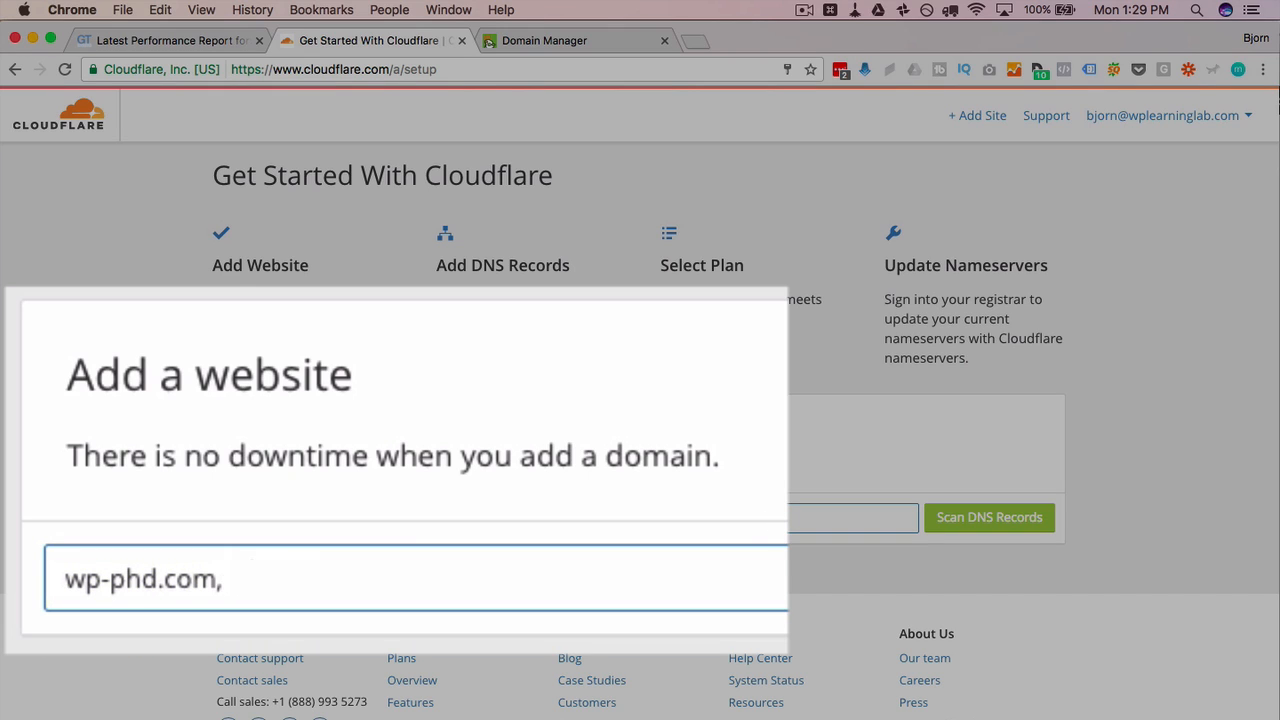
pyautogui.write('sdfjwef.co')
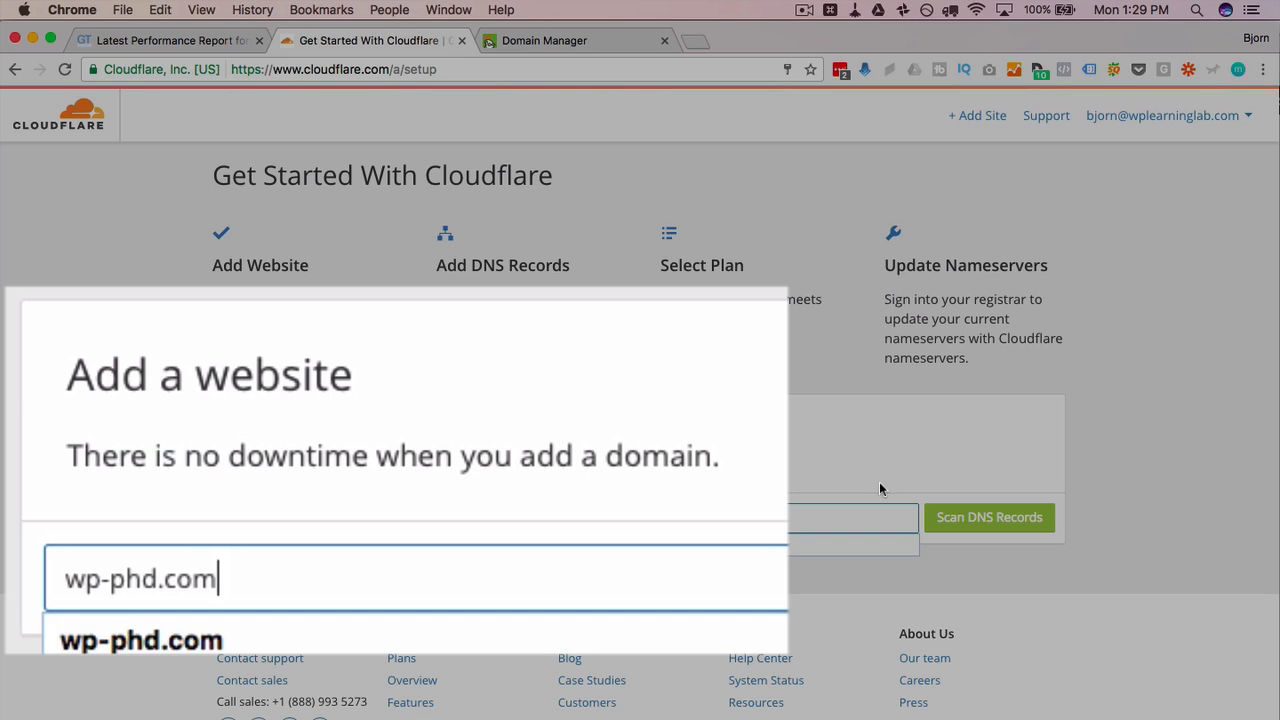
# Step: Start the Cloudflare DNS record scan for wp-phd.com
pyautogui.click(988, 516)
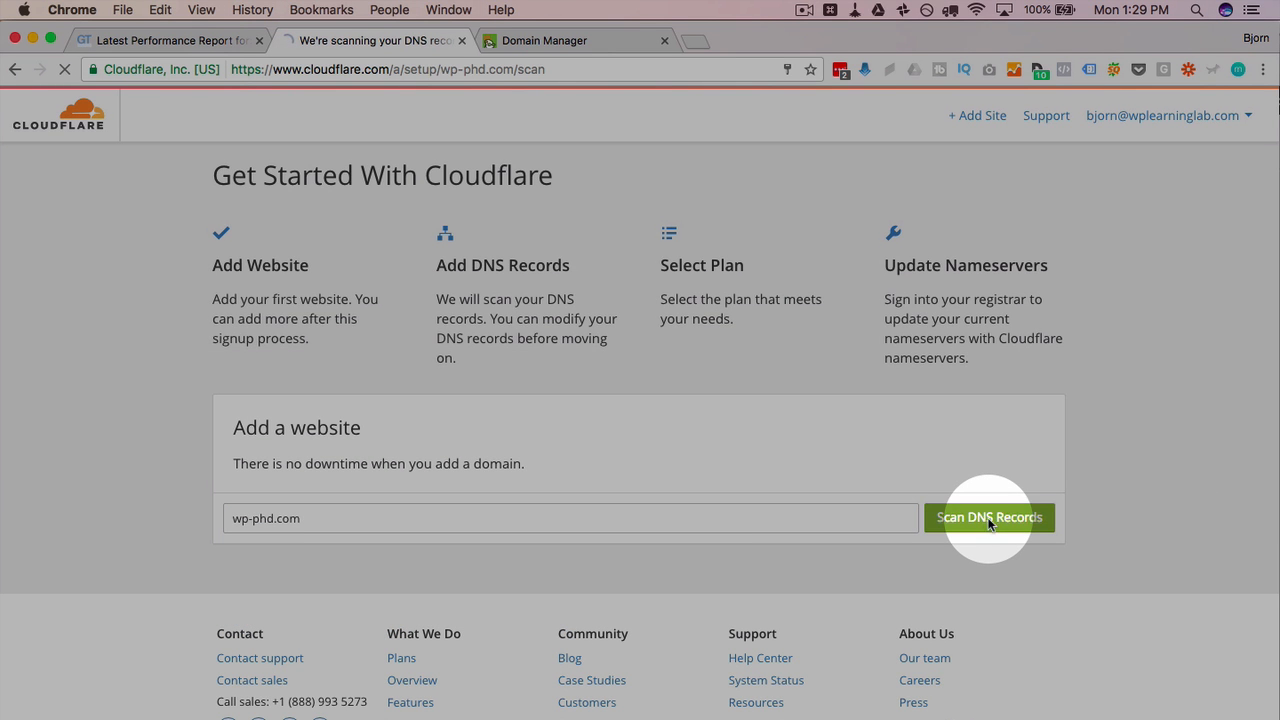
pyautogui.click(988, 516)
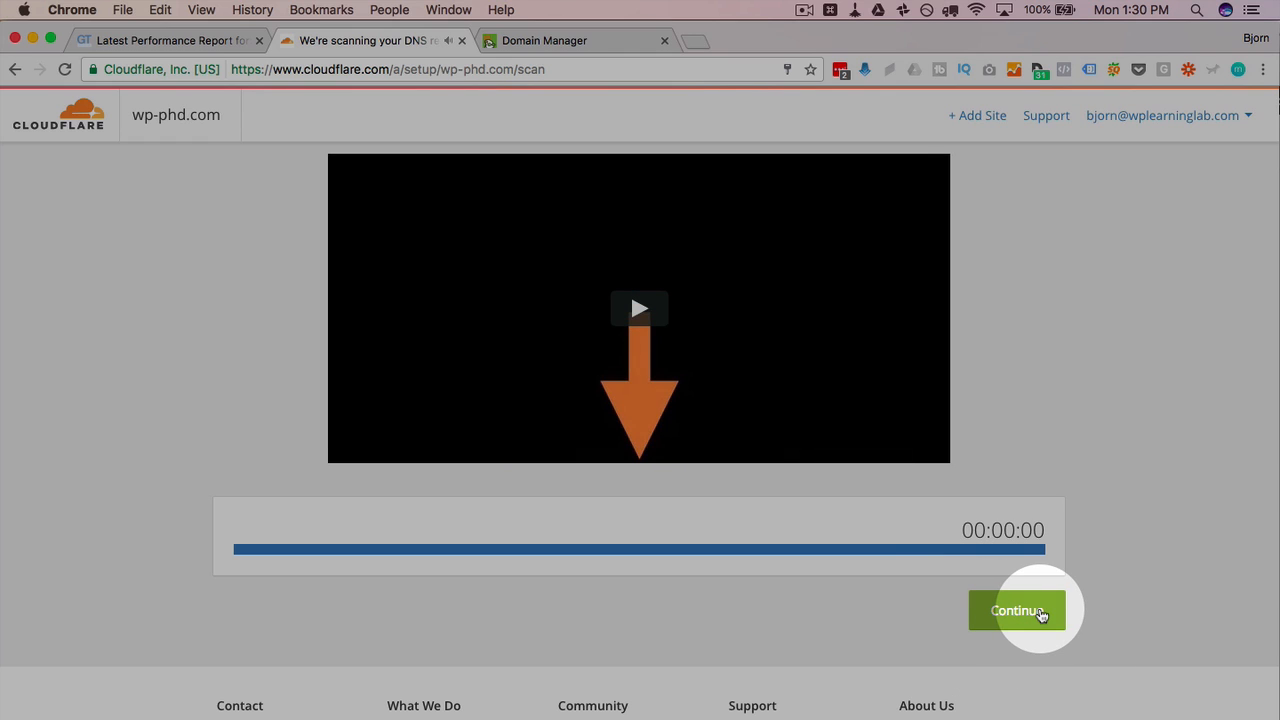
# Step: Continue past the scan and review wp-phd.com's A, CNAME, MX, SRV and TXT records in the list
pyautogui.click(1016, 610)
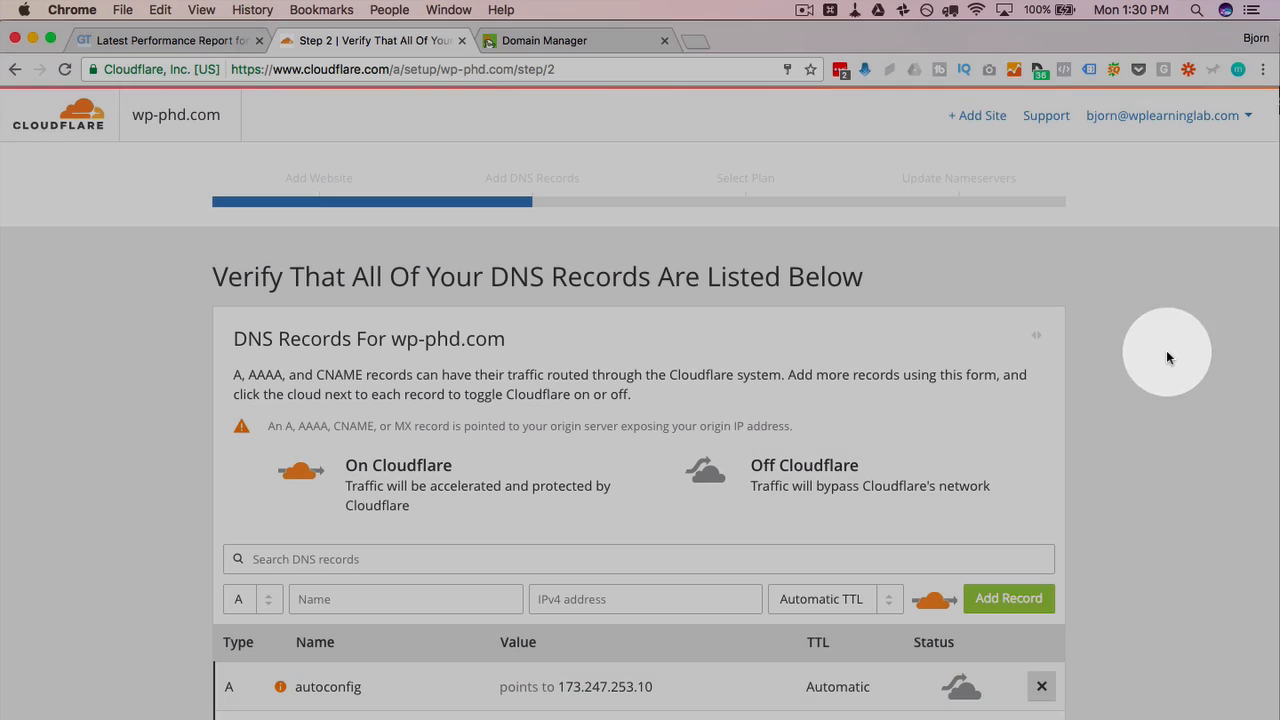
pyautogui.scroll(-3)
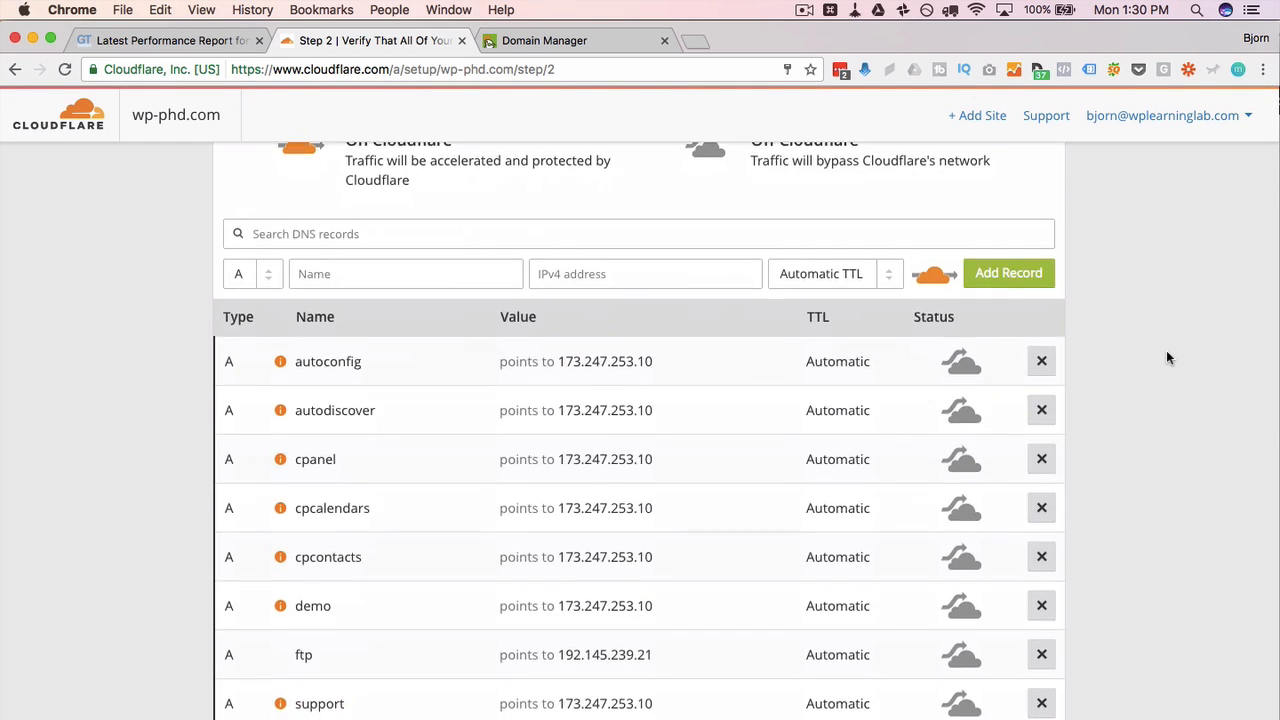
pyautogui.scroll(3)
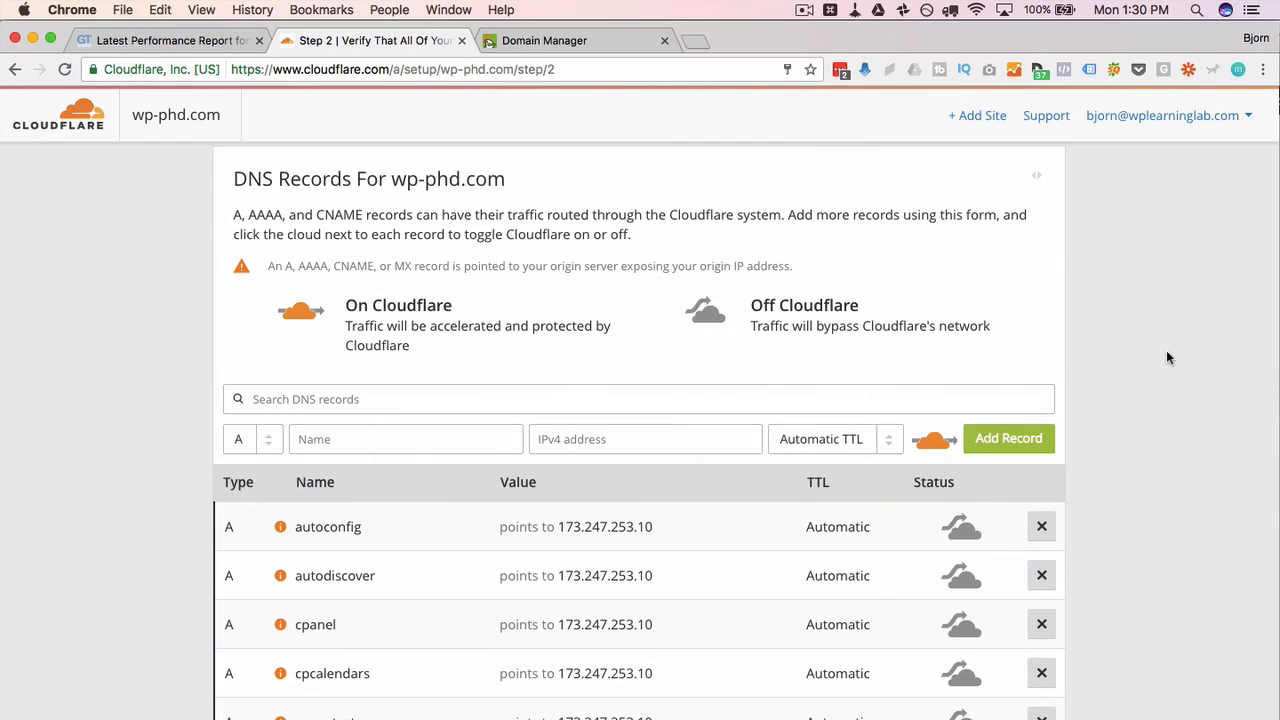
pyautogui.moveTo(324, 288)
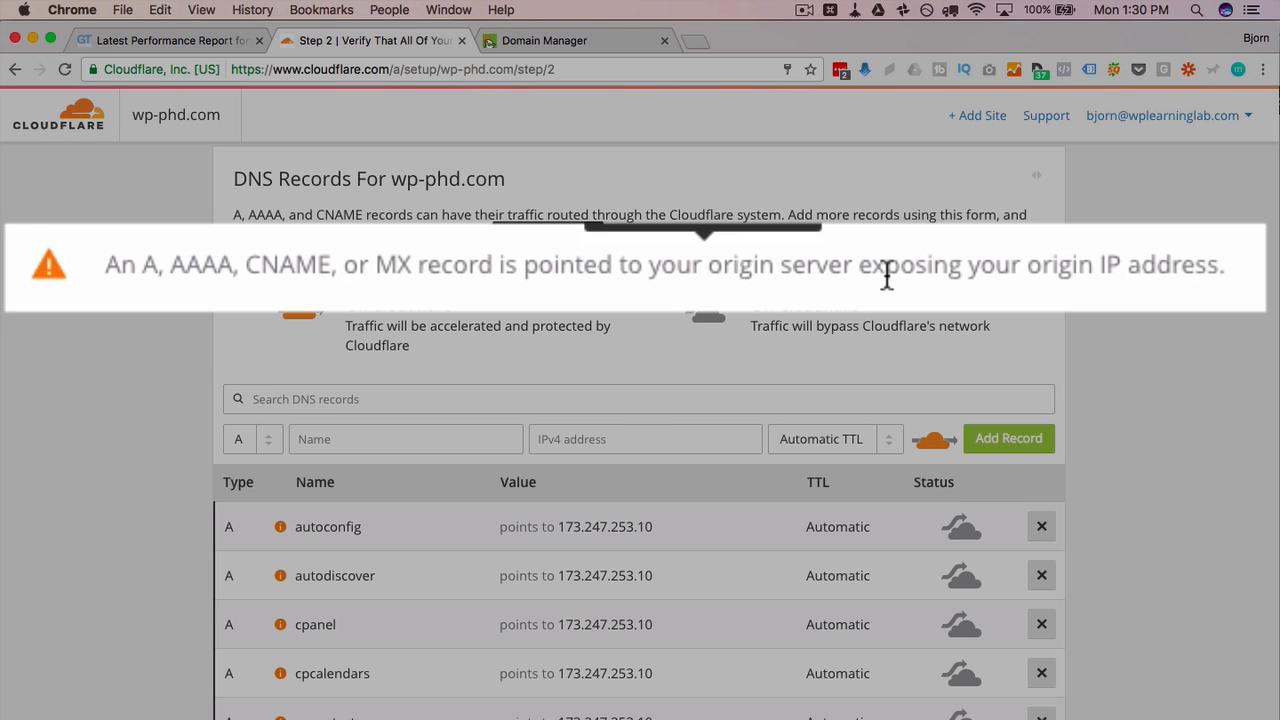
pyautogui.scroll(-3)
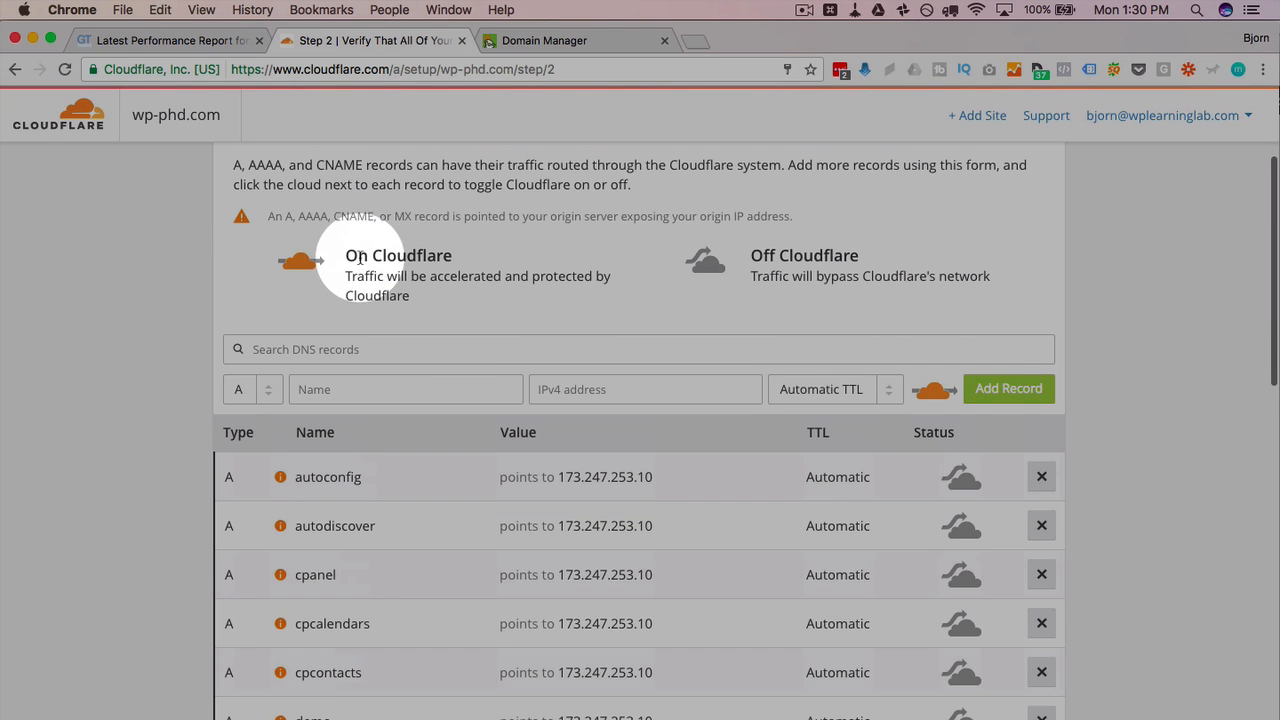
pyautogui.moveTo(792, 264)
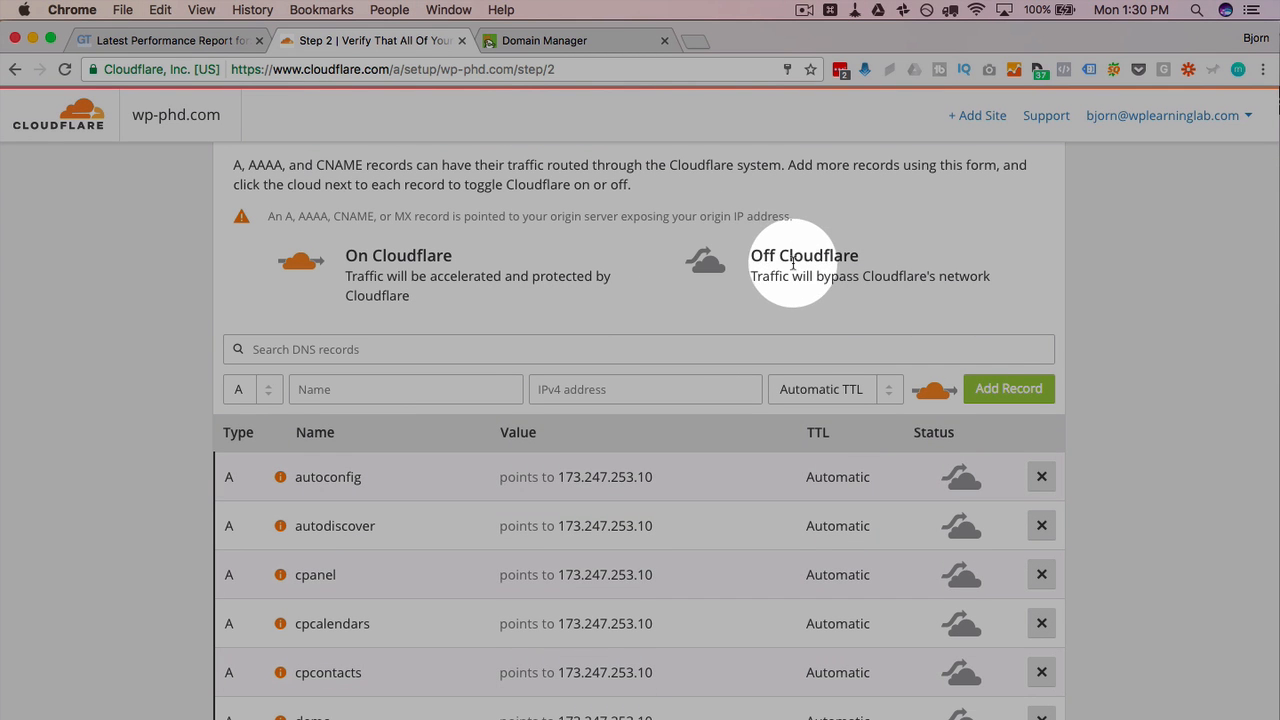
pyautogui.scroll(-3)
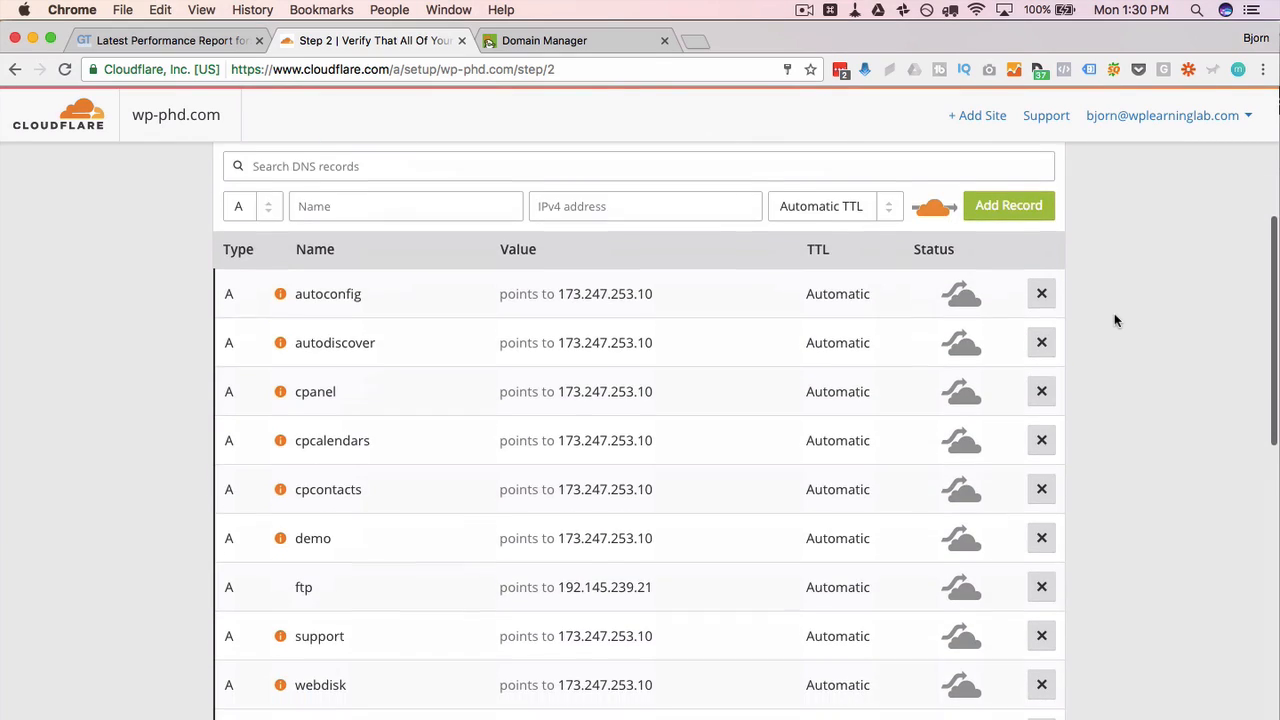
pyautogui.scroll(-3)
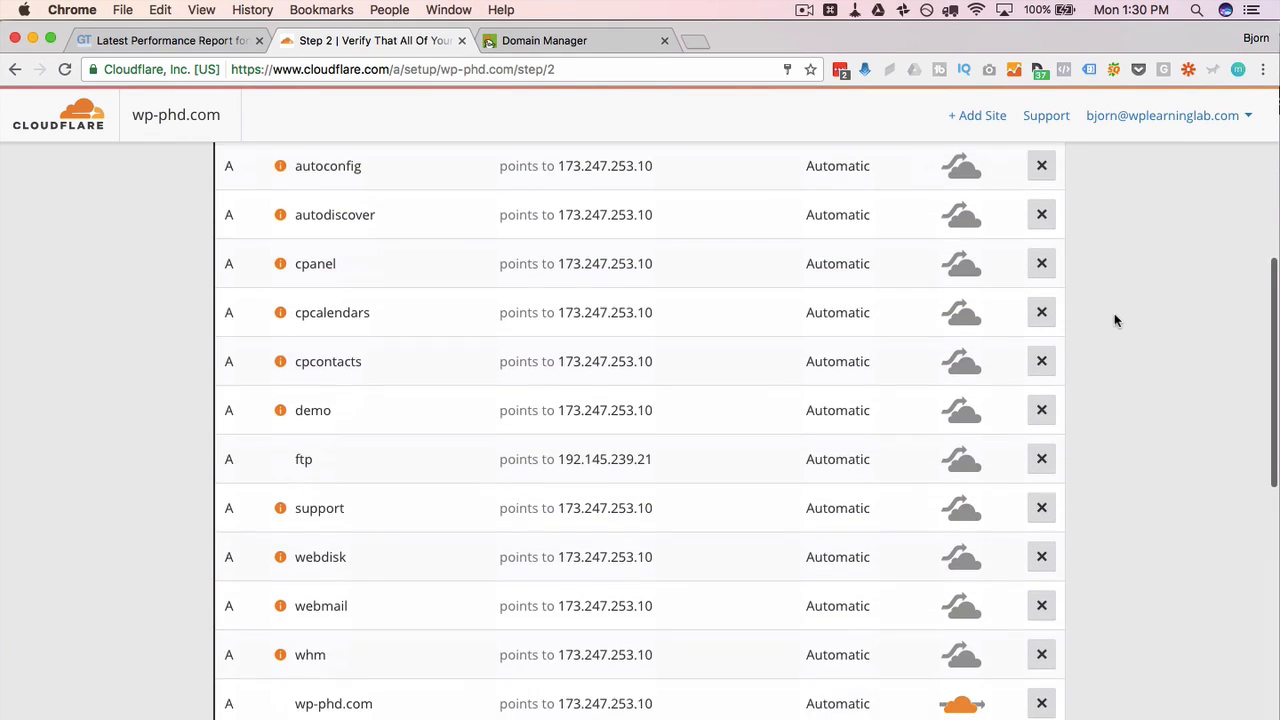
pyautogui.scroll(-3)
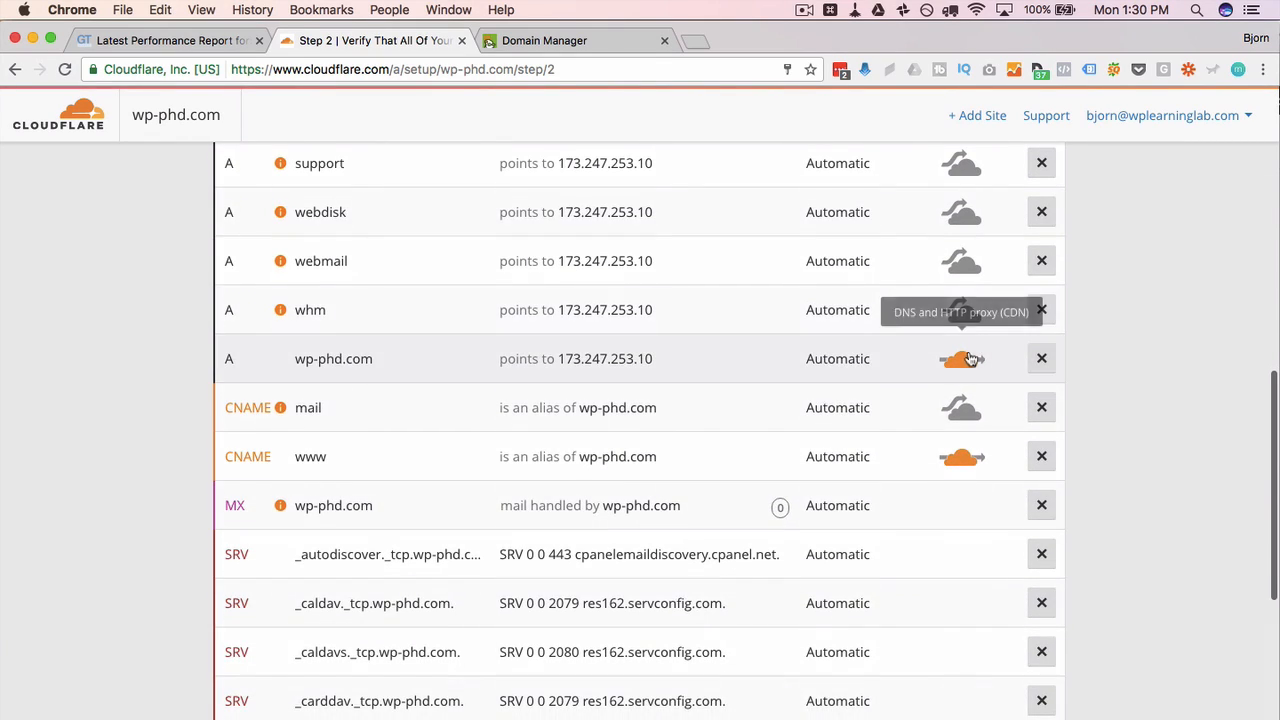
pyautogui.moveTo(960, 456)
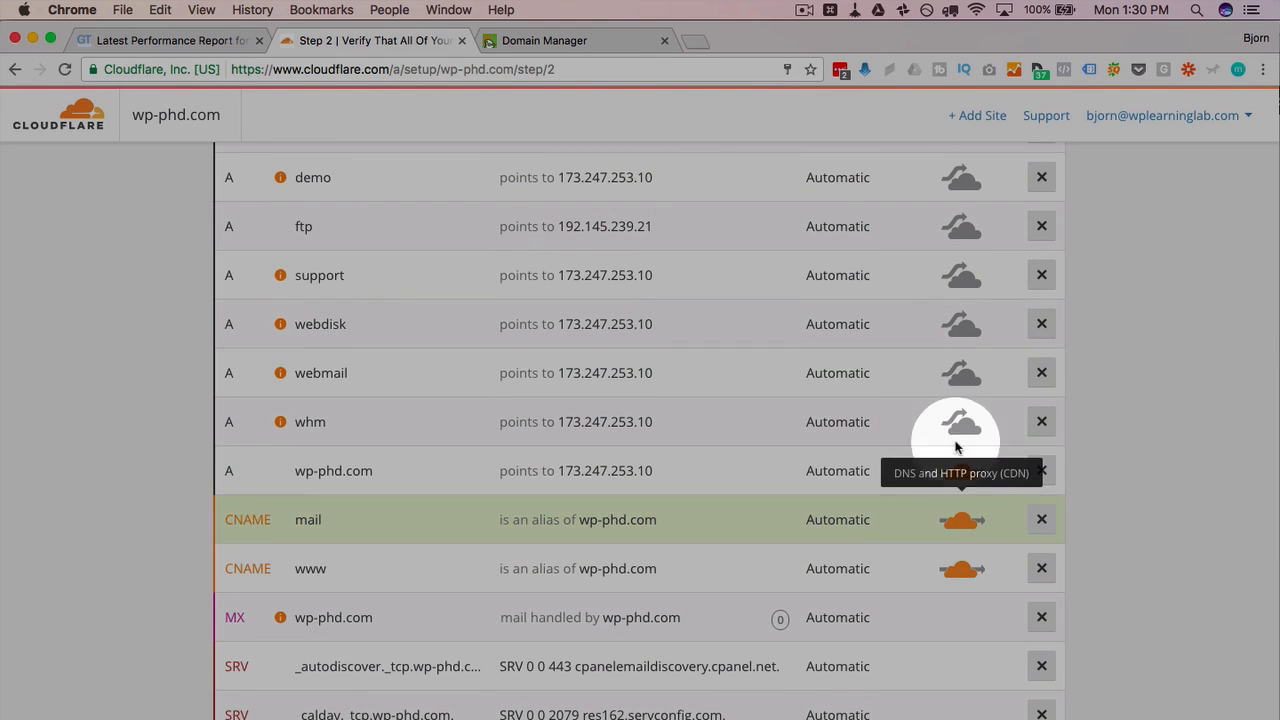
pyautogui.scroll(3)
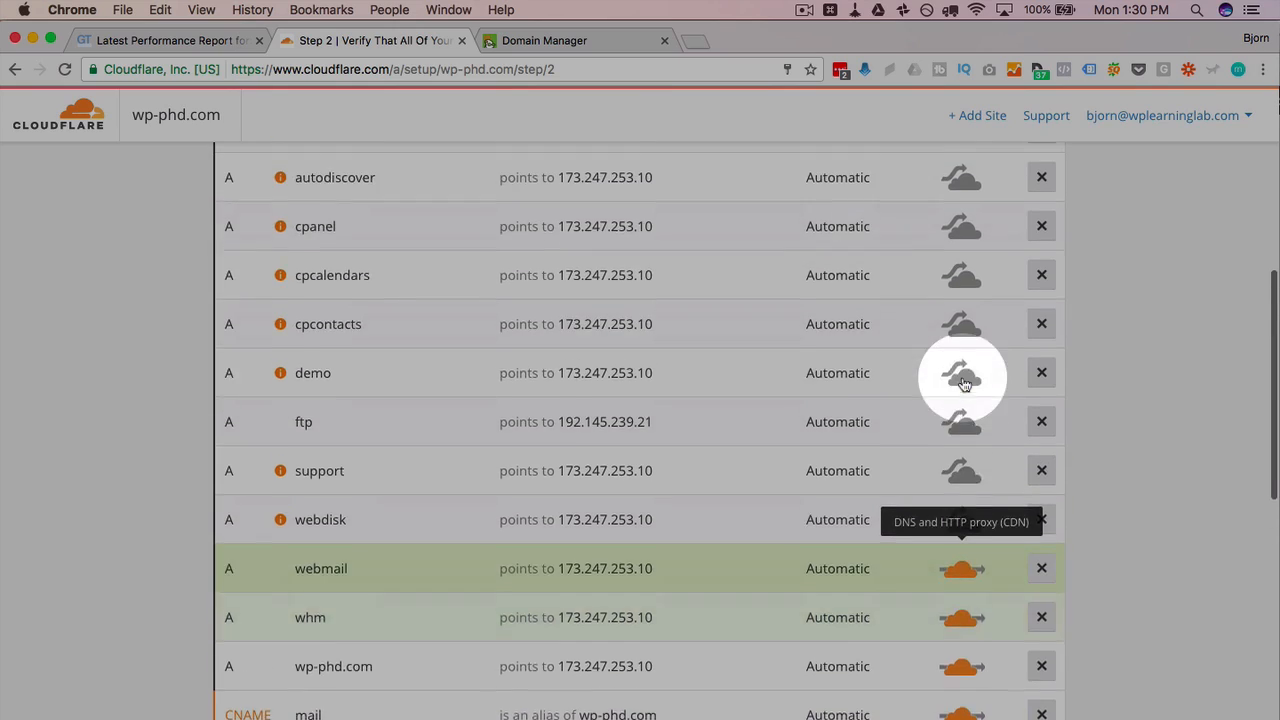
pyautogui.scroll(3)
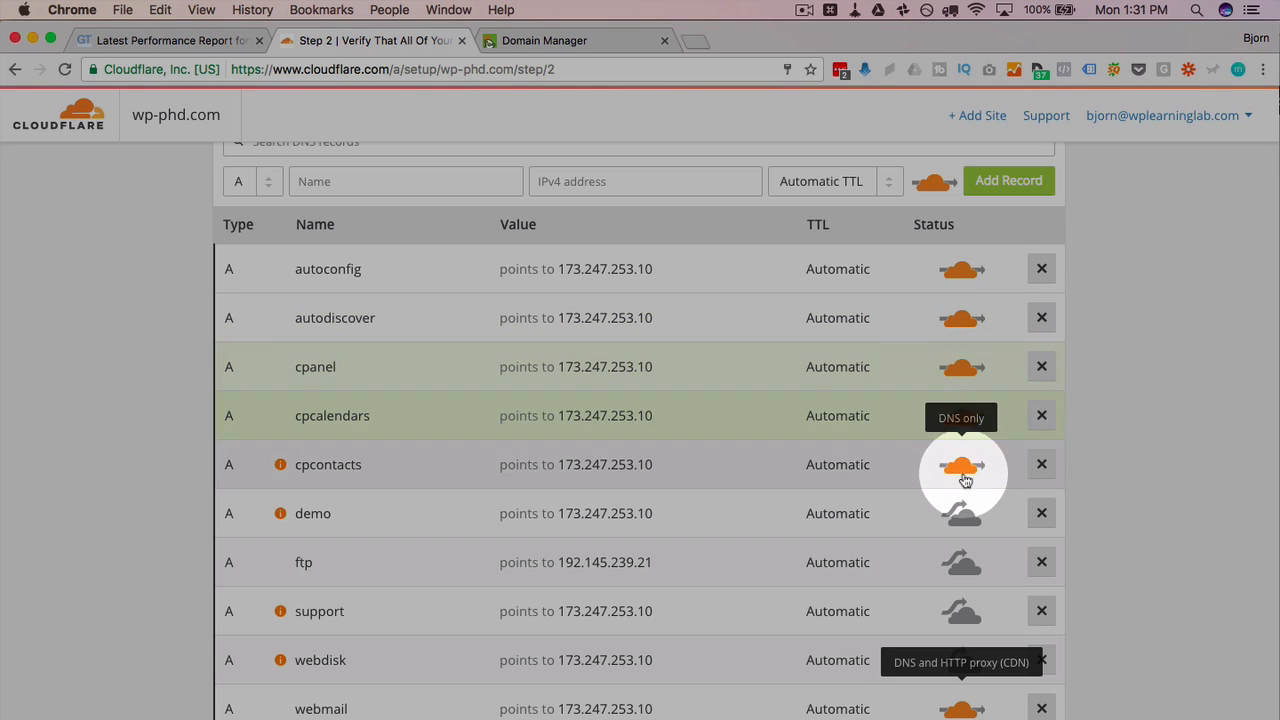
pyautogui.scroll(-3)
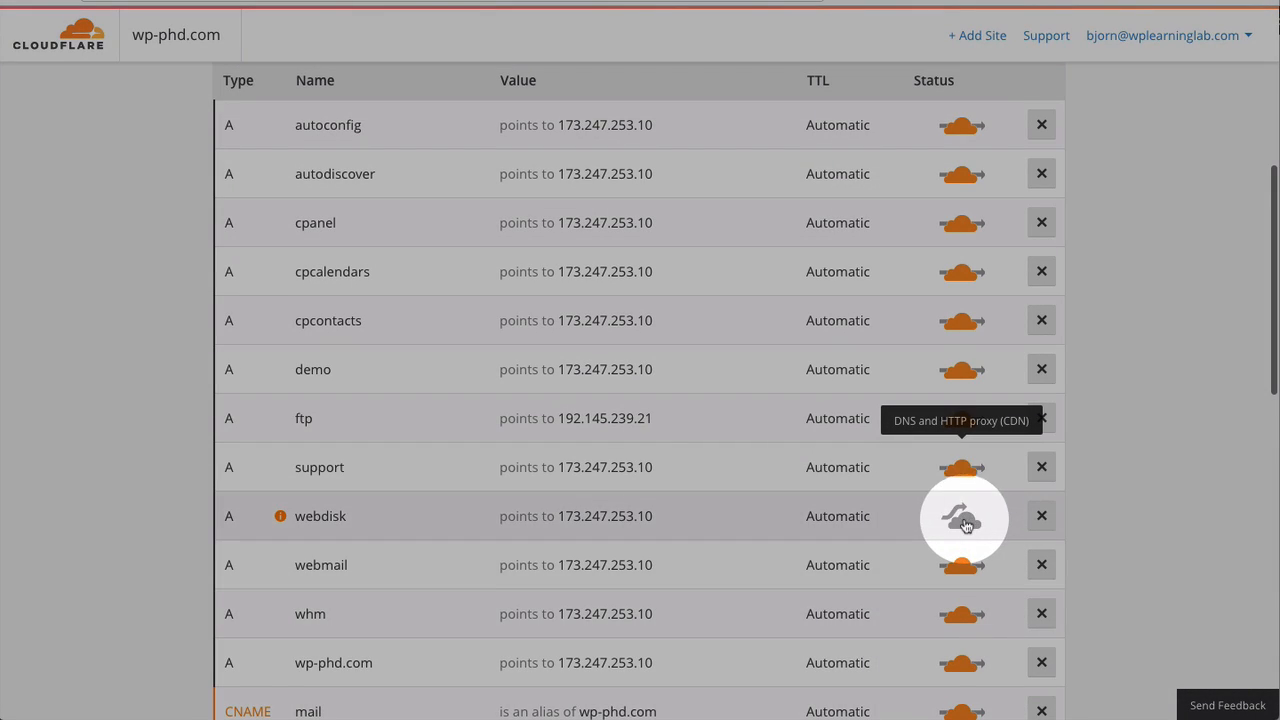
pyautogui.scroll(-3)
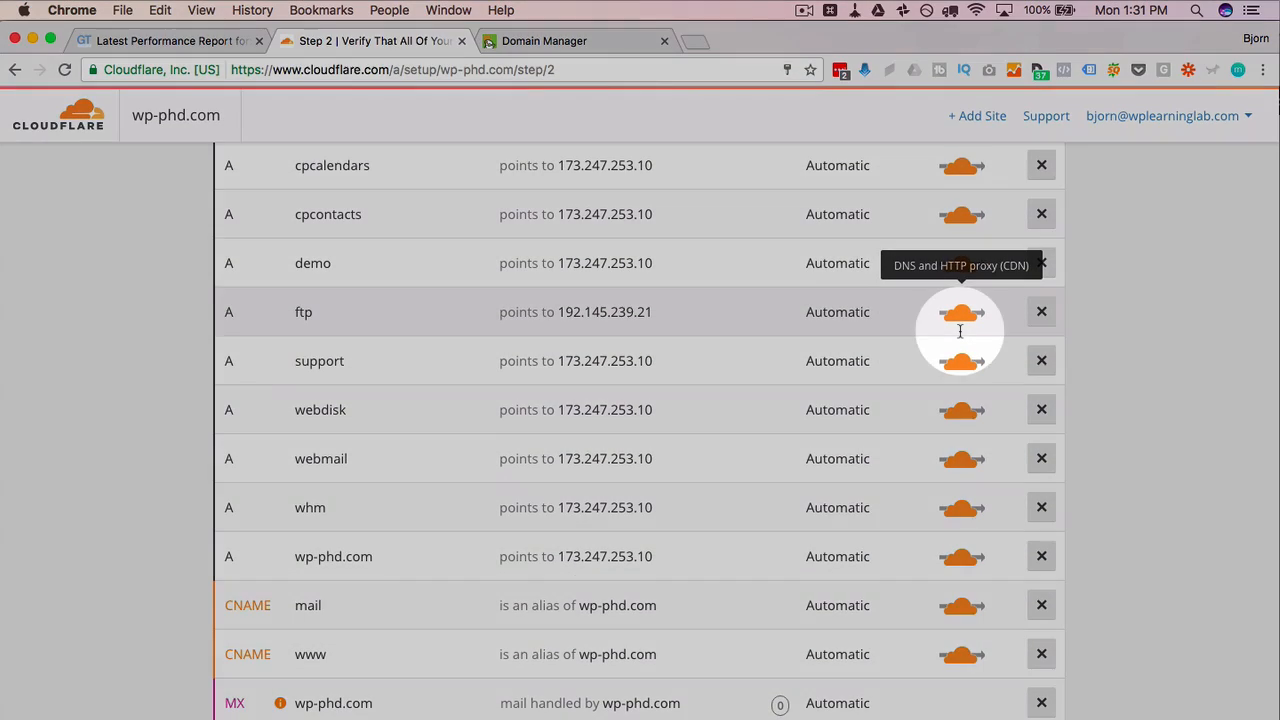
pyautogui.moveTo(1040, 360)
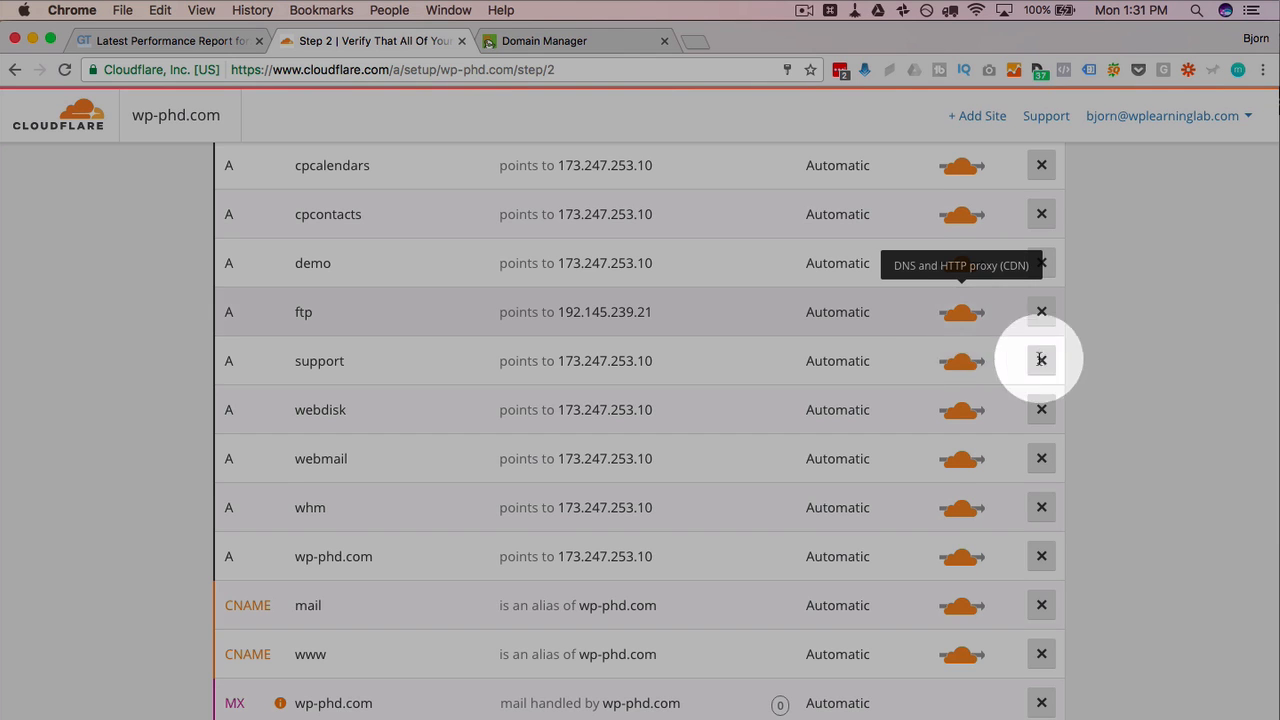
pyautogui.scroll(3)
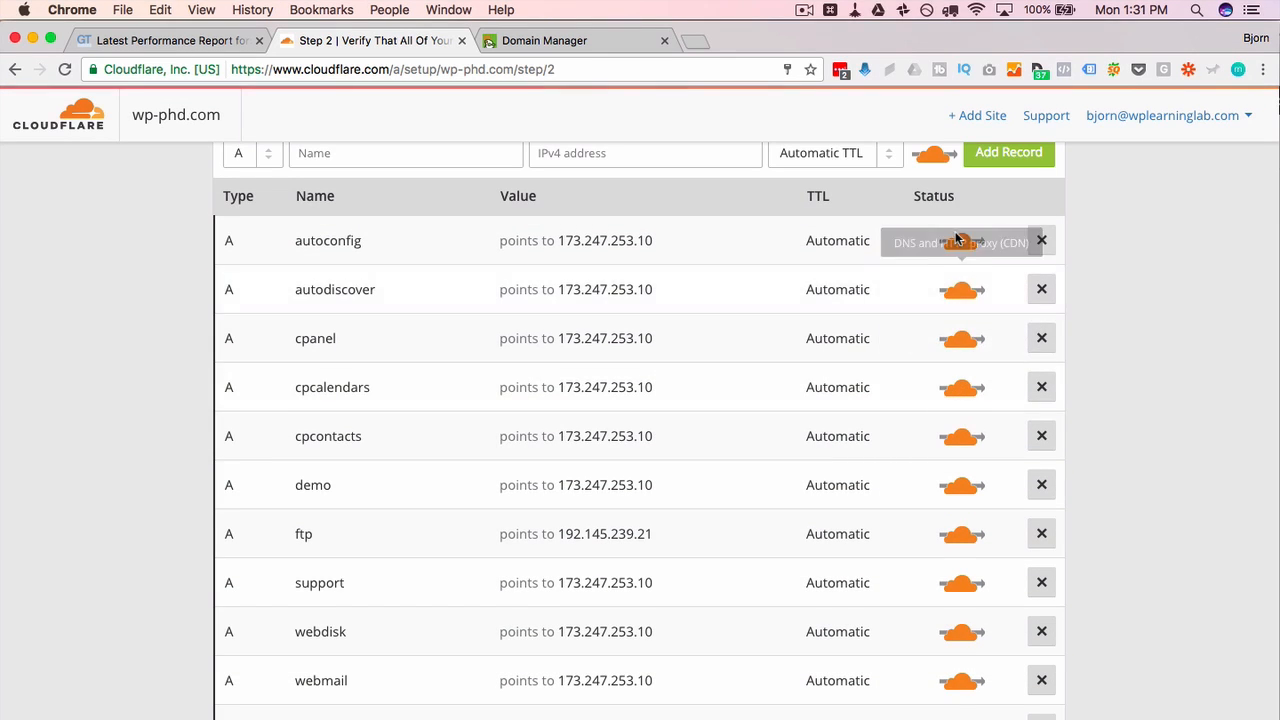
pyautogui.moveTo(958, 388)
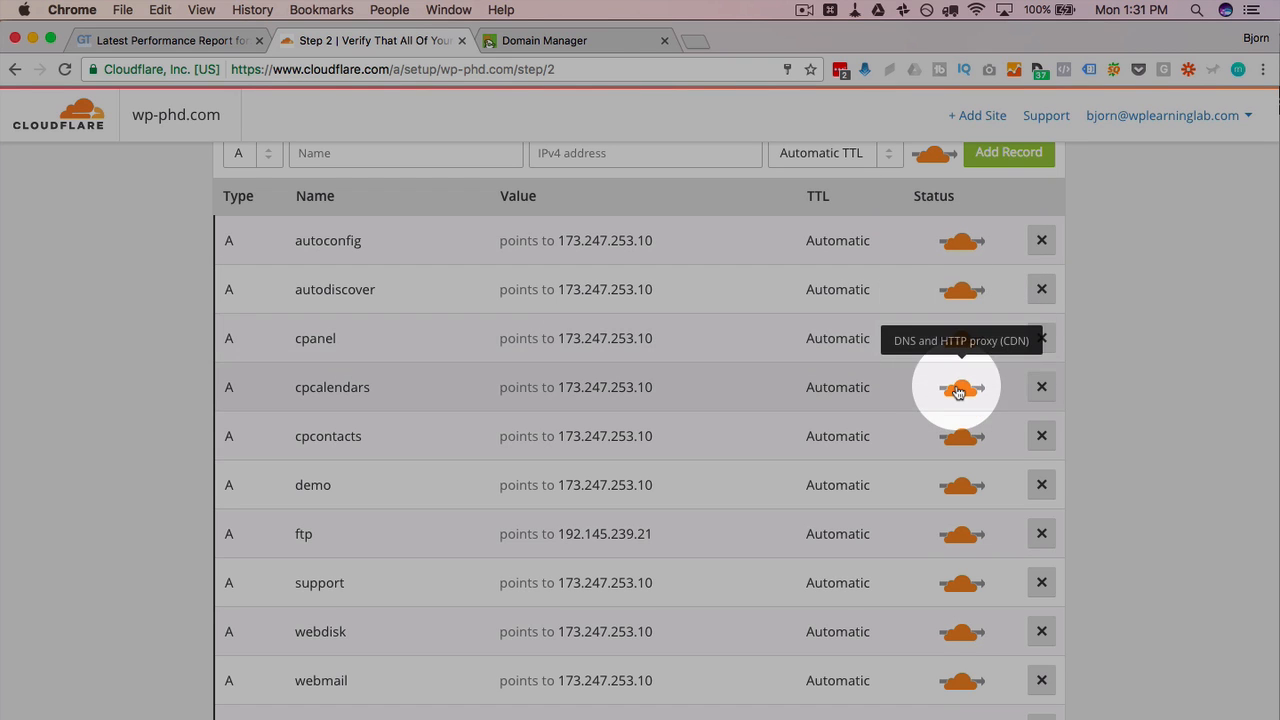
pyautogui.scroll(-3)
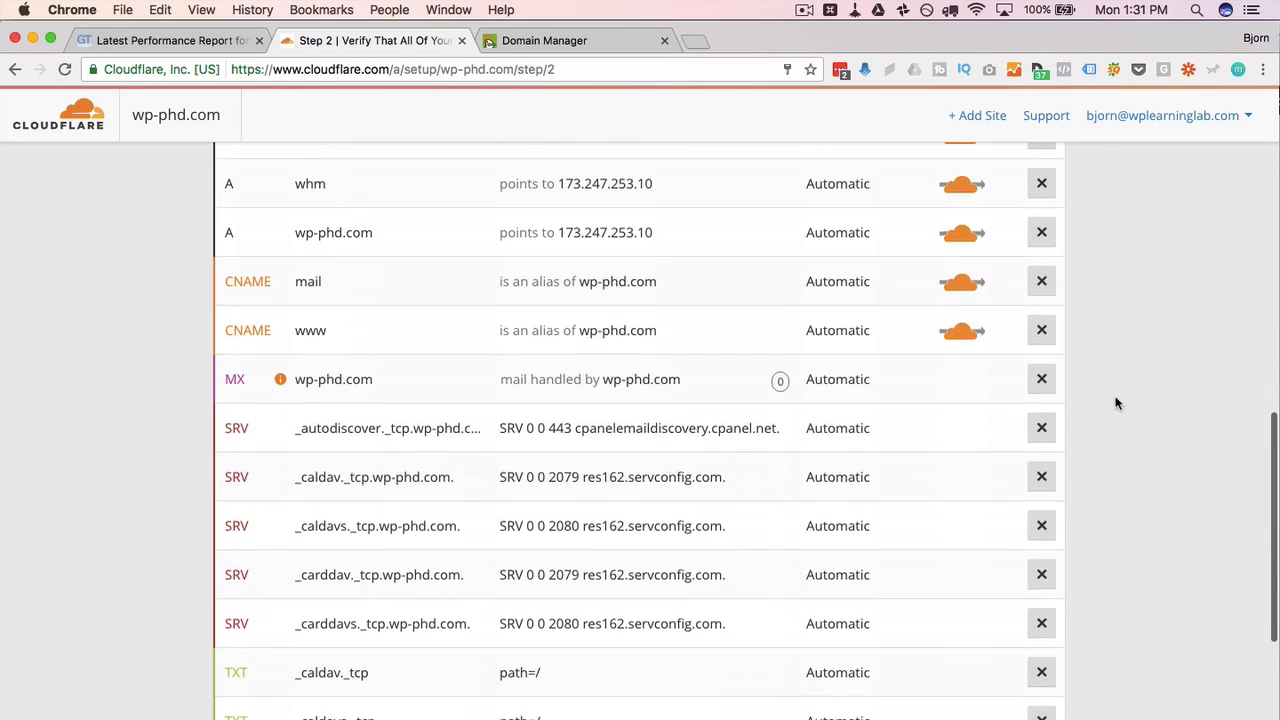
pyautogui.scroll(-3)
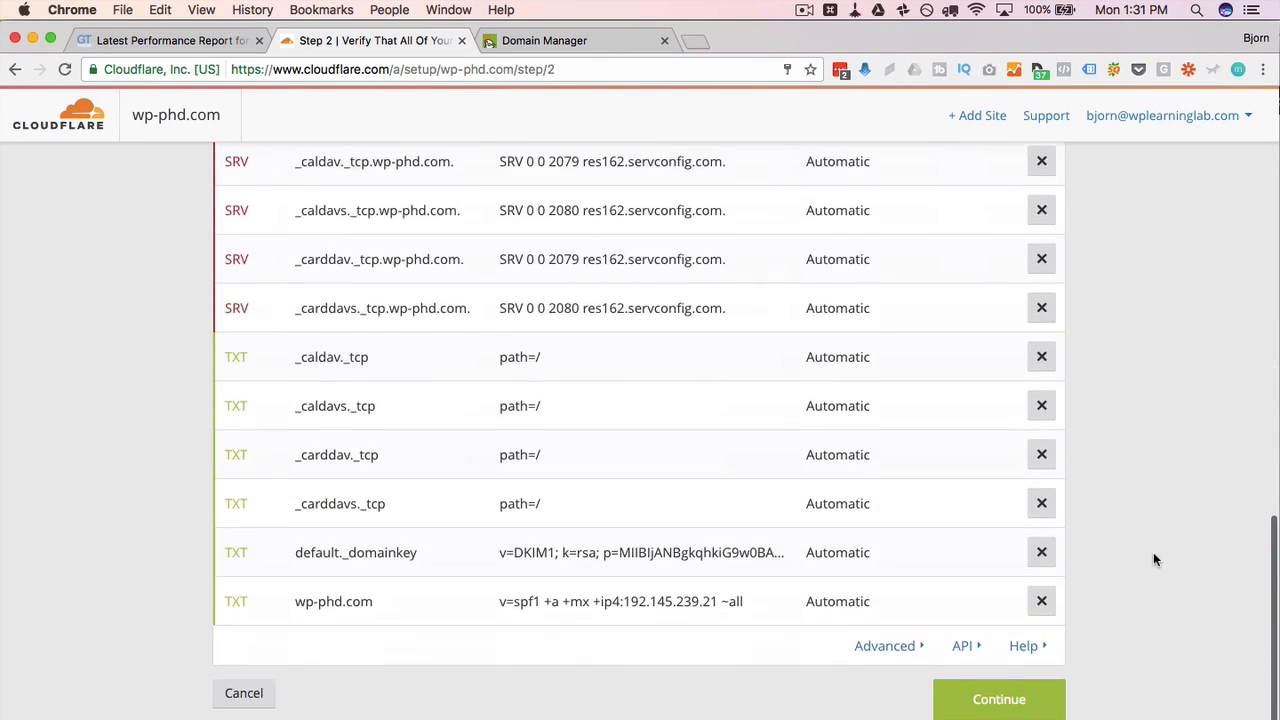
pyautogui.scroll(-3)
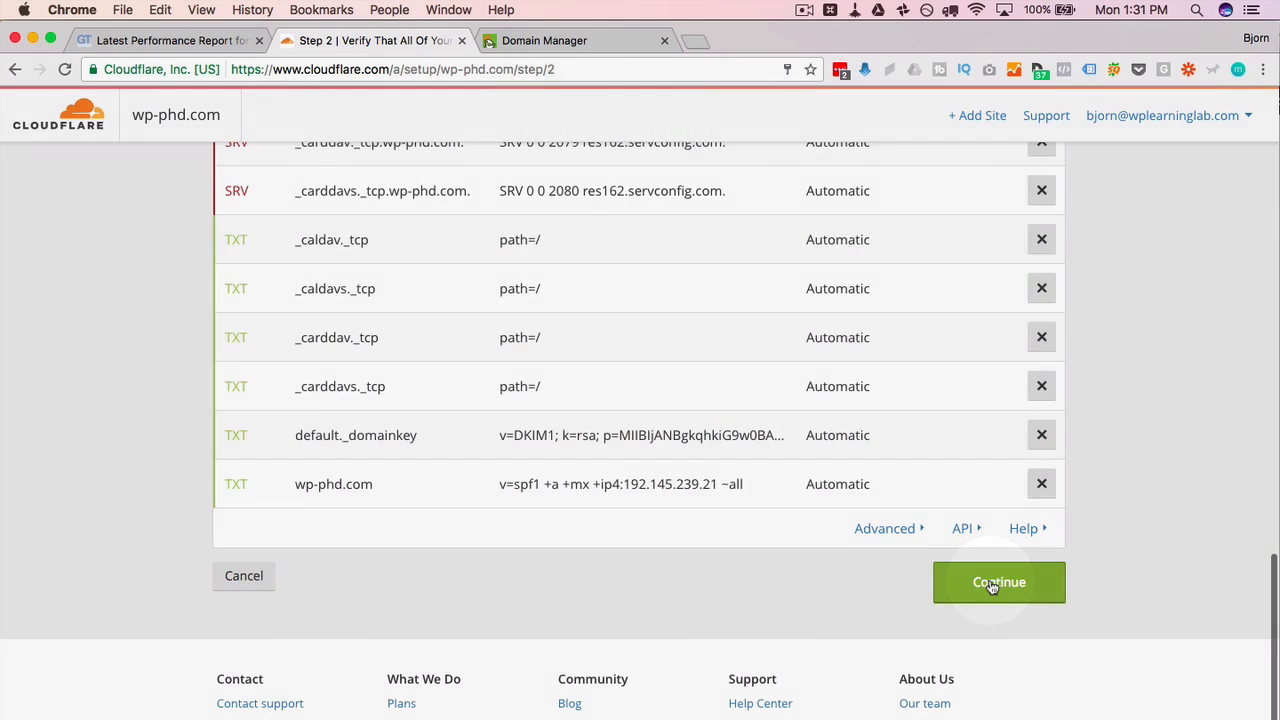
# Step: Accept the DNS records and select the Free Website plan, reaching the Change Your Nameservers step
pyautogui.click(998, 582)
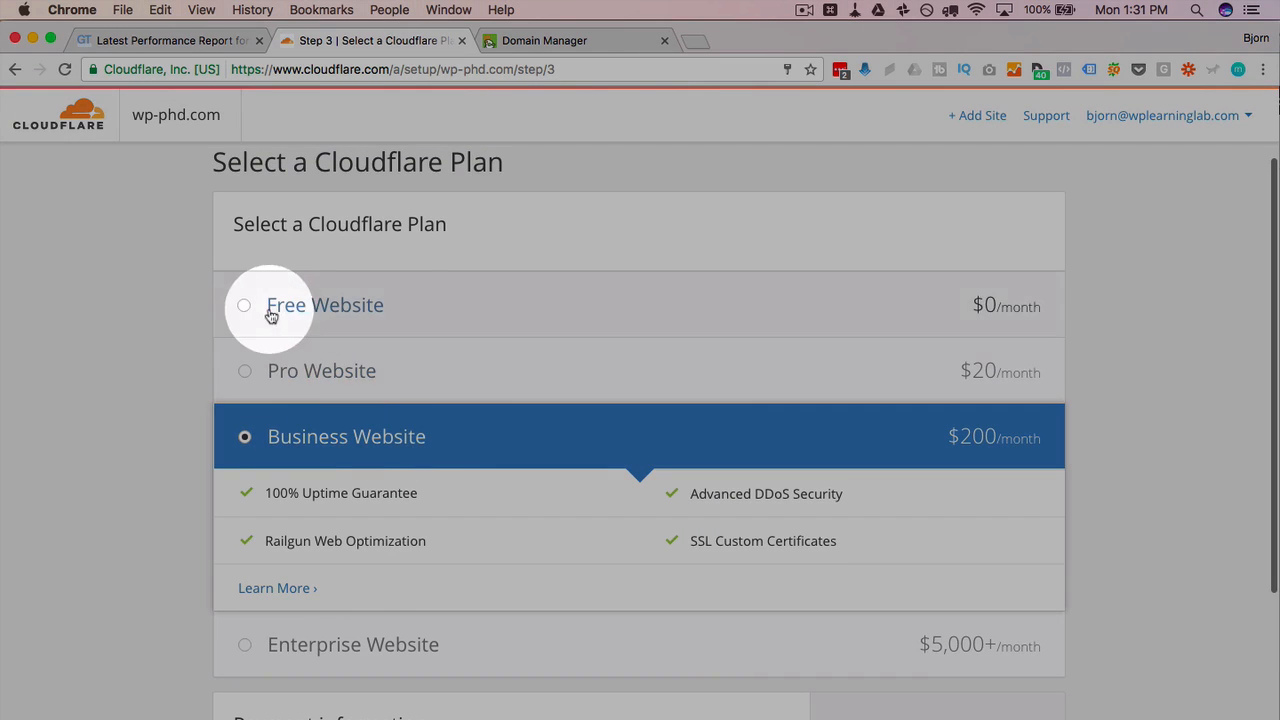
pyautogui.click(244, 304)
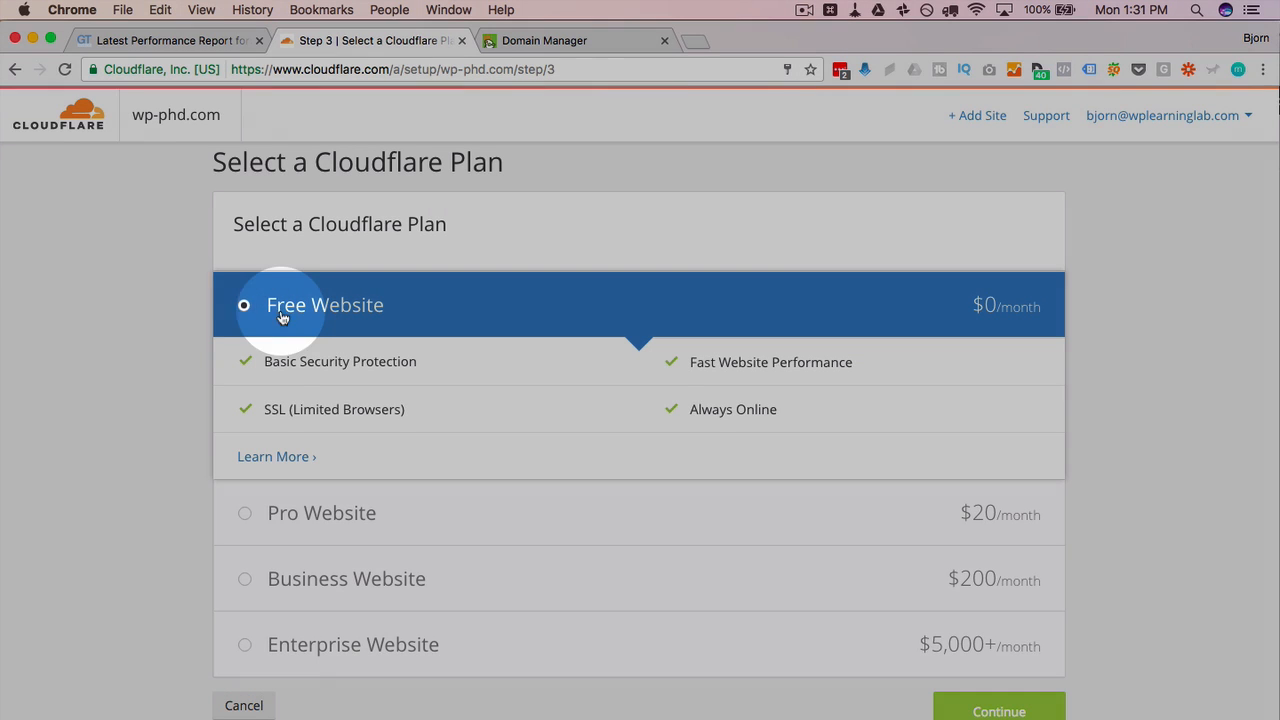
pyautogui.moveTo(408, 370)
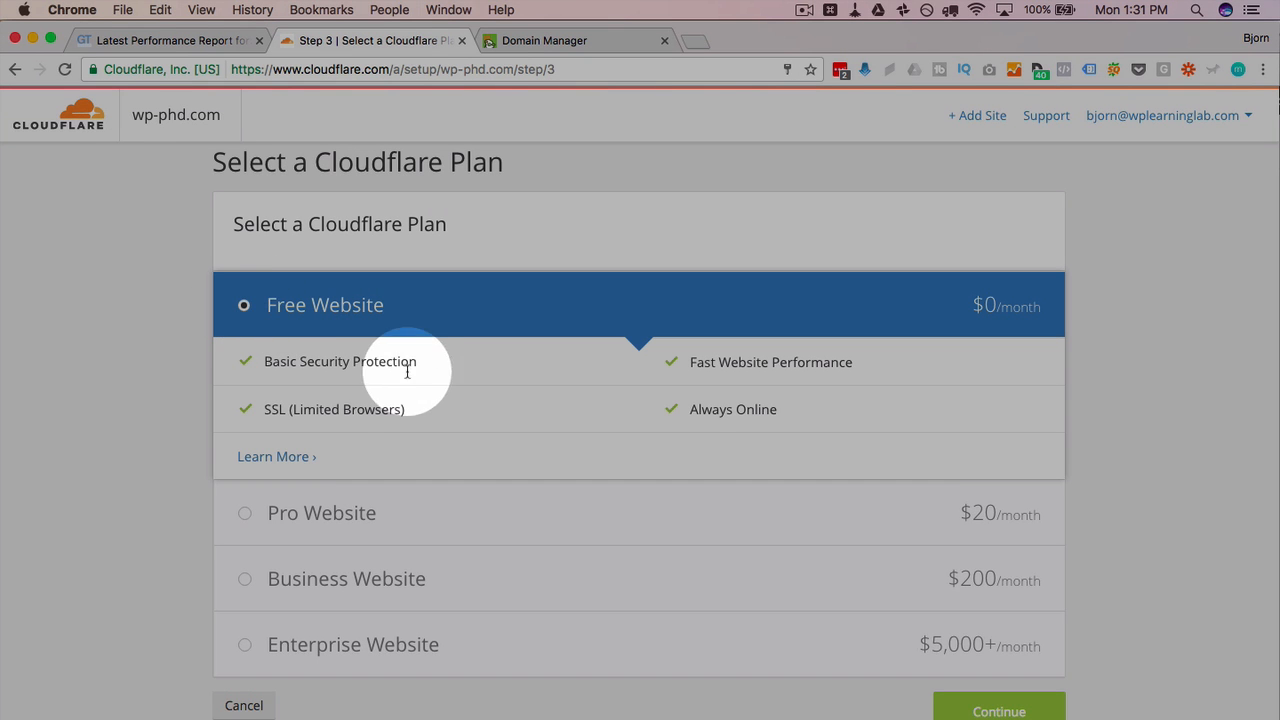
pyautogui.moveTo(924, 556)
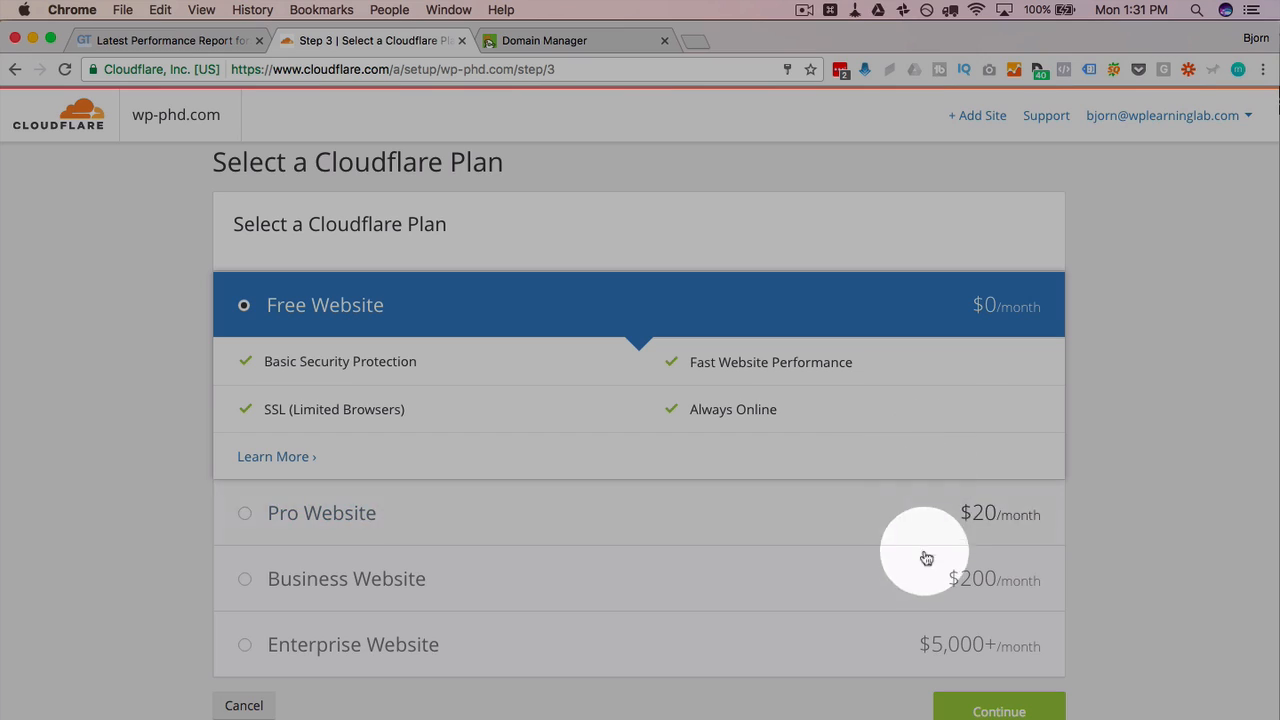
pyautogui.click(998, 712)
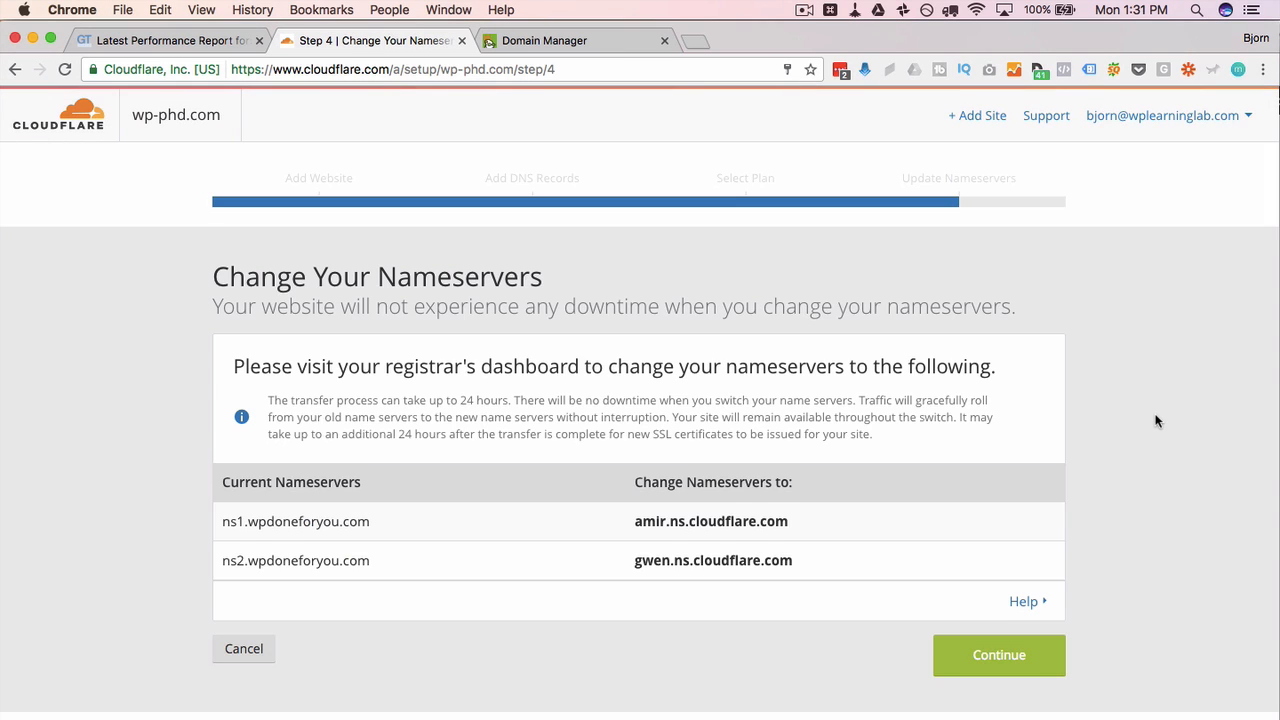
# Step: Copy amir.ns.cloudflare.com from the Change Nameservers To column
pyautogui.scroll(-3)
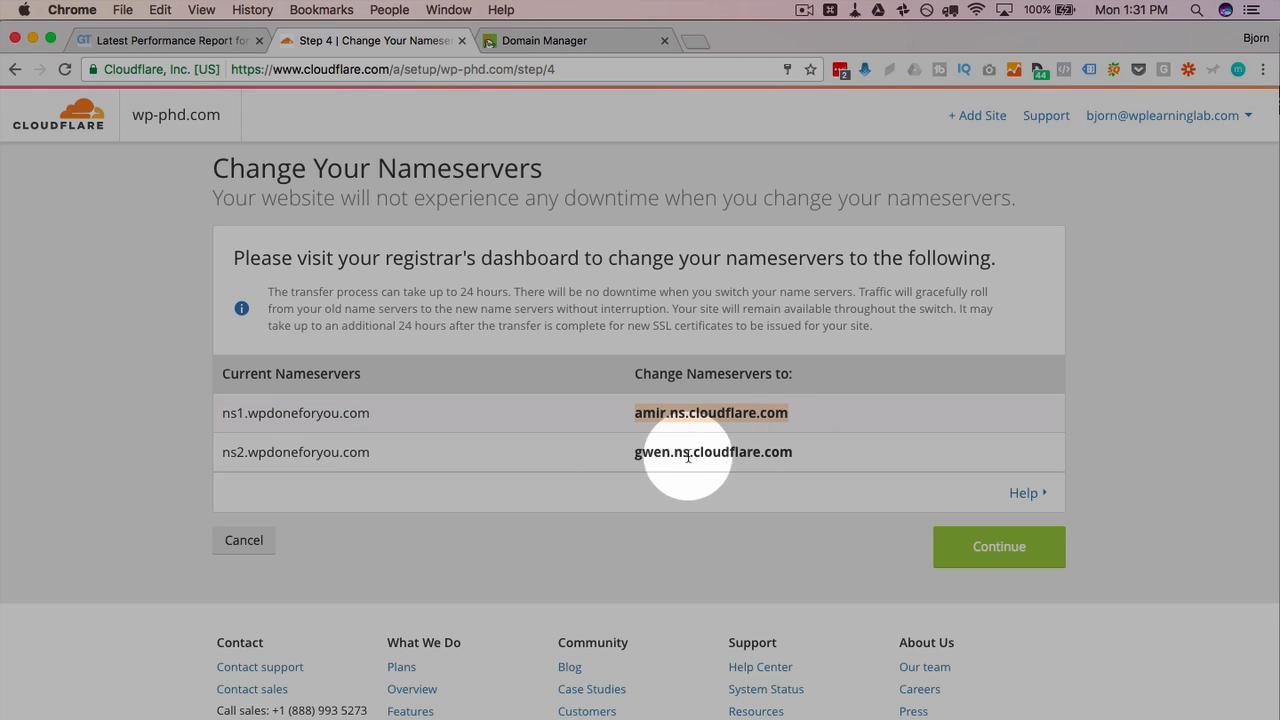
pyautogui.rightClick(710, 412)
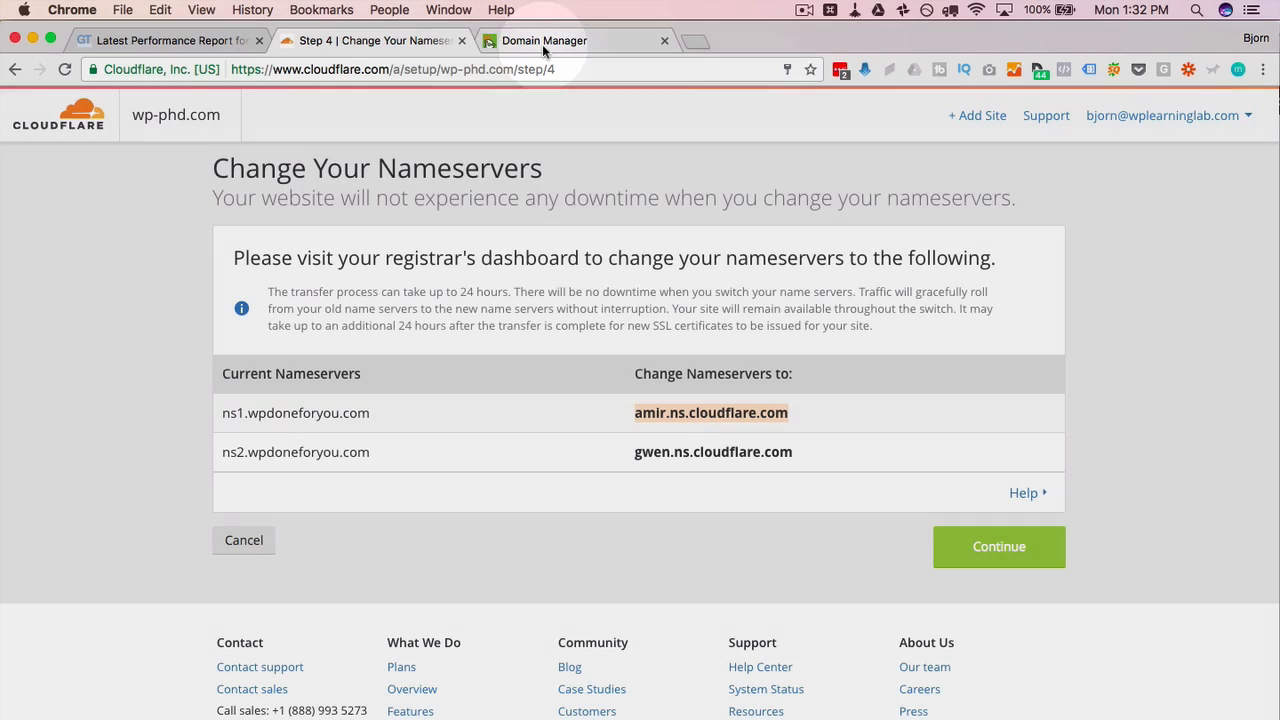
# Step: In GoDaddy's My Domains, go to wp-phd.com's Domain Settings and its Additional Settings links
pyautogui.click(544, 40)
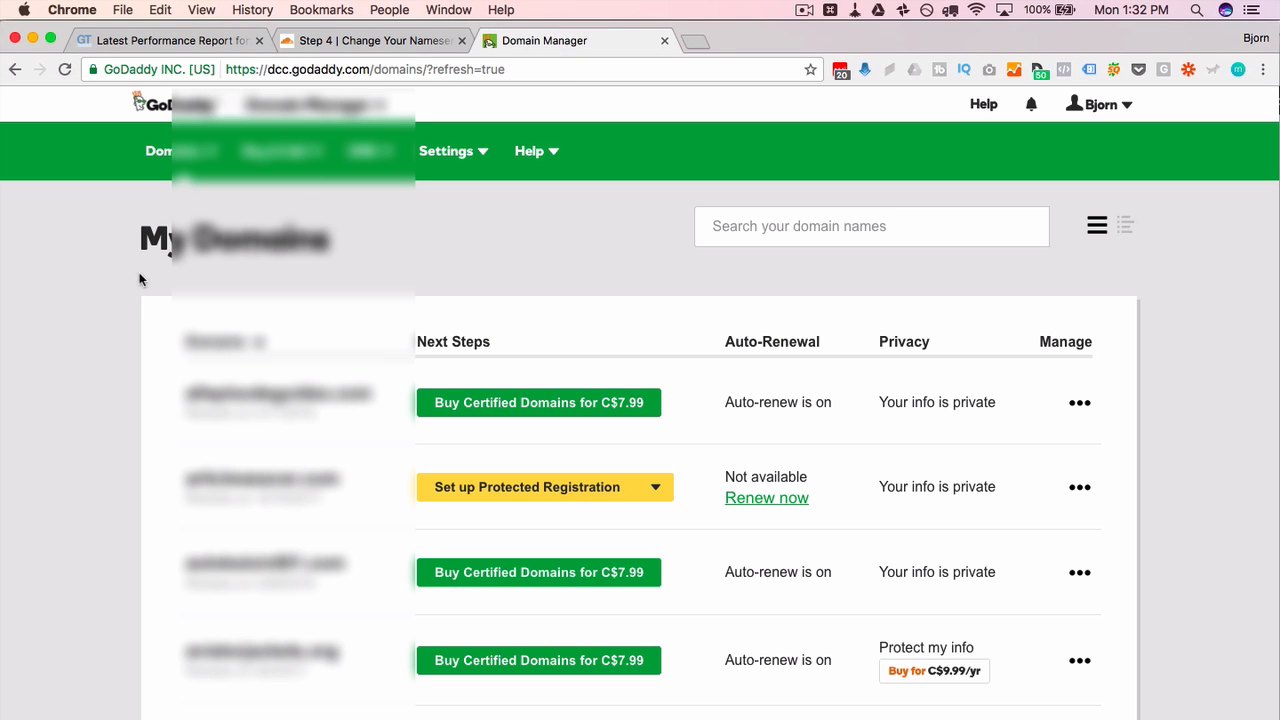
pyautogui.scroll(-3)
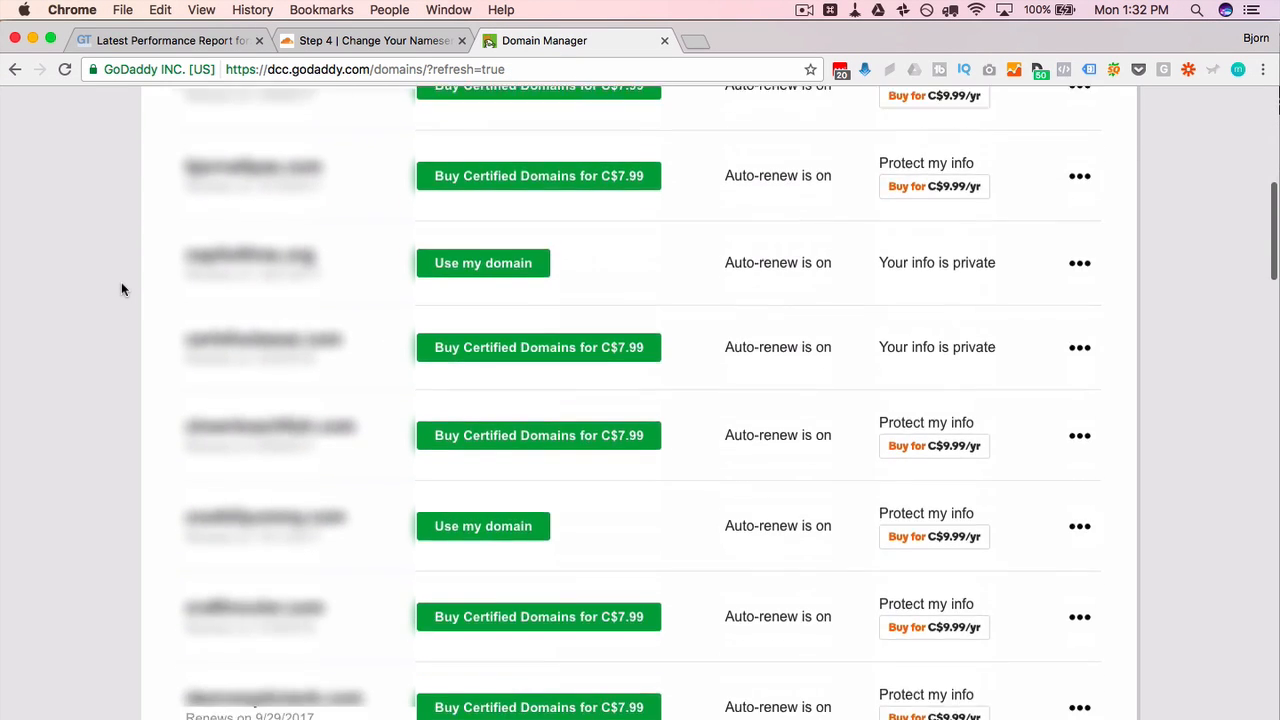
pyautogui.scroll(-3)
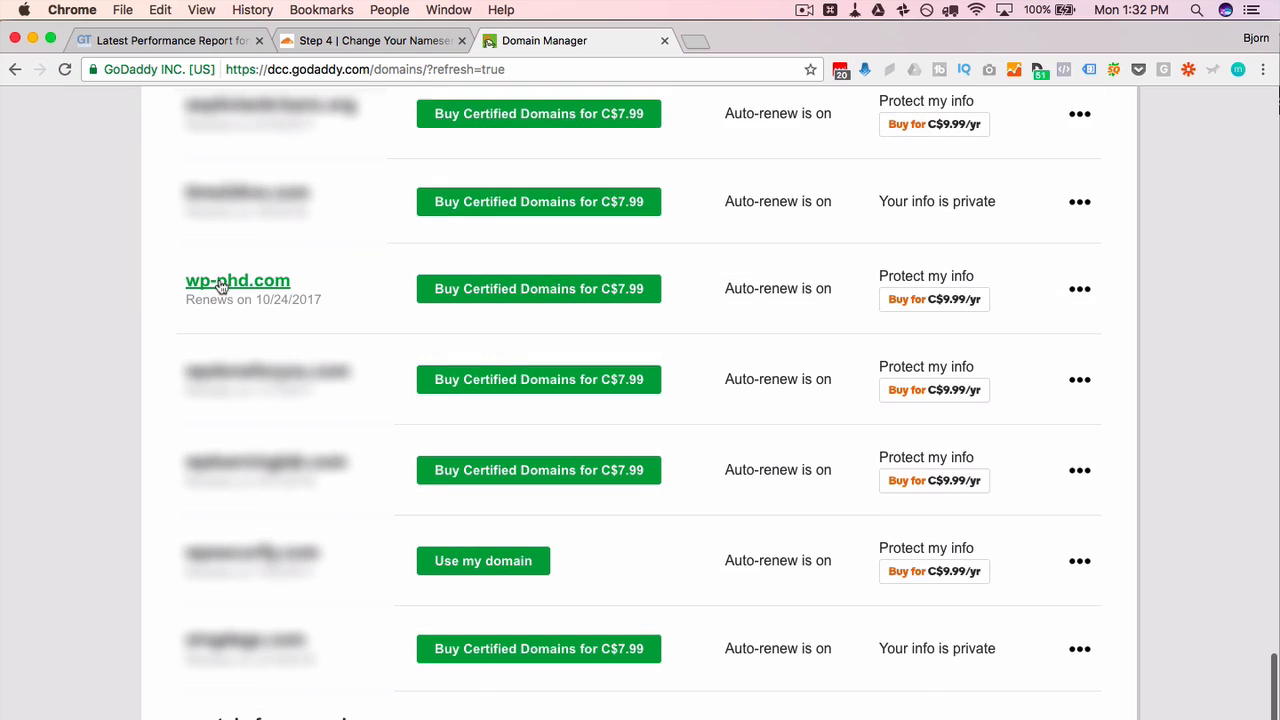
pyautogui.moveTo(266, 286)
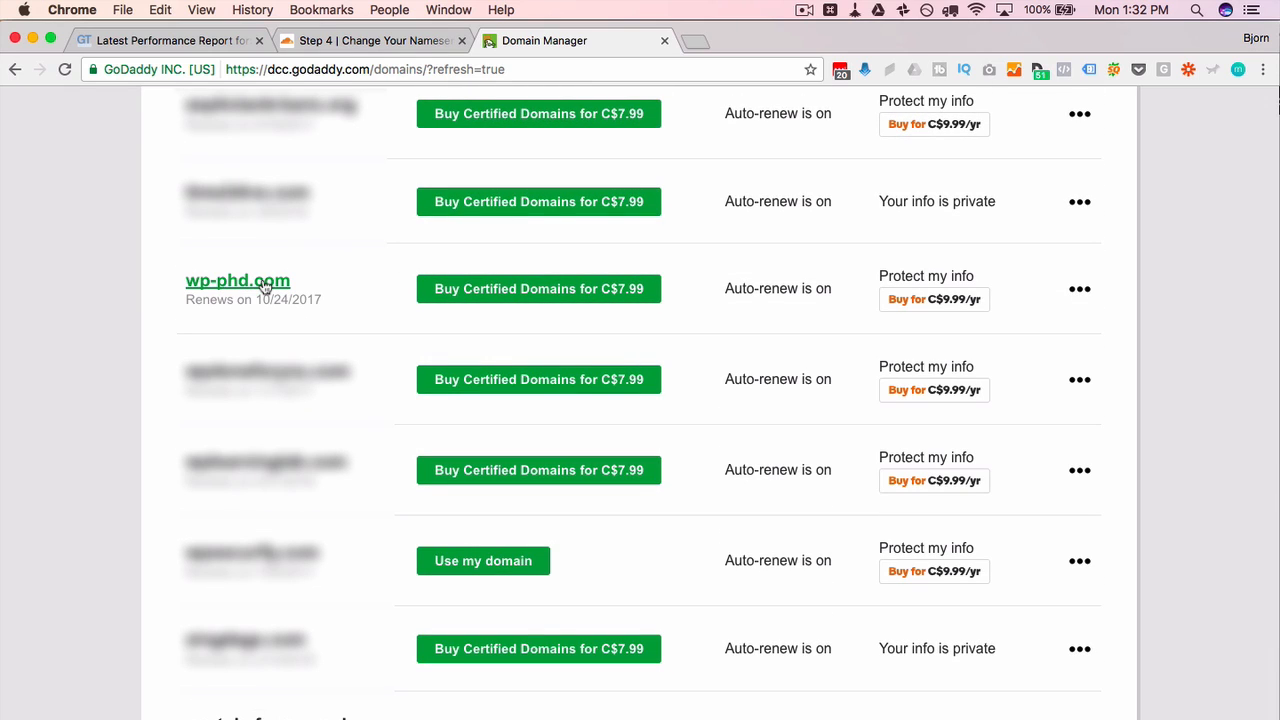
pyautogui.click(236, 280)
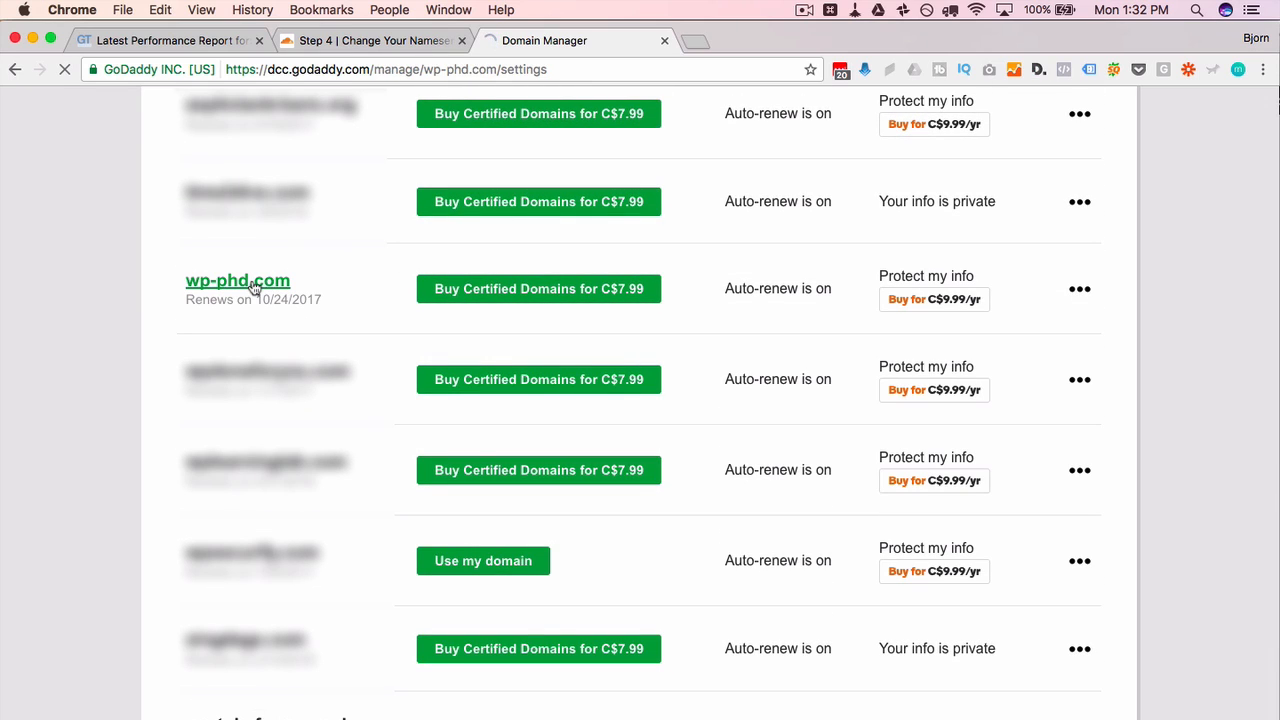
pyautogui.click(236, 280)
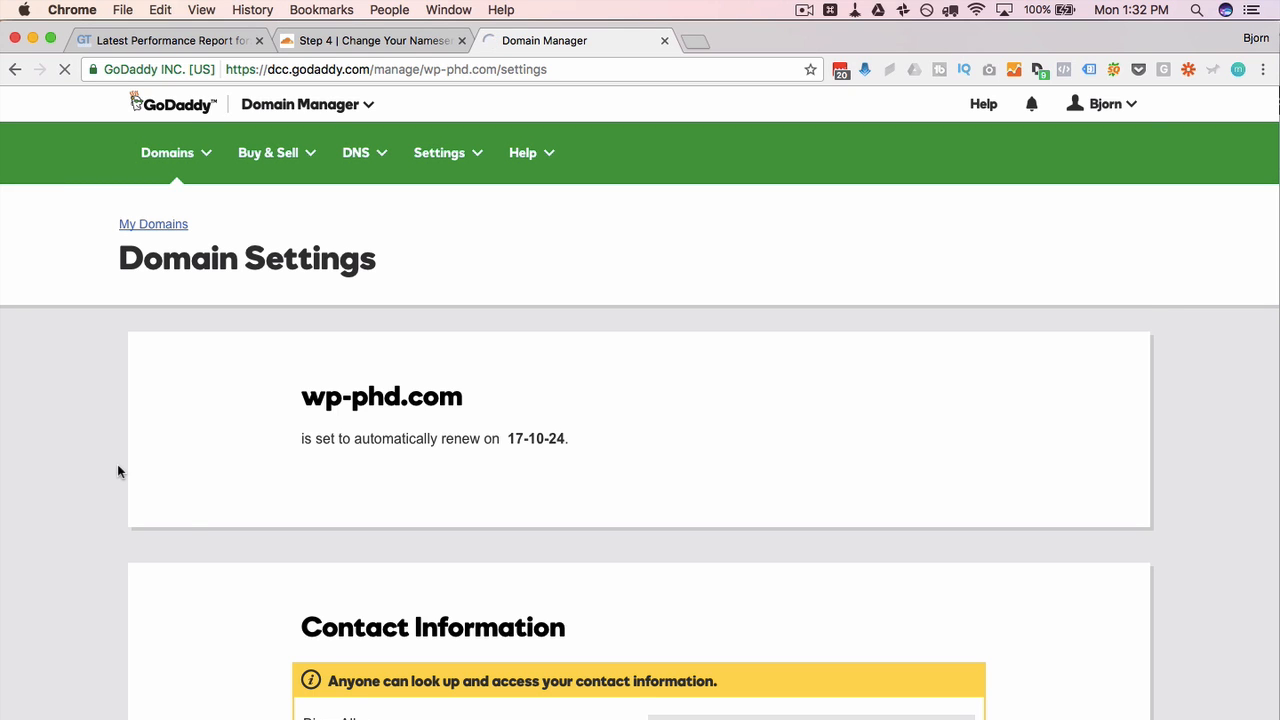
pyautogui.scroll(-3)
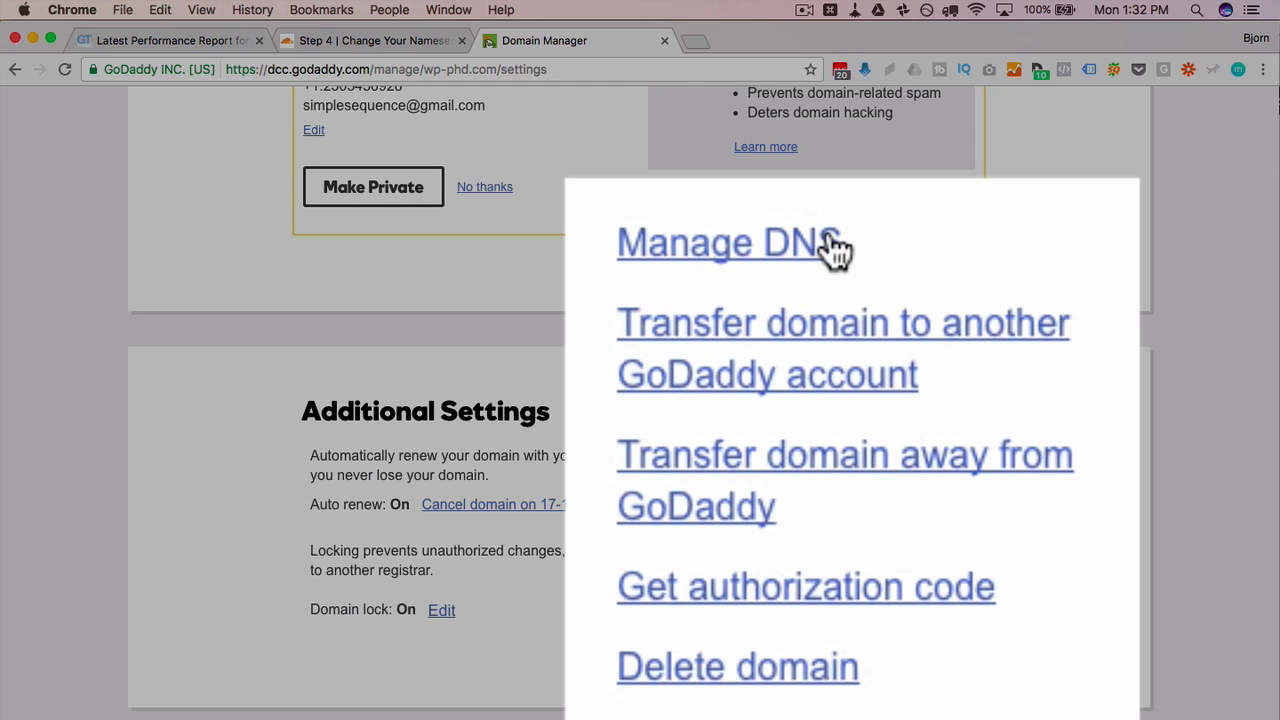
# Step: From Manage DNS, start changing wp-phd.com's nameservers, keeping the type Custom
pyautogui.click(730, 242)
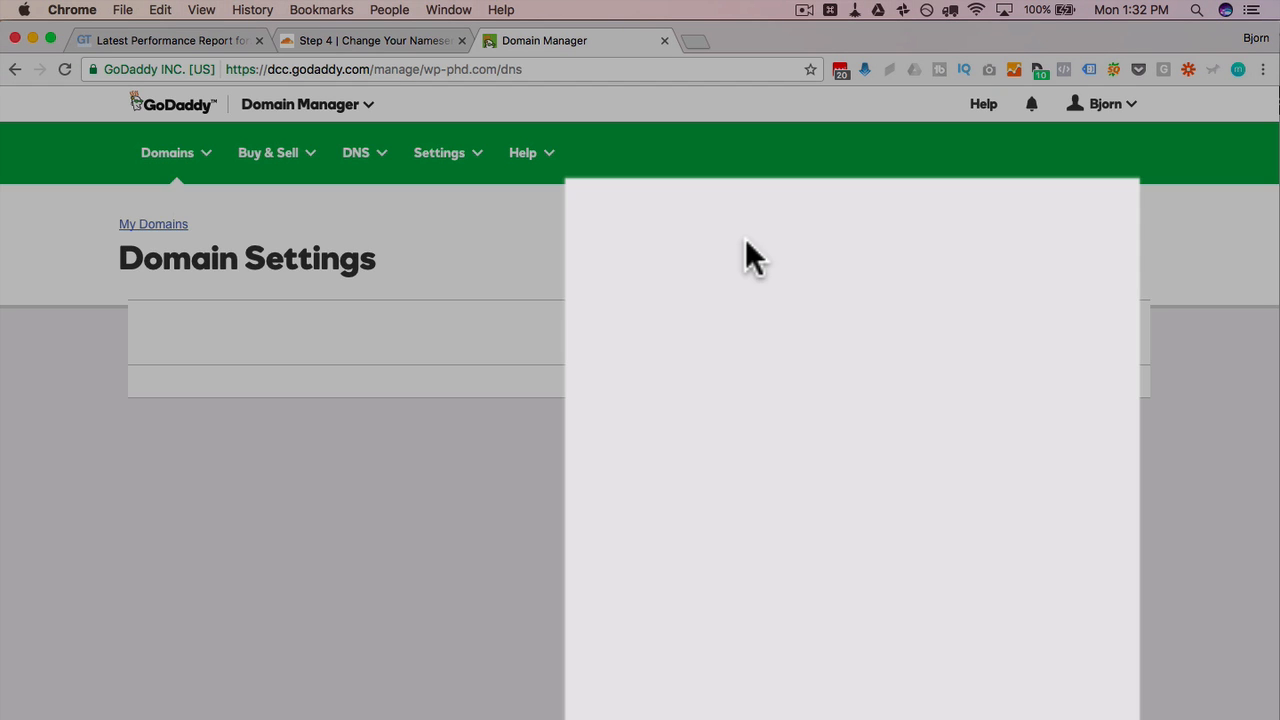
pyautogui.scroll(-3)
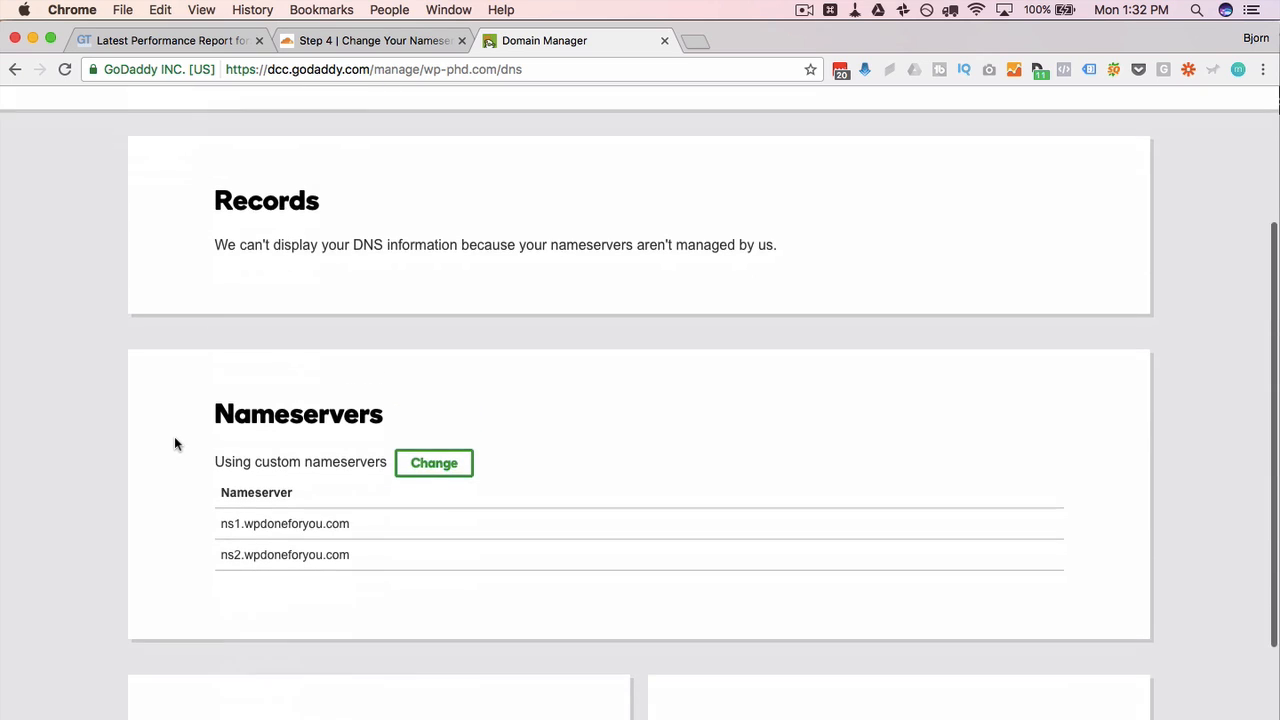
pyautogui.scroll(-3)
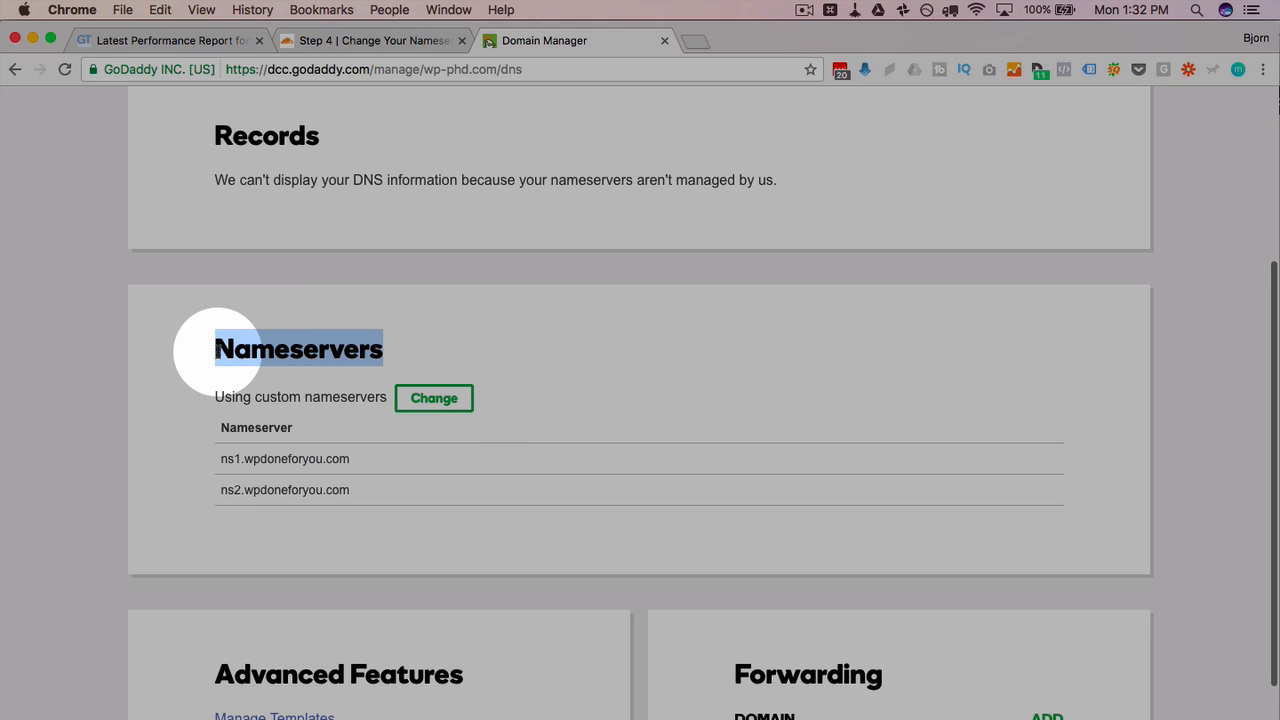
pyautogui.scroll(-3)
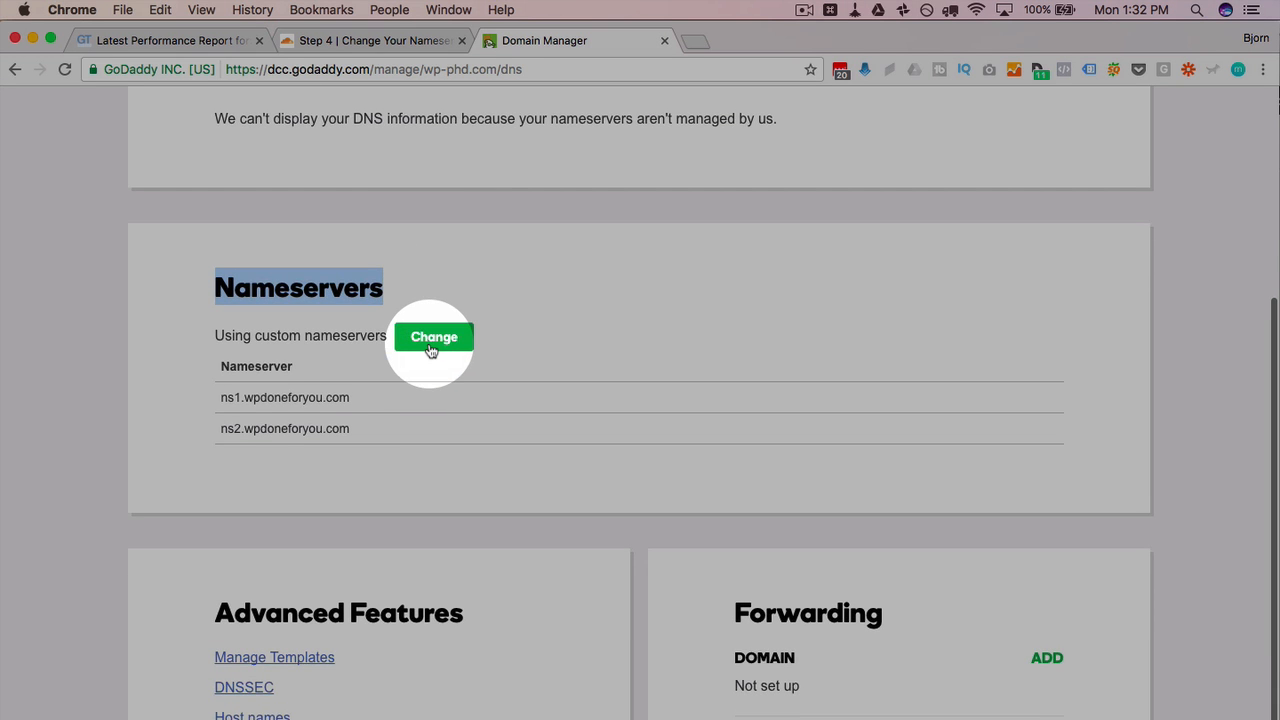
pyautogui.click(434, 336)
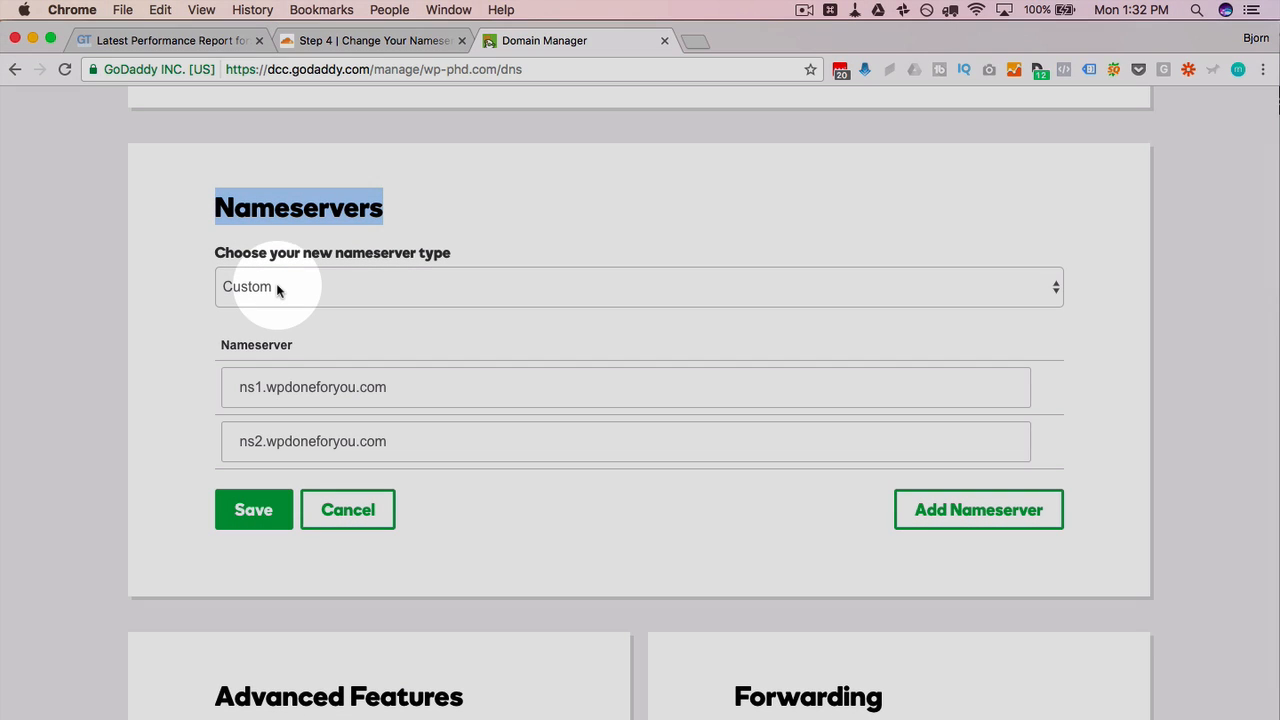
pyautogui.click(636, 288)
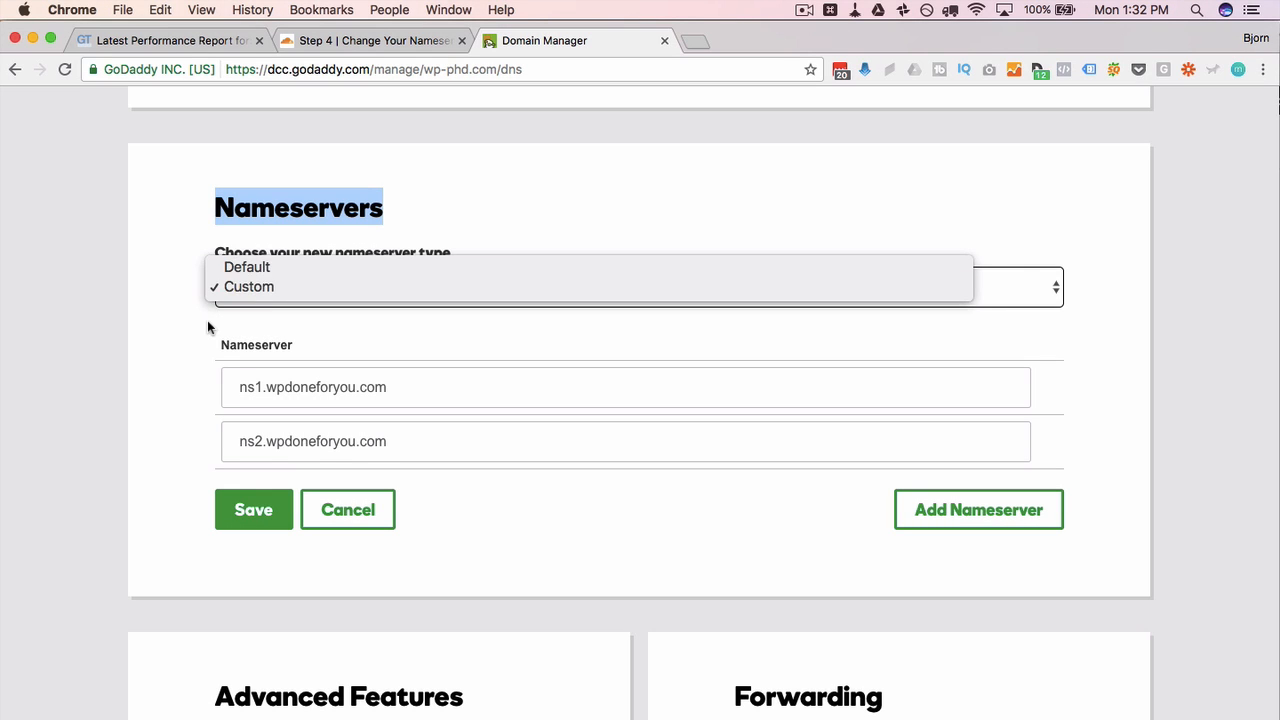
pyautogui.click(248, 288)
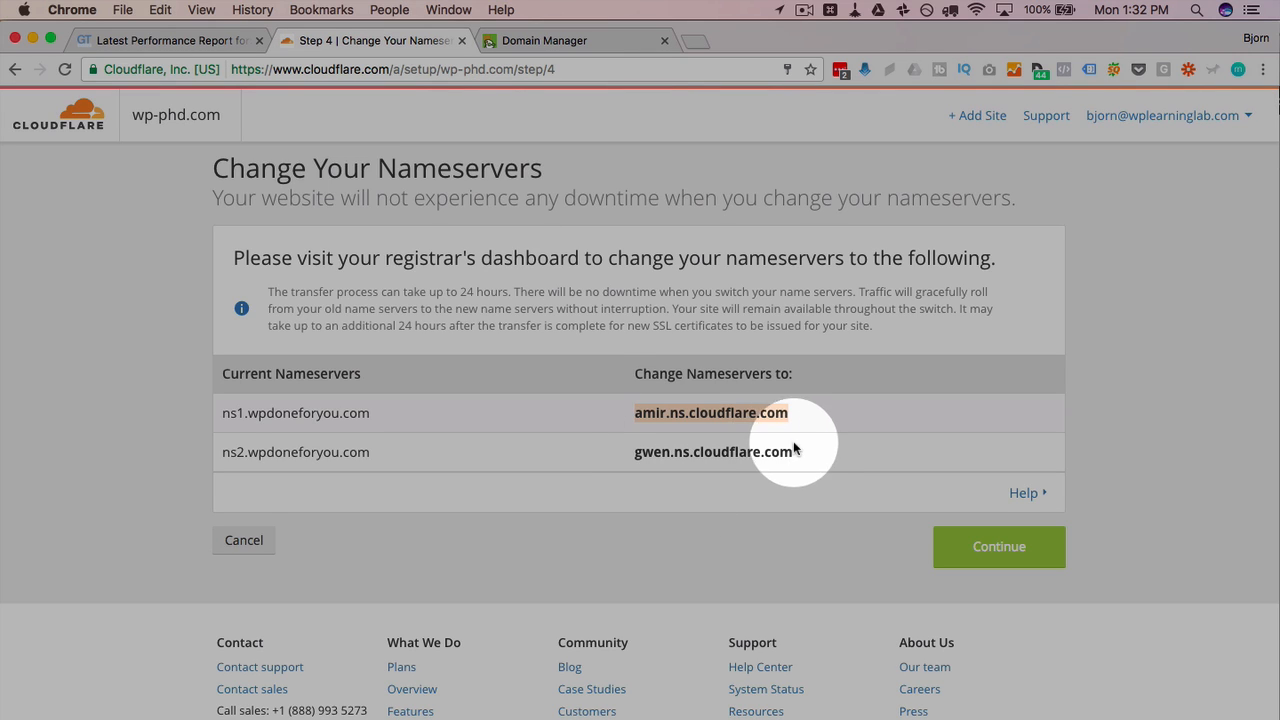
# Step: Copy gwen.ns.cloudflare.com from Cloudflare and return to the GoDaddy nameserver editor
pyautogui.doubleClick(712, 452)
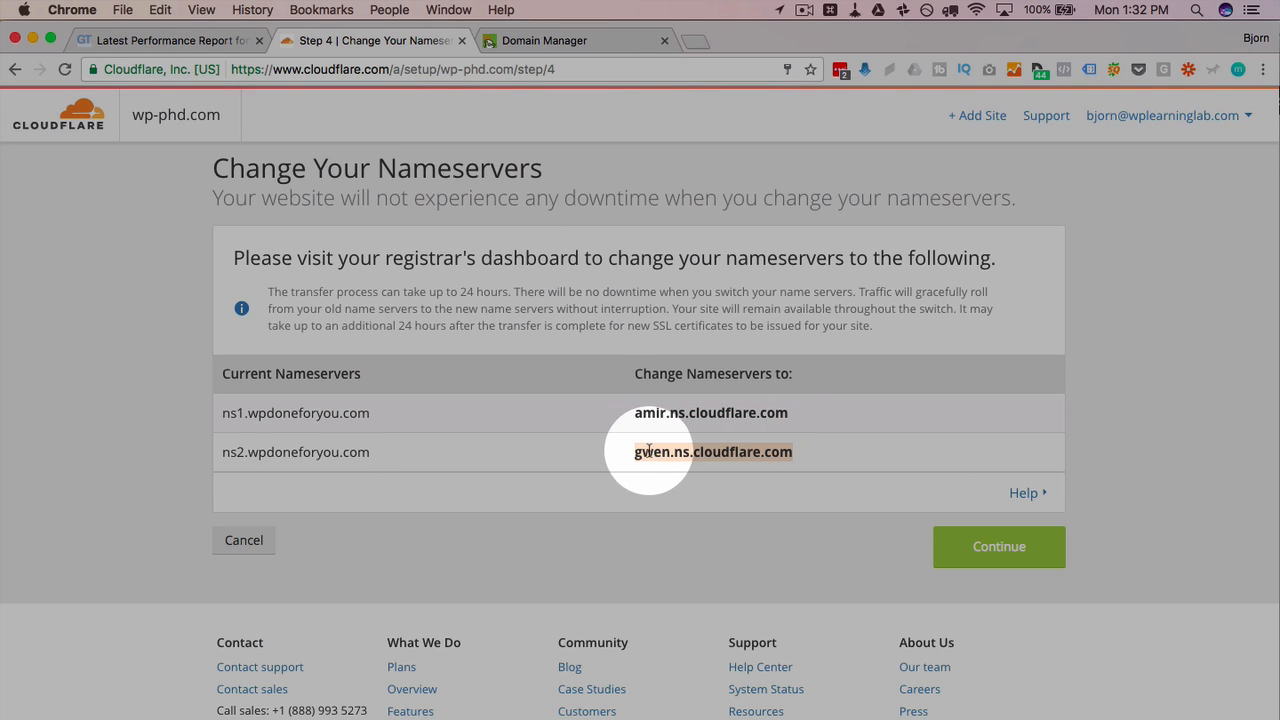
pyautogui.moveTo(548, 110)
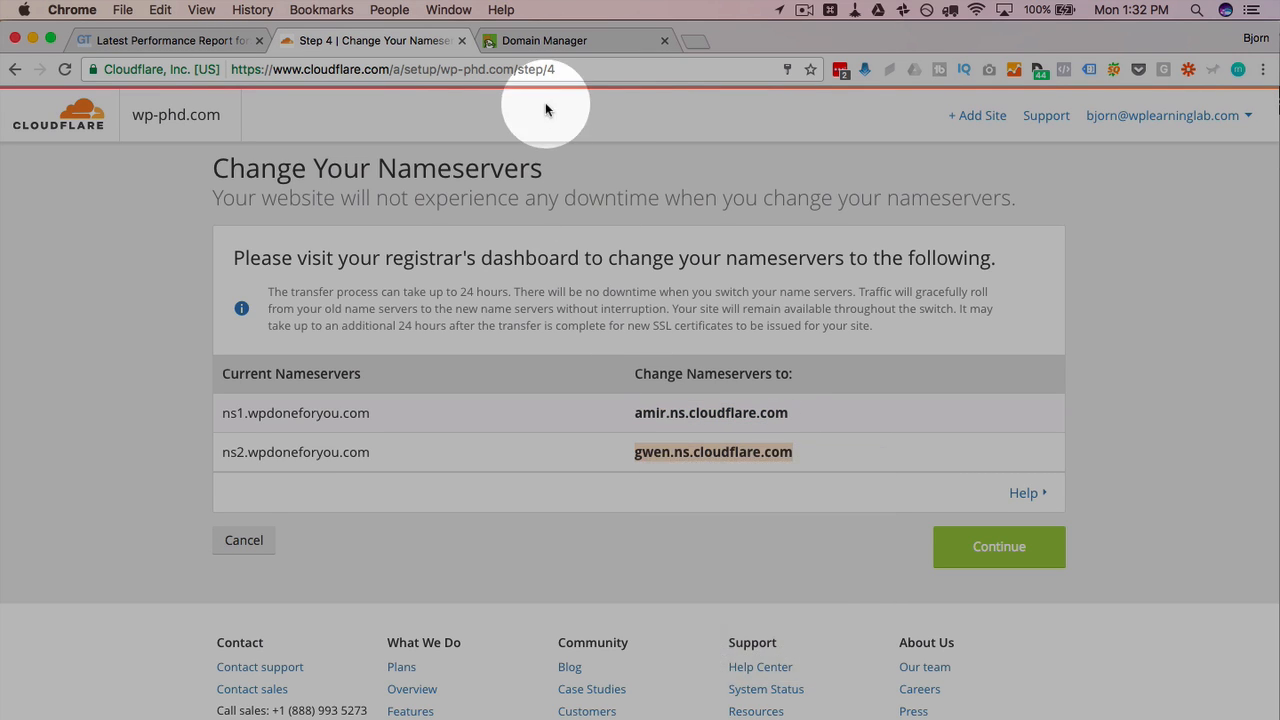
pyautogui.click(544, 40)
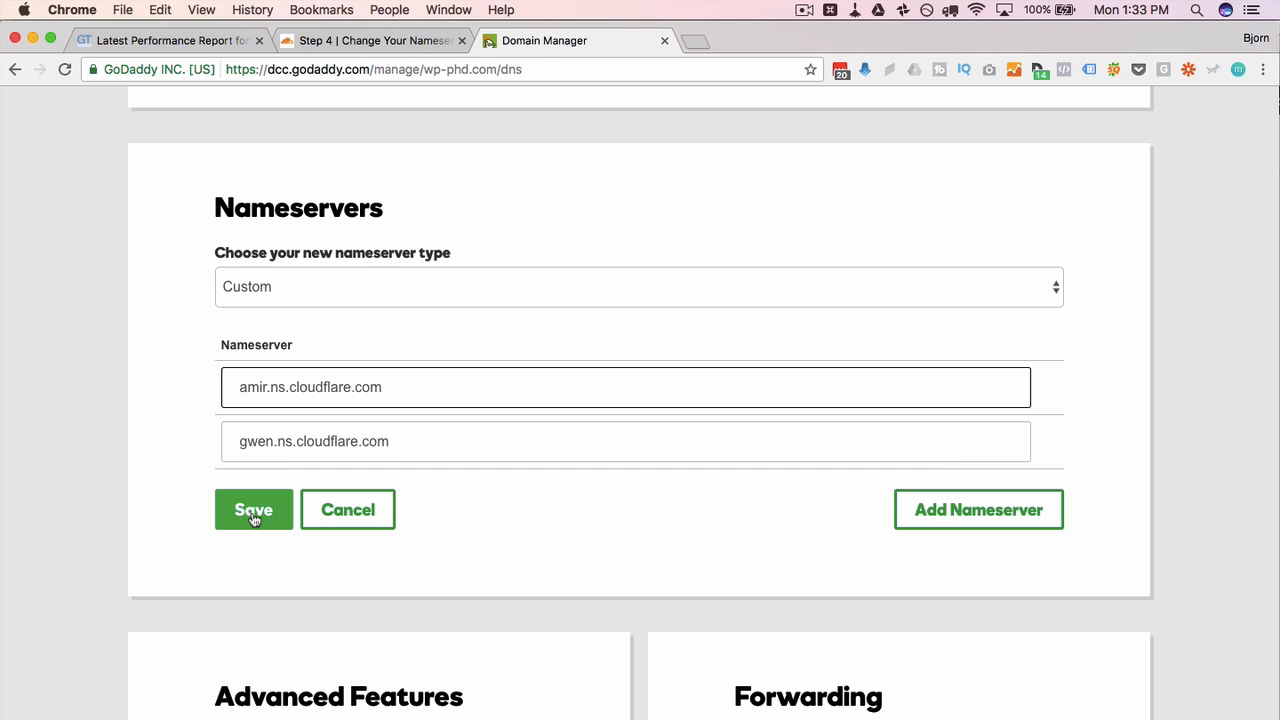
# Step: Save wp-phd.com's custom nameservers amir.ns.cloudflare.com and gwen.ns.cloudflare.com in GoDaddy
pyautogui.click(252, 510)
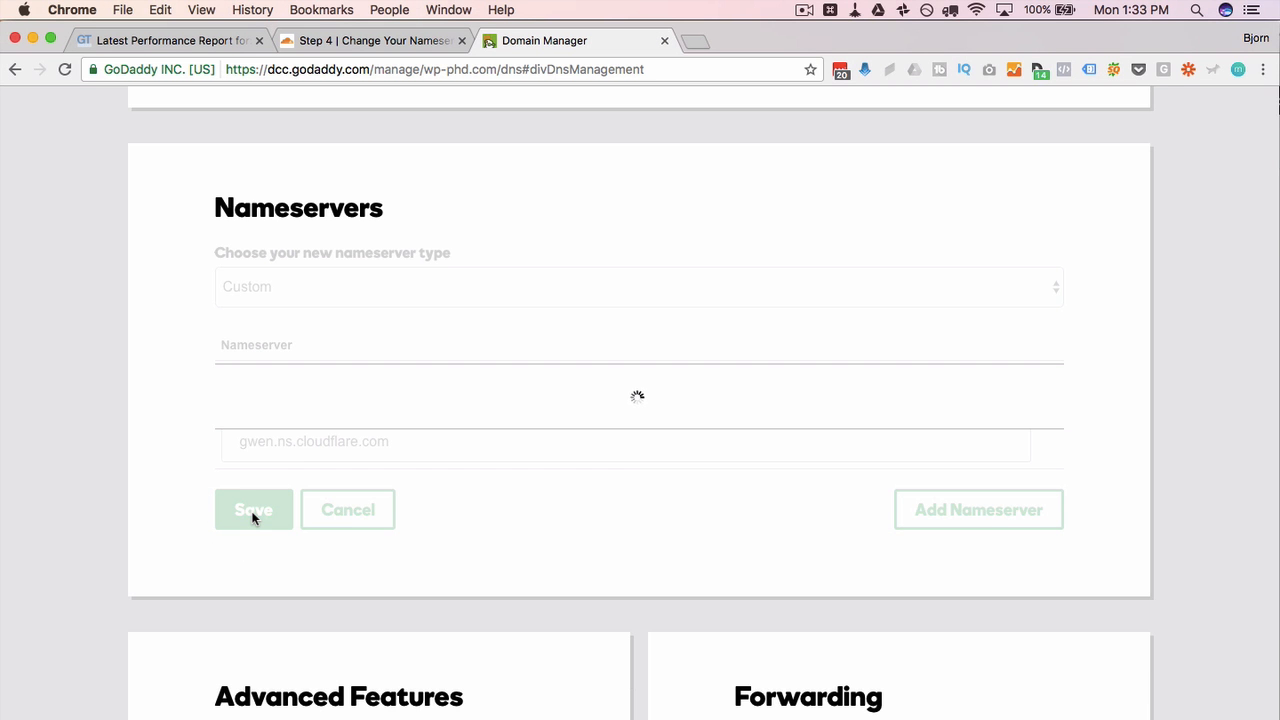
pyautogui.click(252, 510)
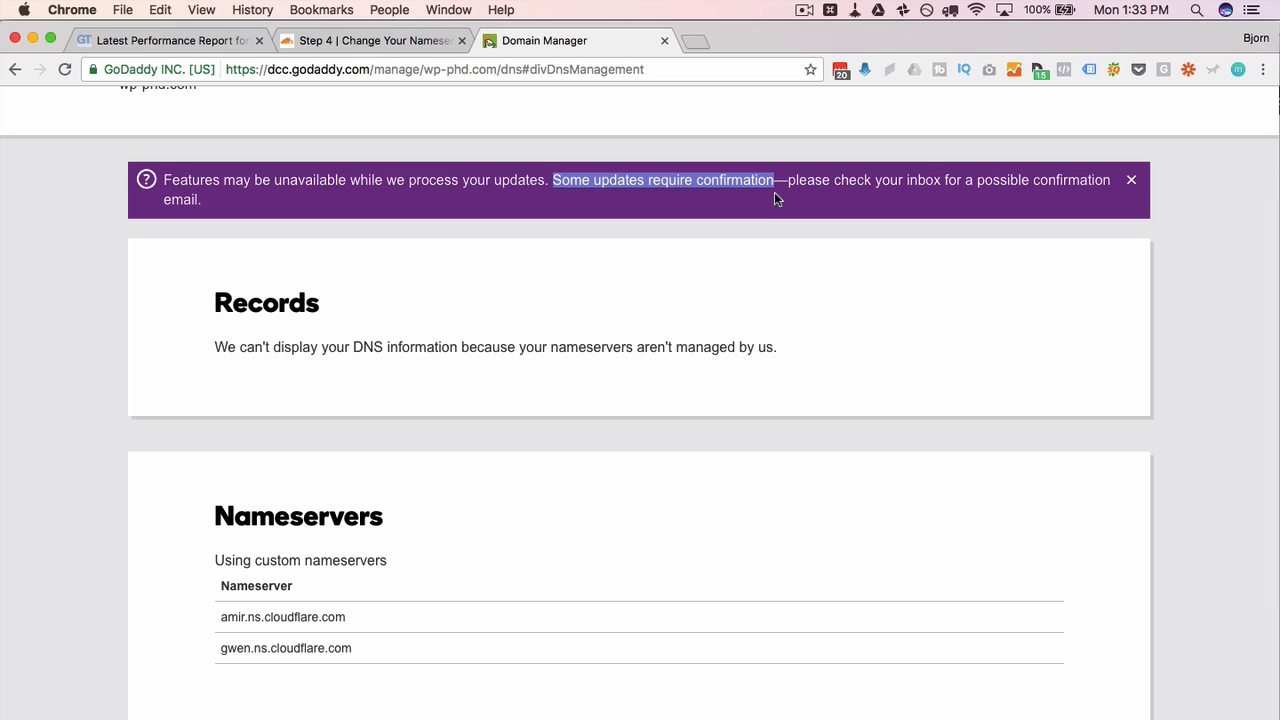
pyautogui.moveTo(518, 216)
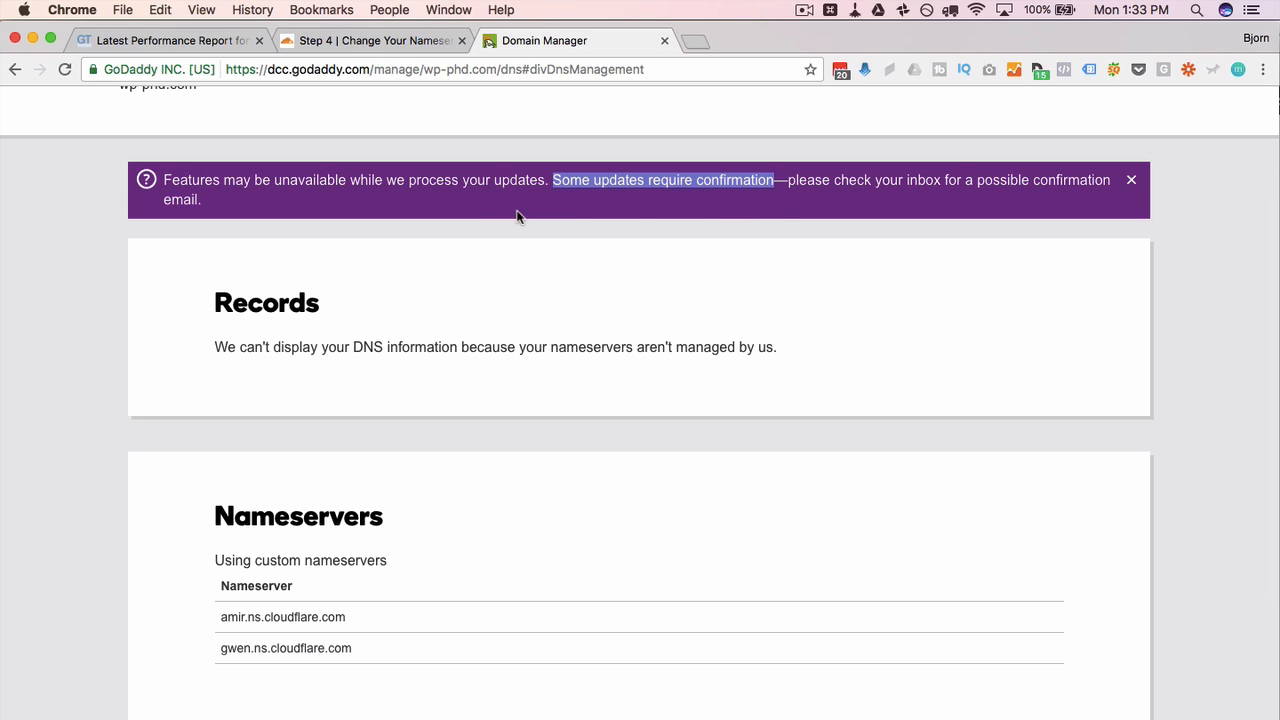
# Step: Scroll through GoDaddy's update notice confirming the nameserver change for wp-phd.com
pyautogui.scroll(-3)
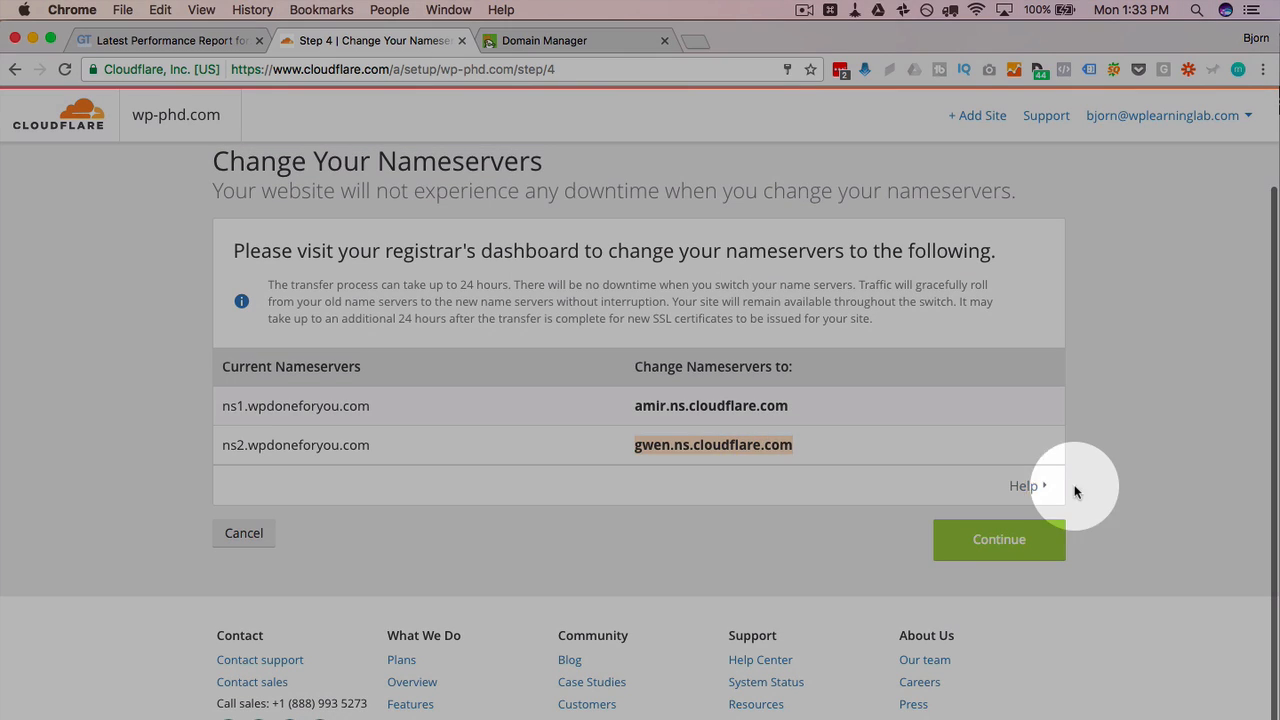
# Step: Finish the nameserver step and recheck nameservers until the wp-phd.com overview reports Status: Active
pyautogui.click(998, 540)
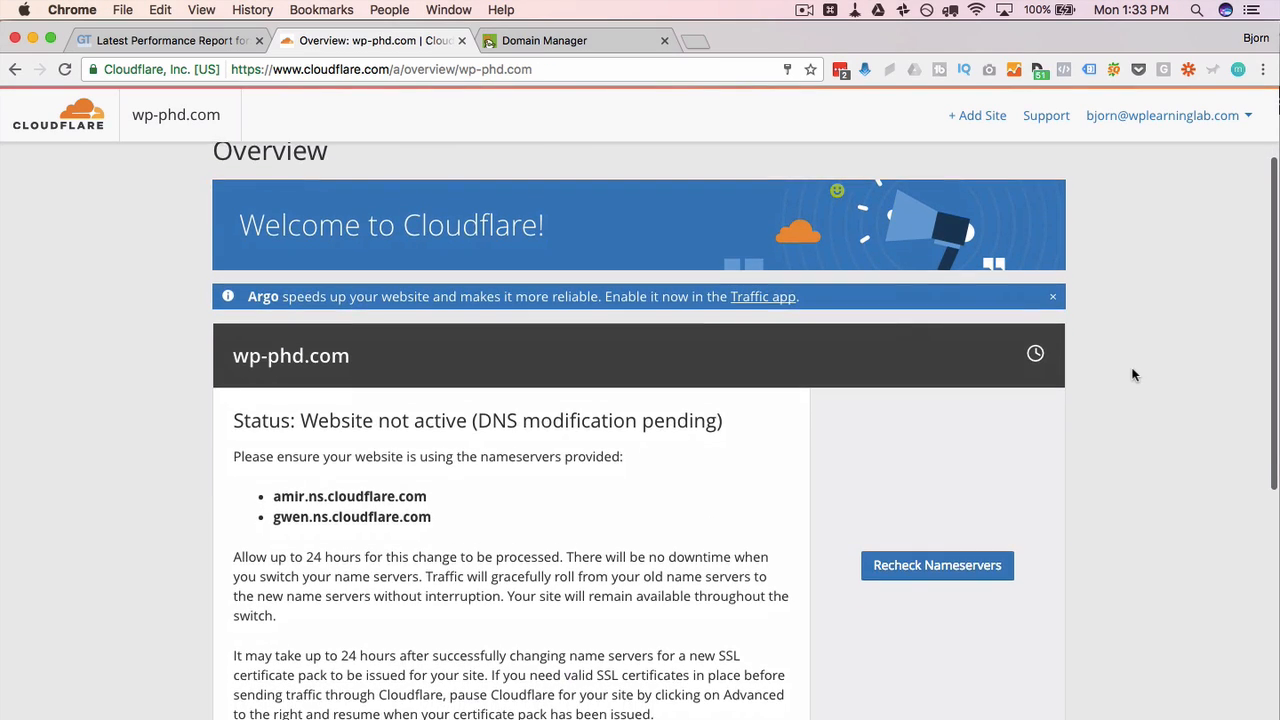
pyautogui.scroll(-3)
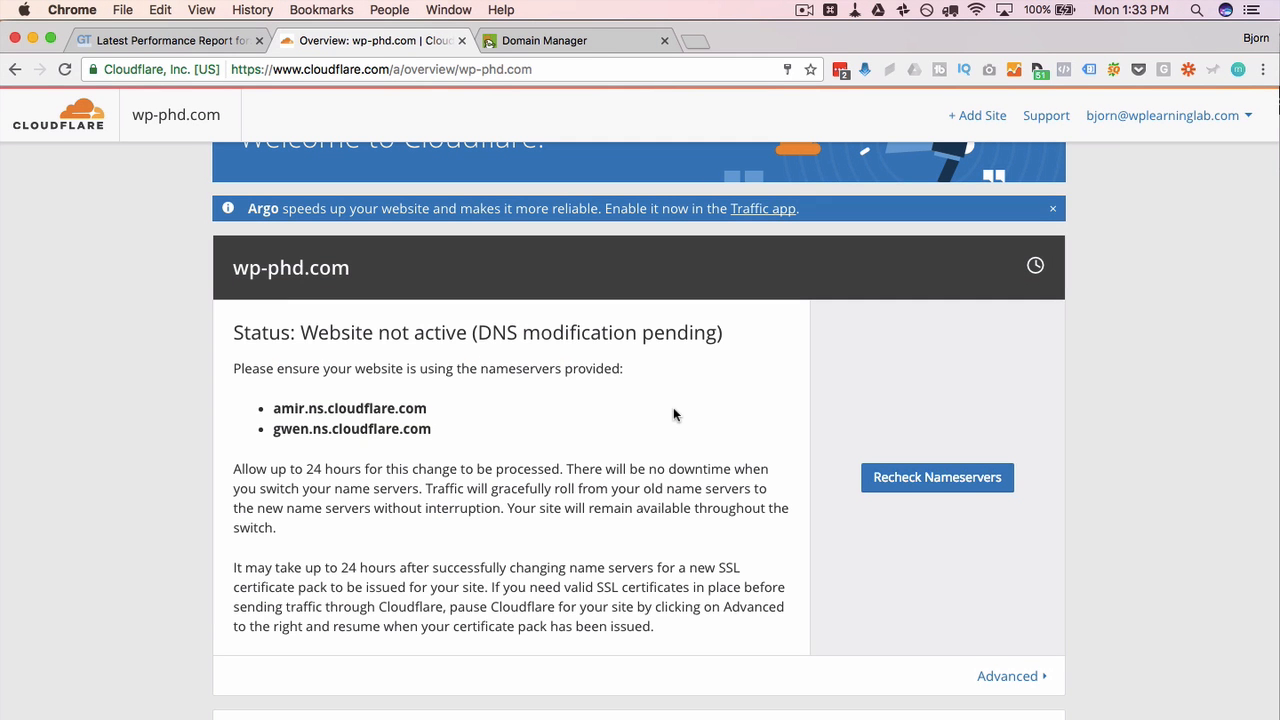
pyautogui.click(936, 476)
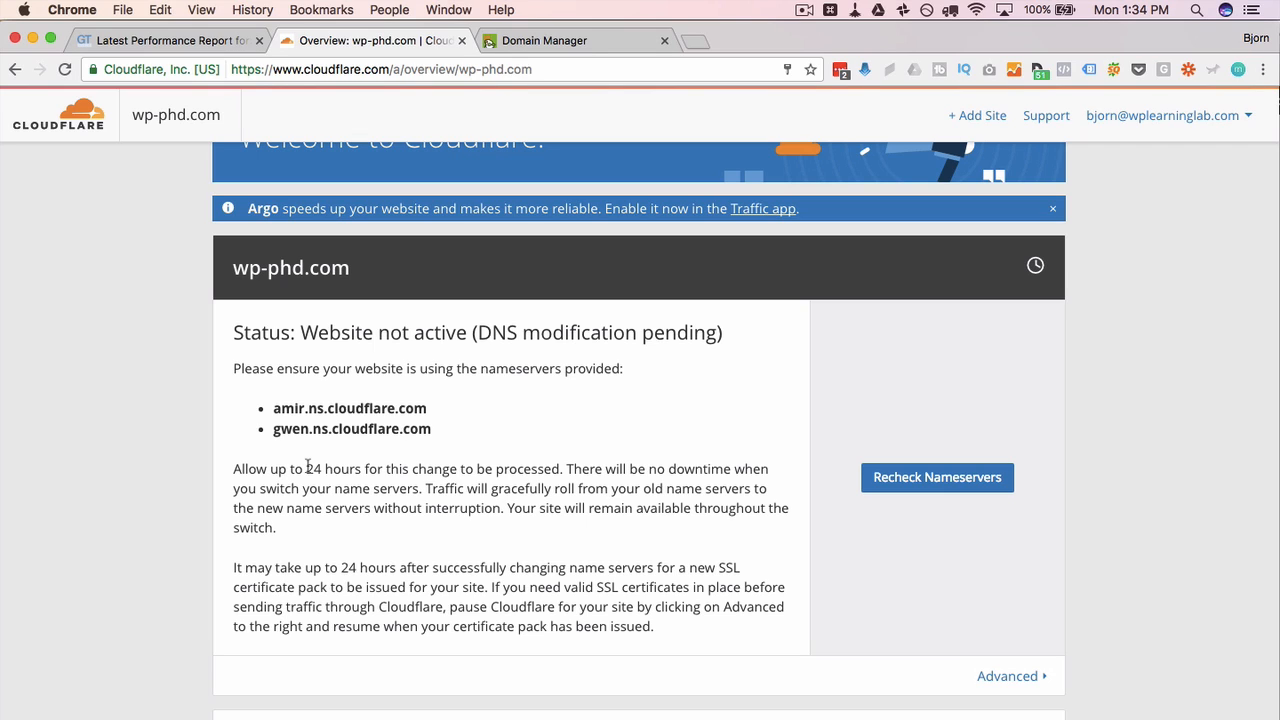
pyautogui.scroll(-3)
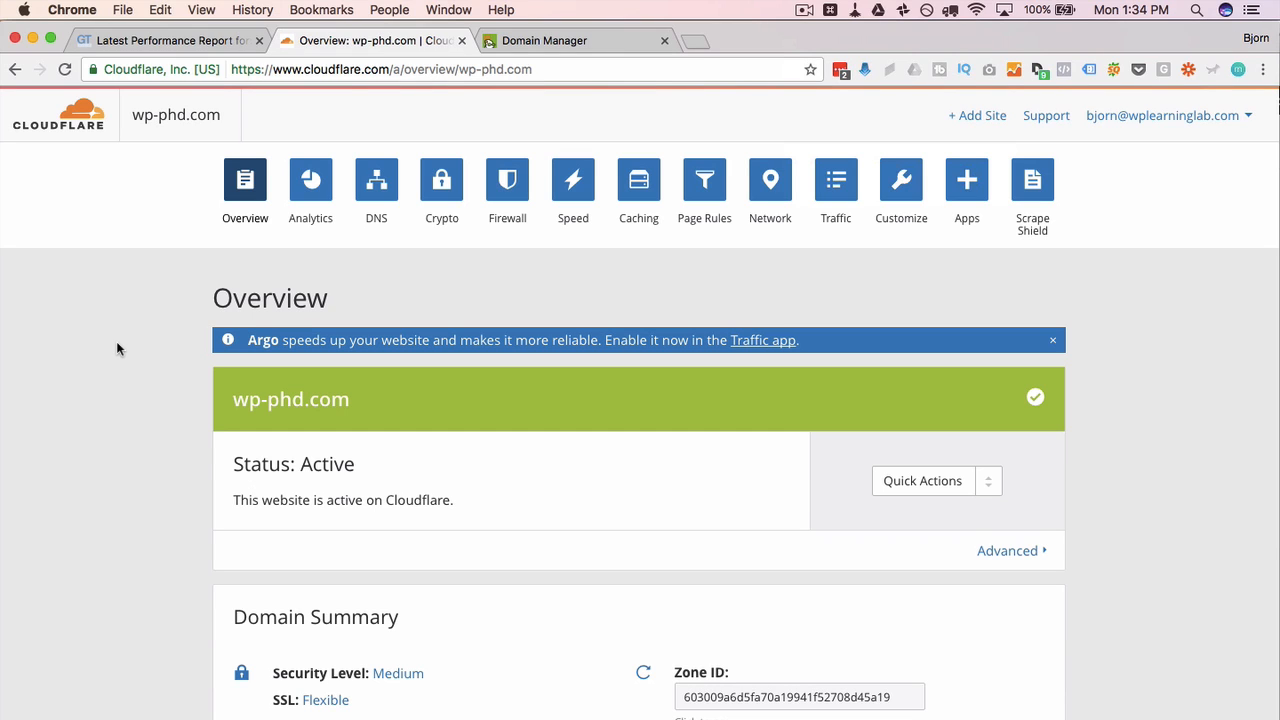
pyautogui.moveTo(296, 434)
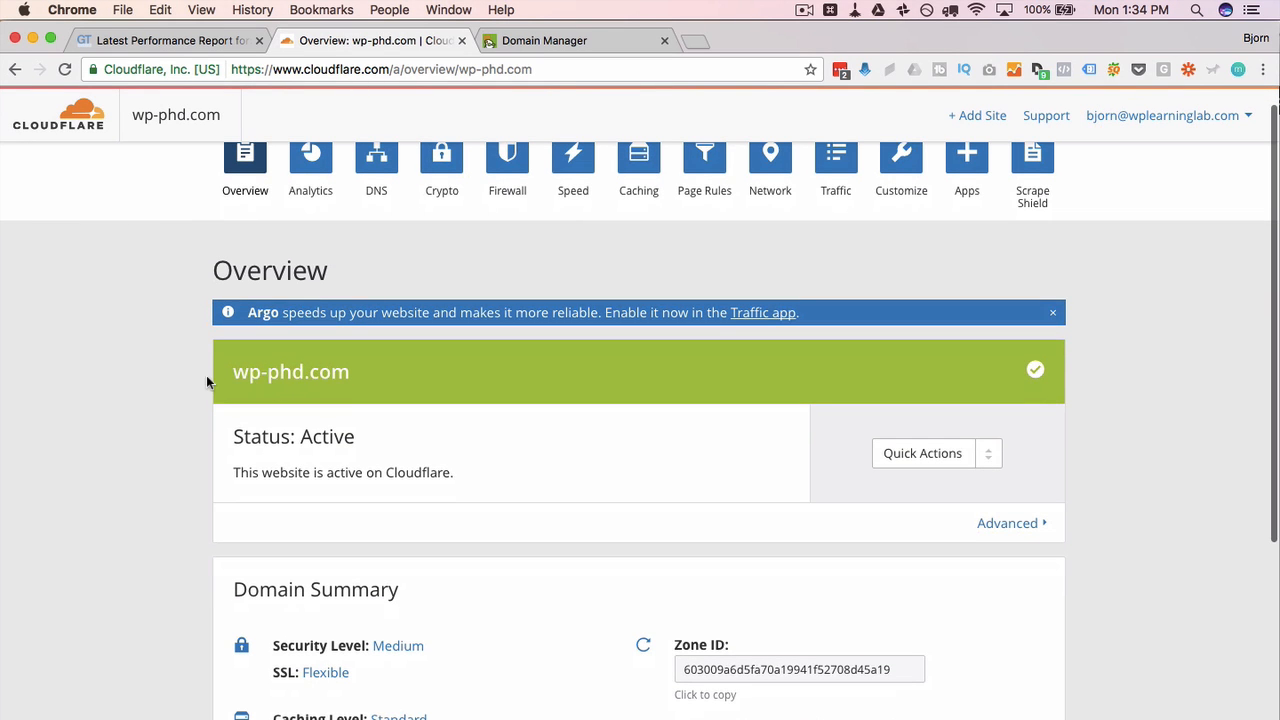
pyautogui.click(720, 370)
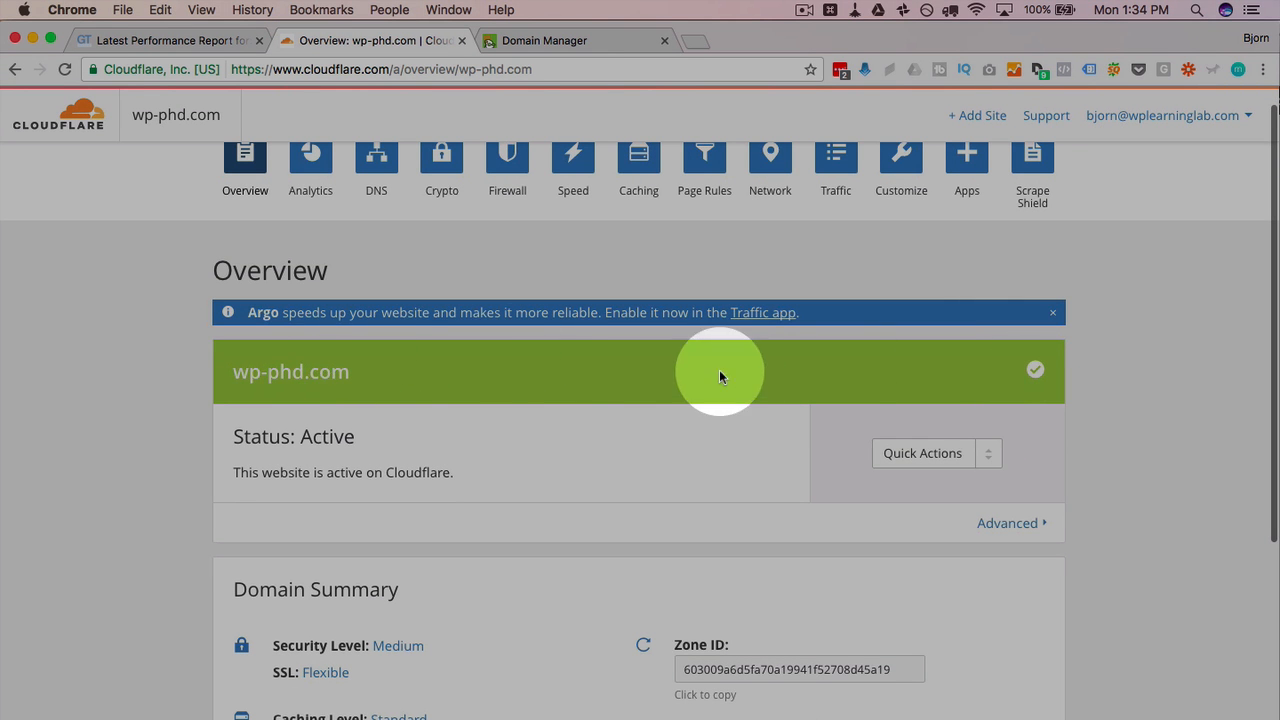
pyautogui.moveTo(370, 368)
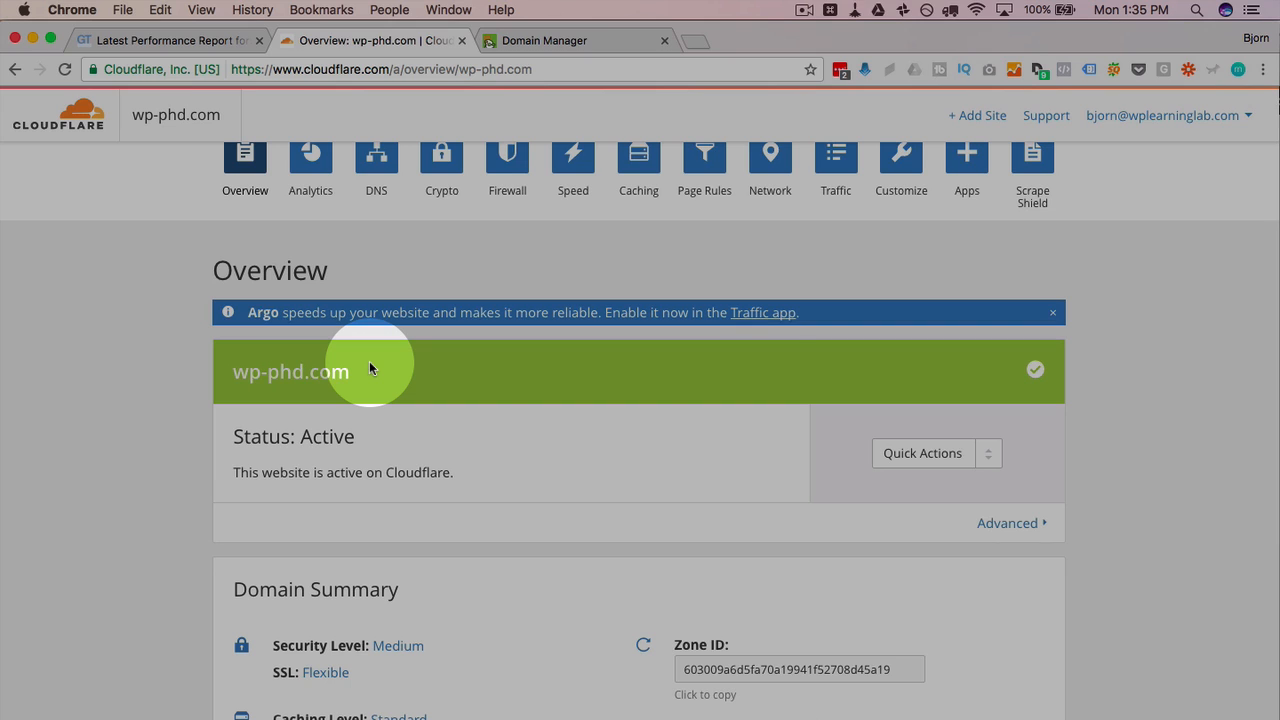
pyautogui.scroll(-3)
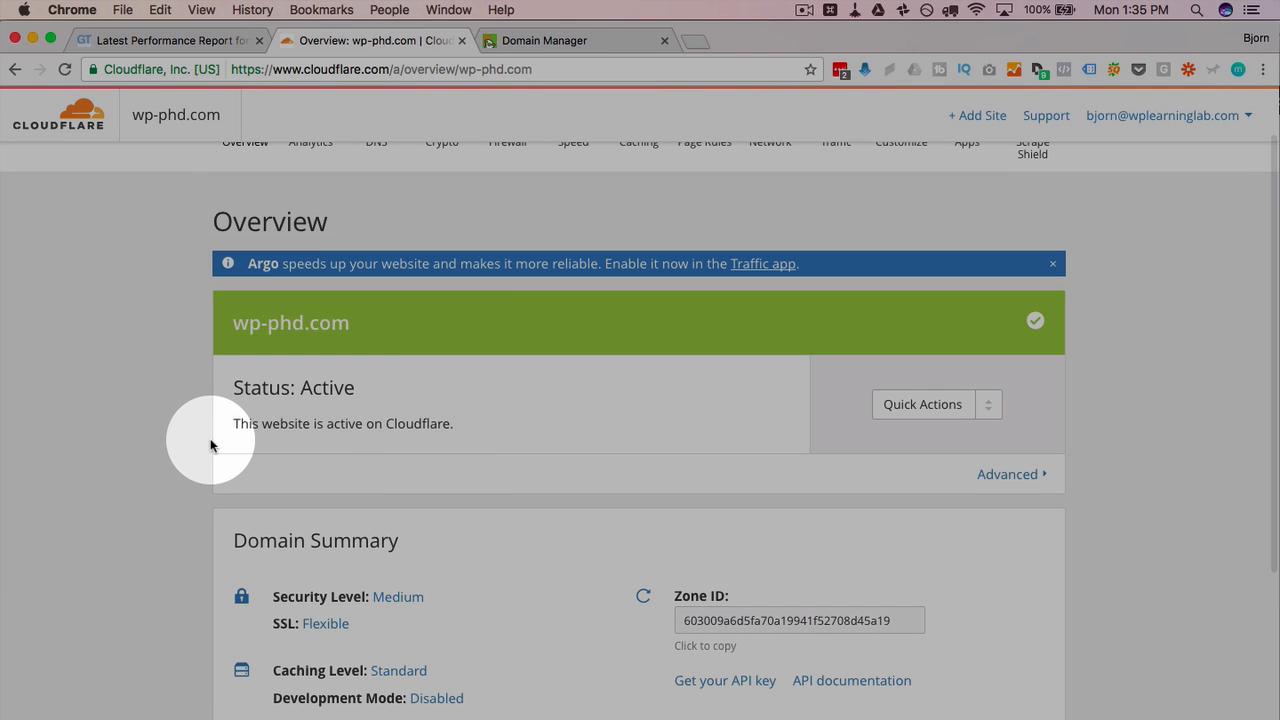
pyautogui.scroll(3)
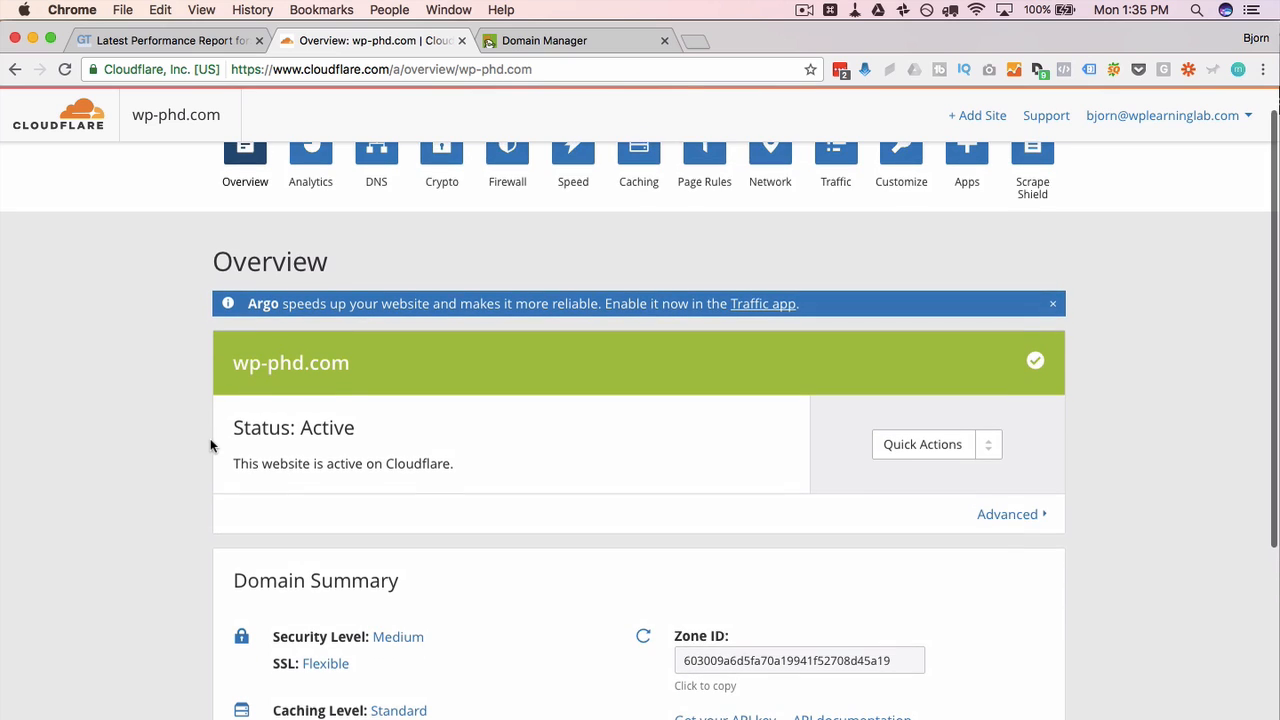
pyautogui.scroll(3)
pyautogui.write('wp')
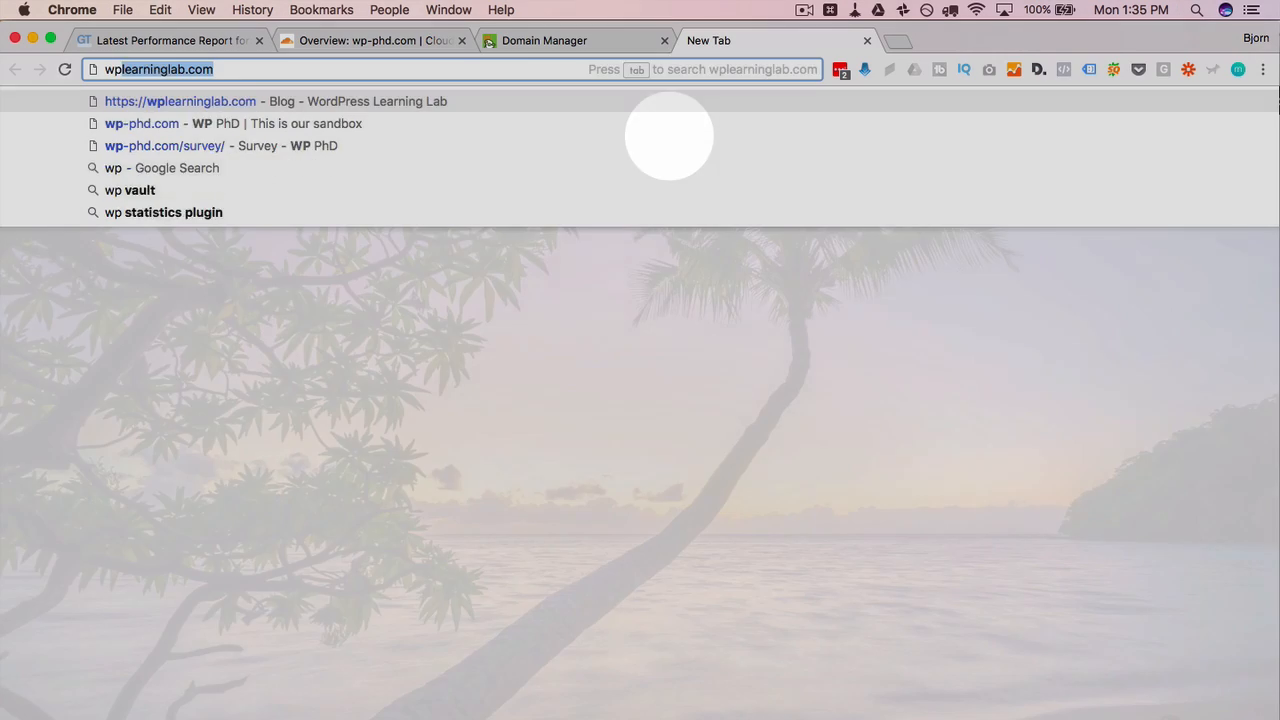
# Step: Load the wp-phd.com homepage in a new tab, then return to the Cloudflare overview
pyautogui.click(140, 124)
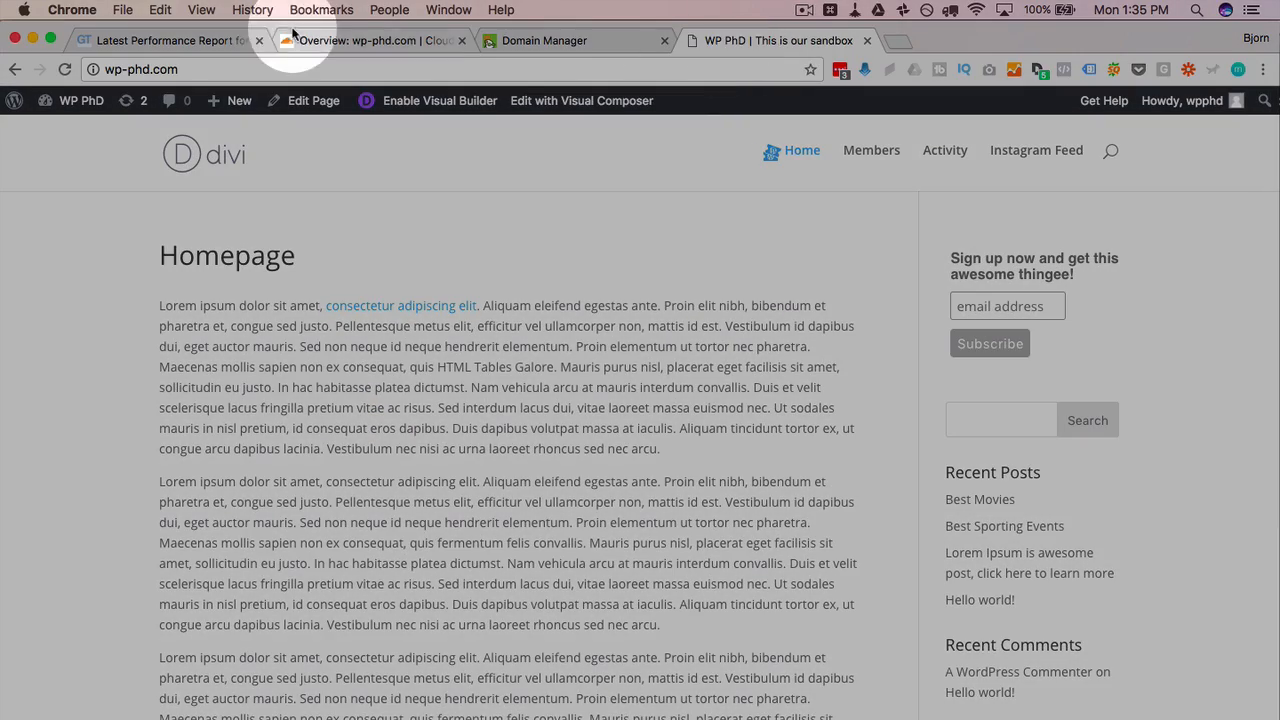
pyautogui.click(370, 40)
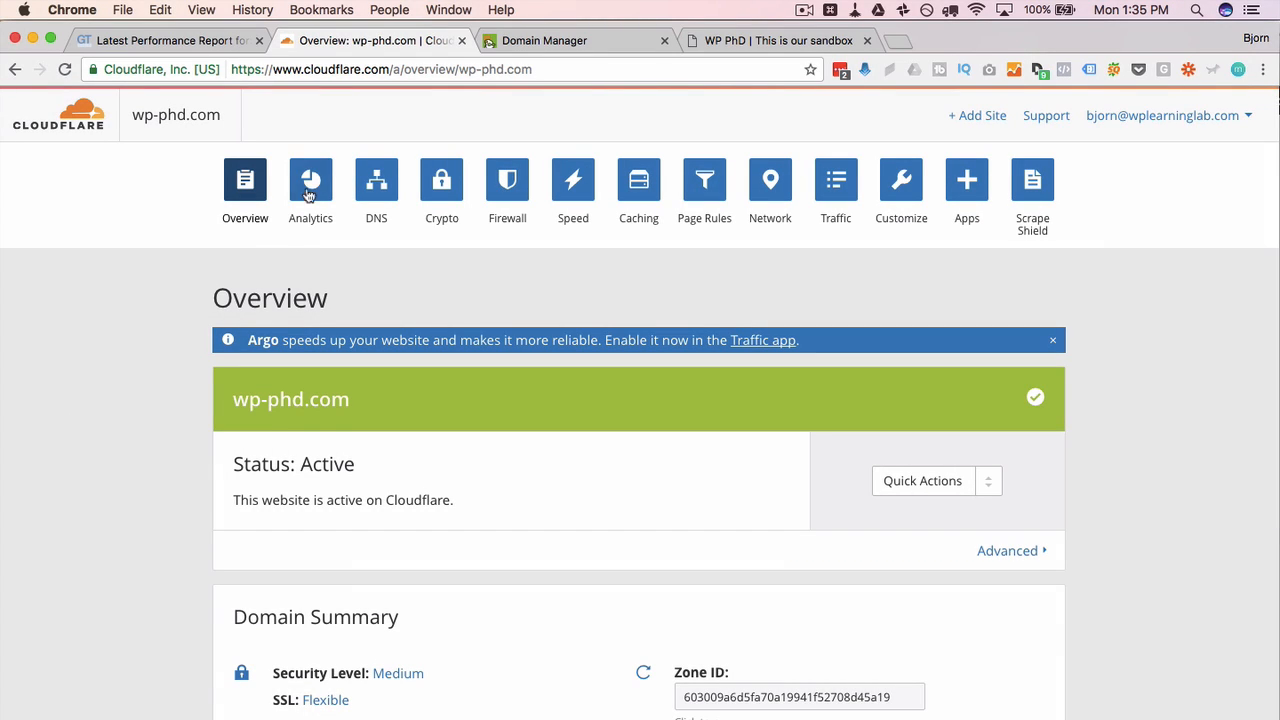
# Step: Check the Analytics page for wp-phd.com, which shows Check Back Soon
pyautogui.click(310, 180)
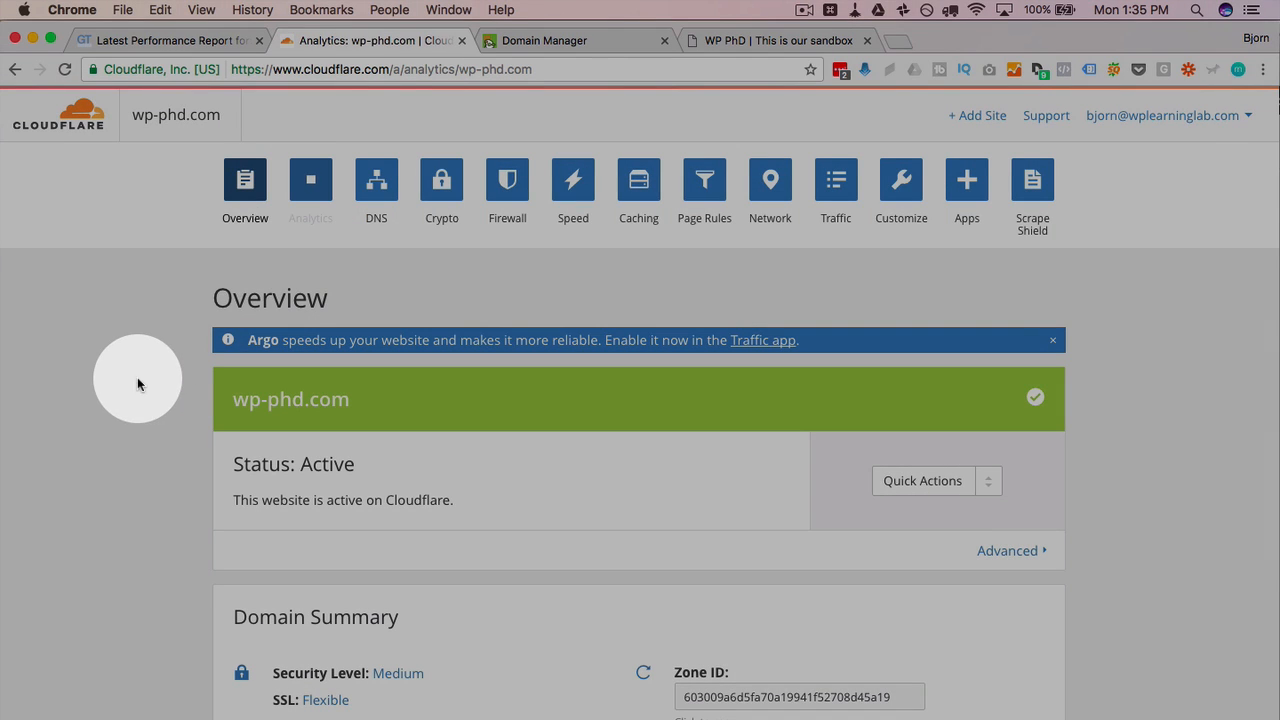
pyautogui.click(310, 184)
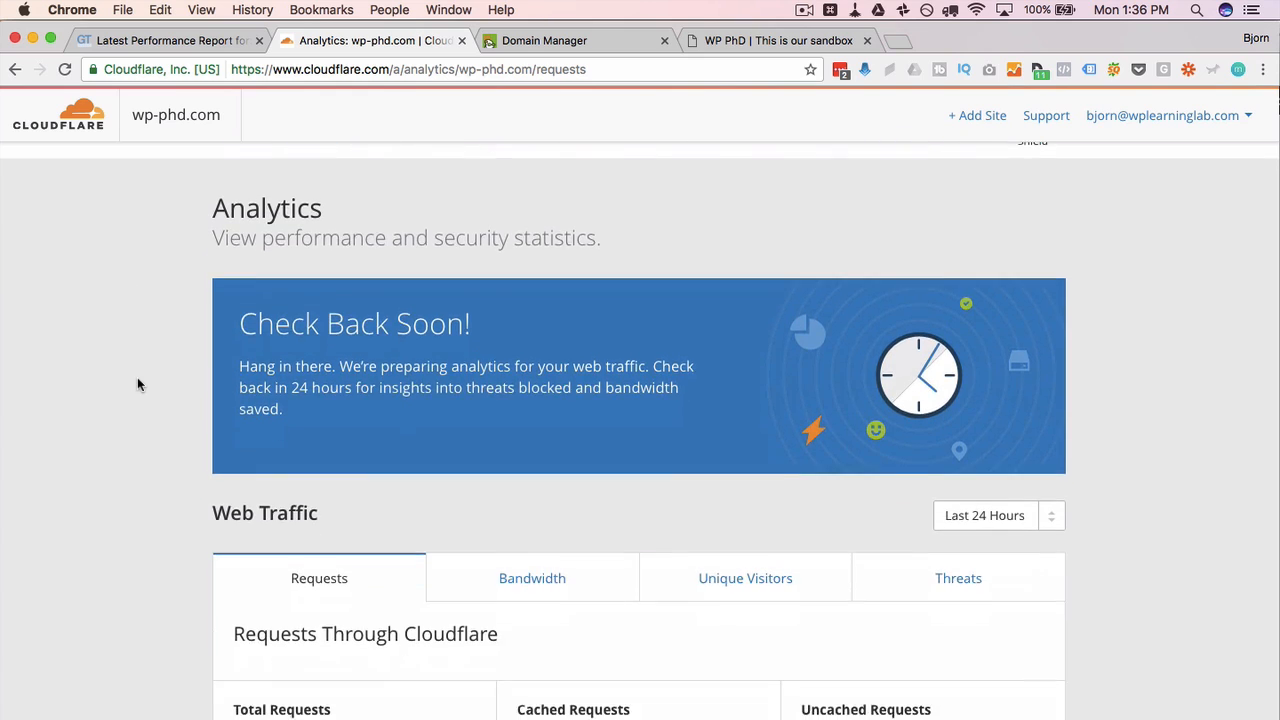
pyautogui.scroll(-3)
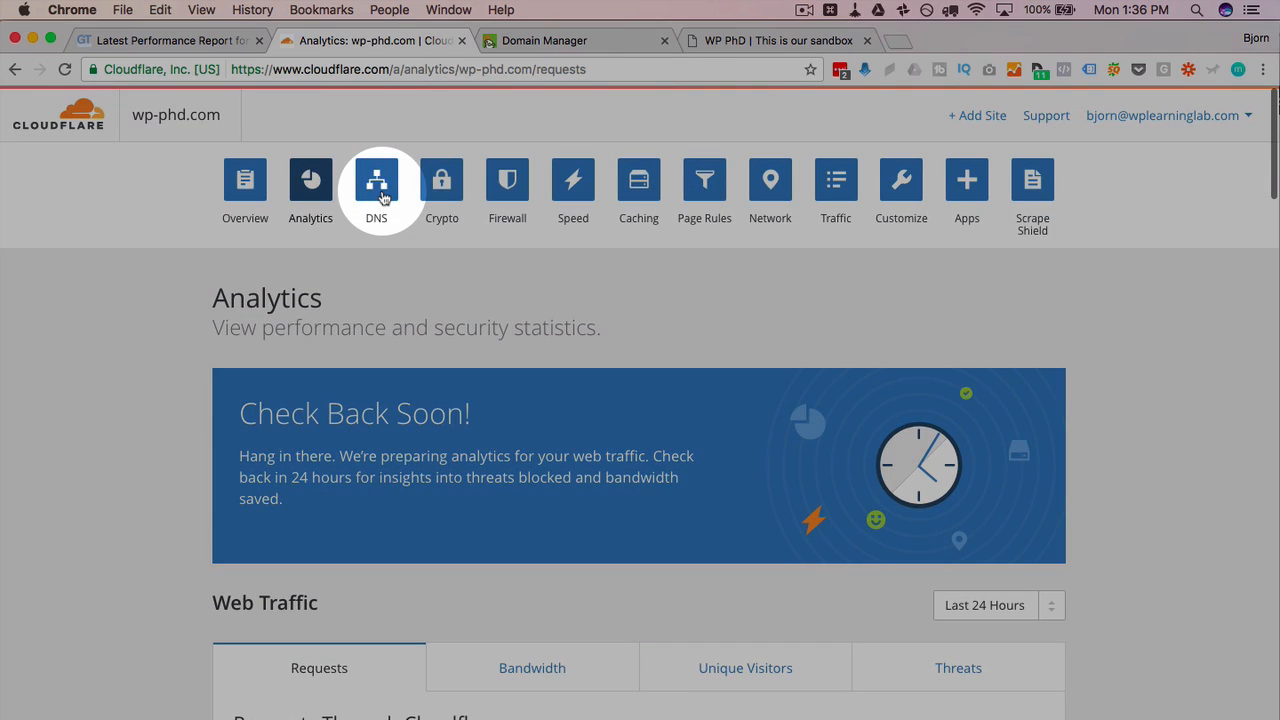
# Step: Review the DNS records for wp-phd.com, confirming autoconfig, cpanel and ftp are proxied through Cloudflare
pyautogui.click(376, 184)
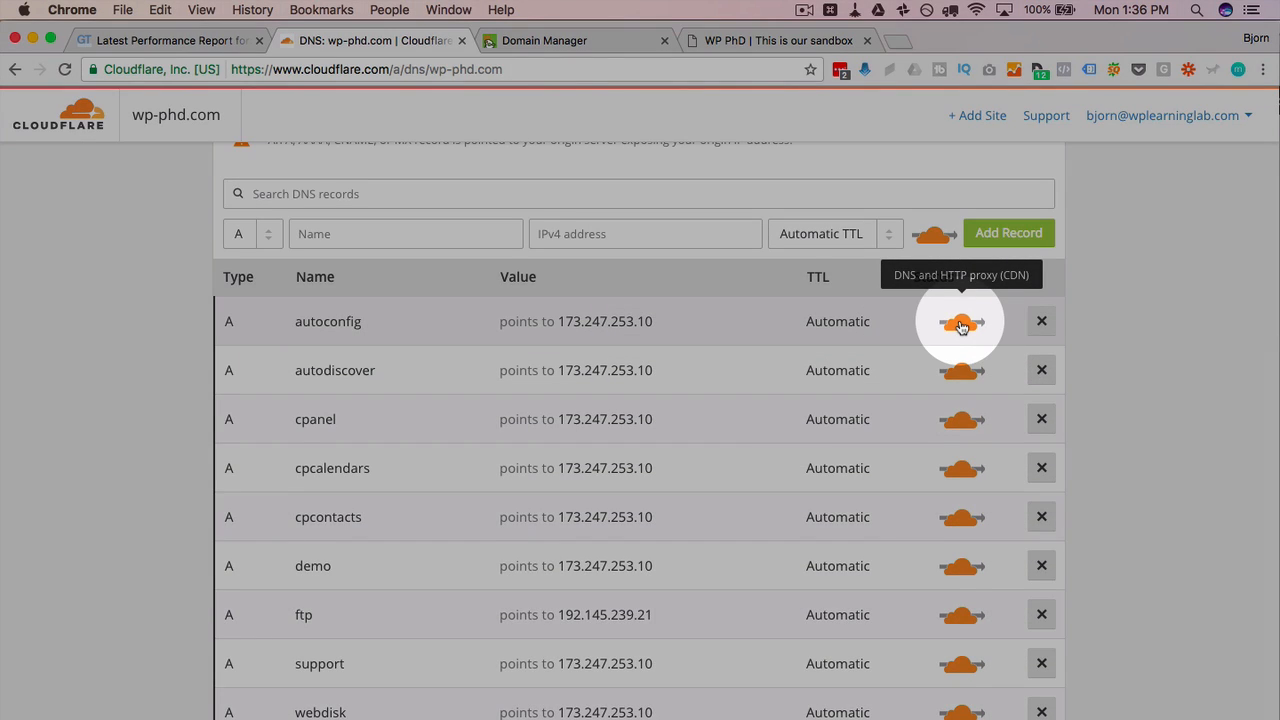
pyautogui.scroll(-3)
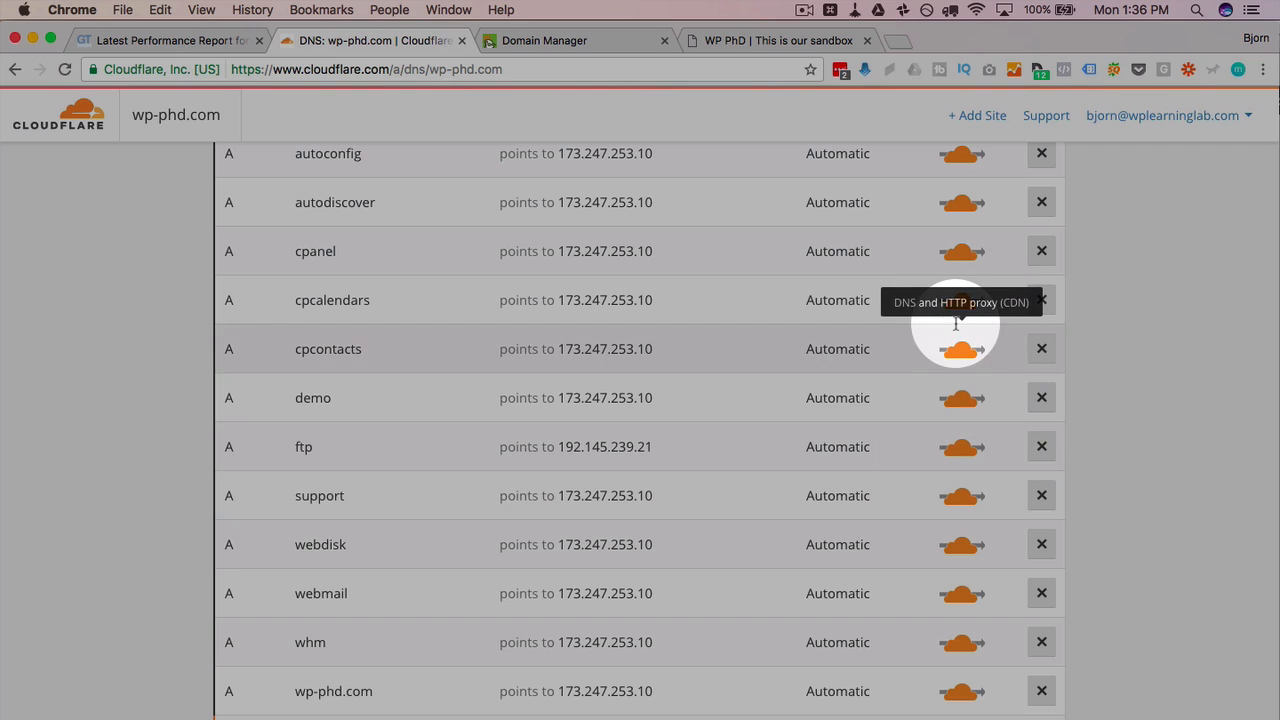
pyautogui.scroll(3)
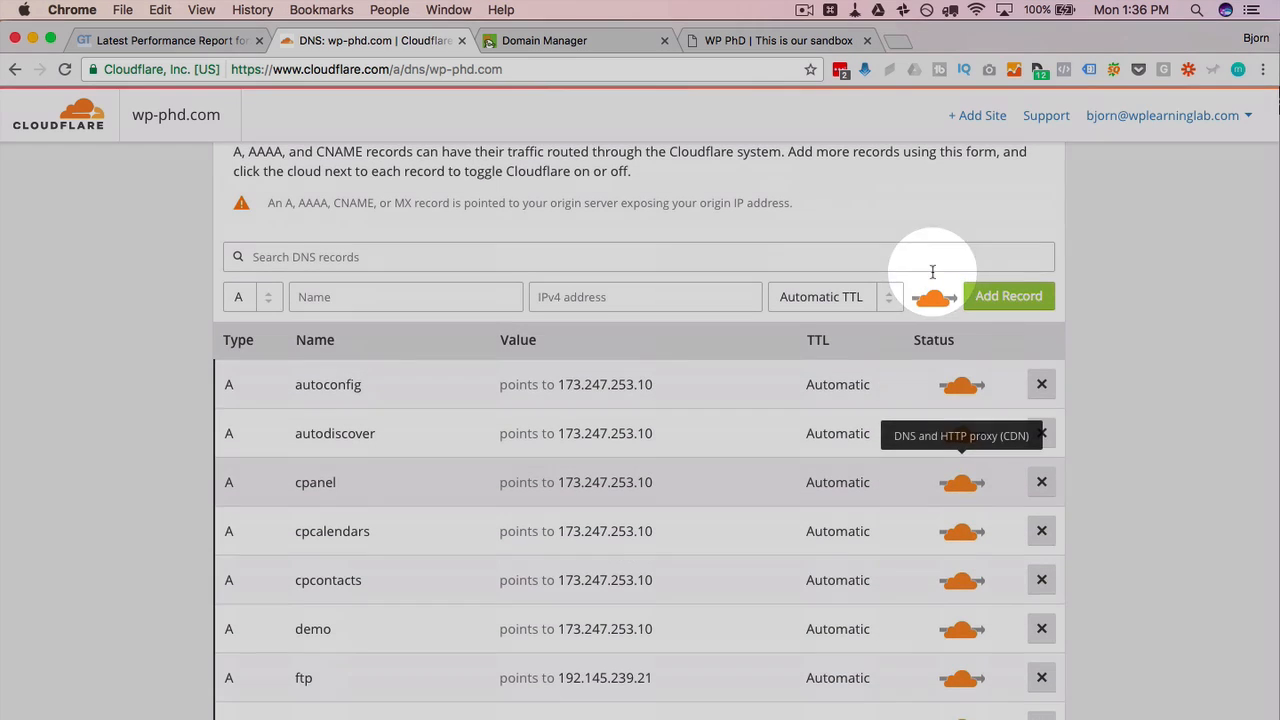
# Step: Review the Crypto page: SSL Flexible with certificate initializing, plus Edge Certificates, HSTS and TLS settings
pyautogui.click(440, 190)
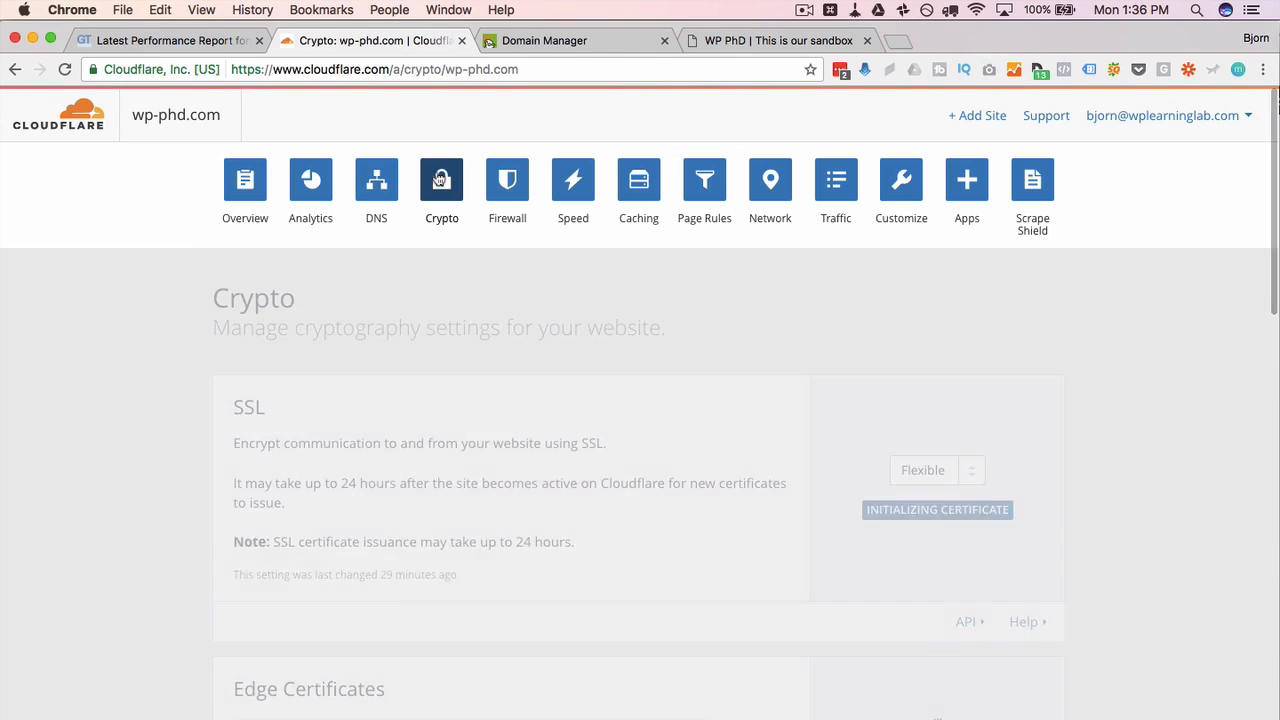
pyautogui.scroll(-3)
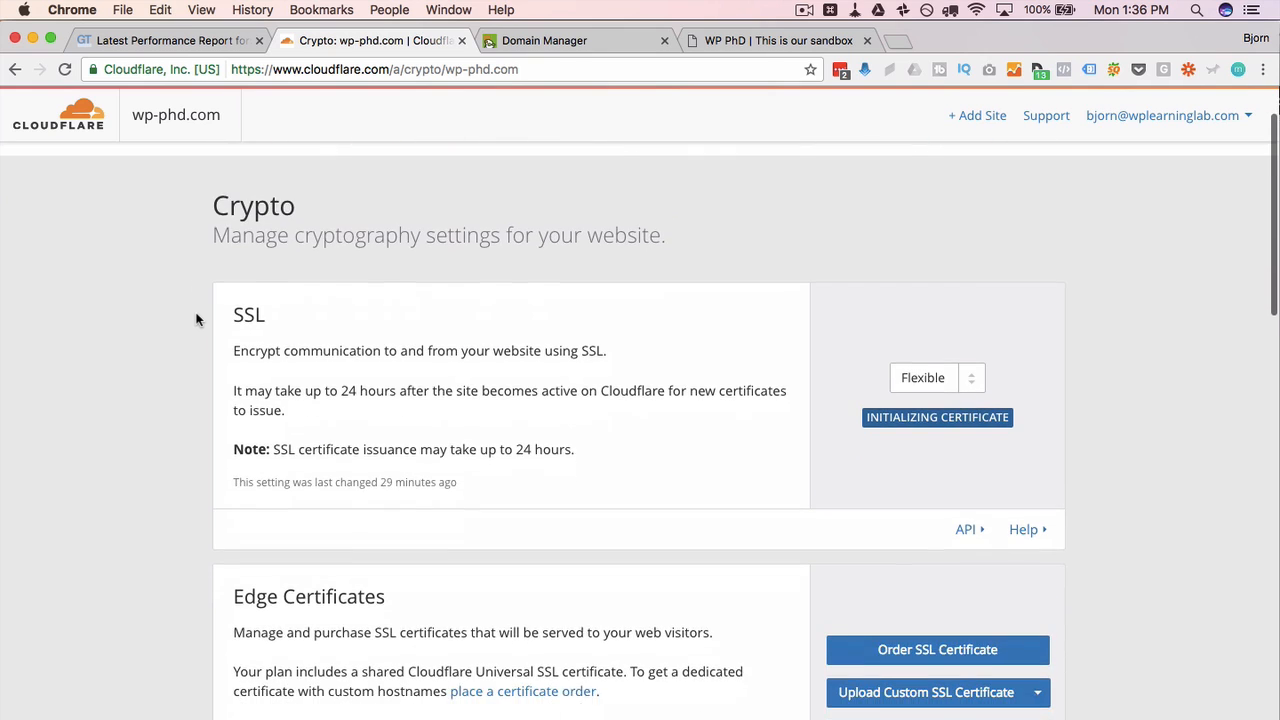
pyautogui.scroll(-3)
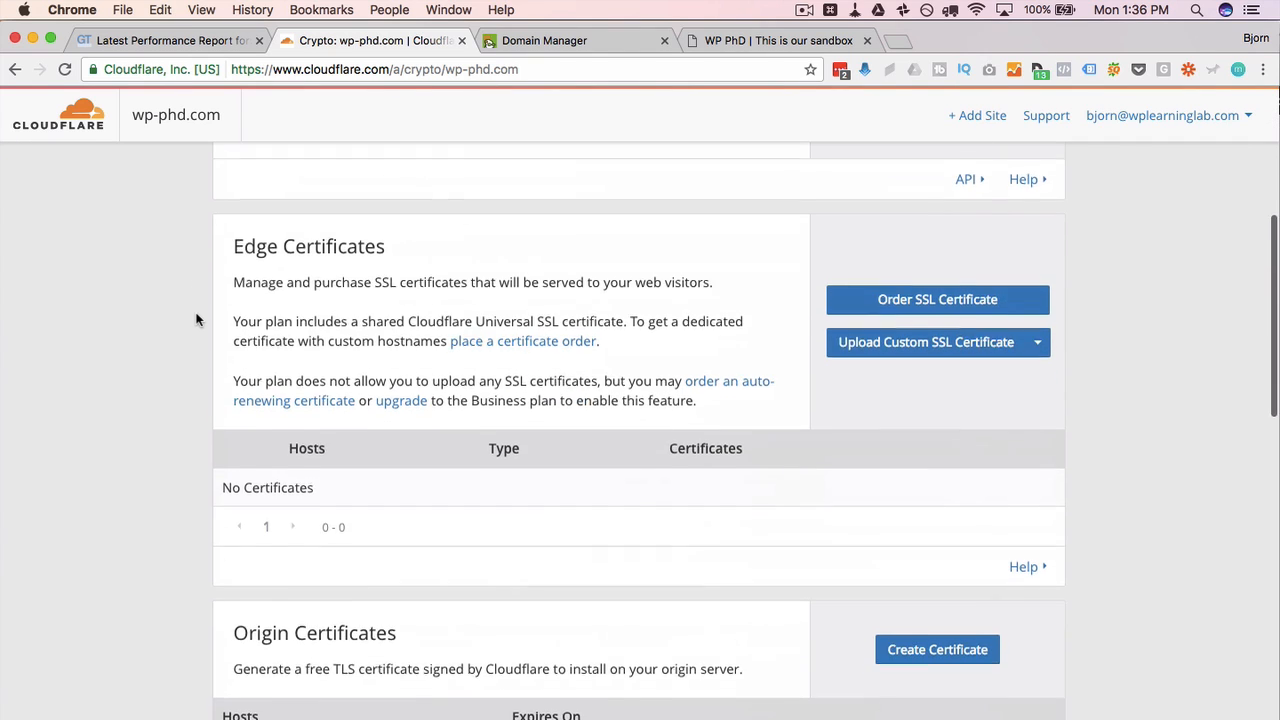
pyautogui.scroll(-3)
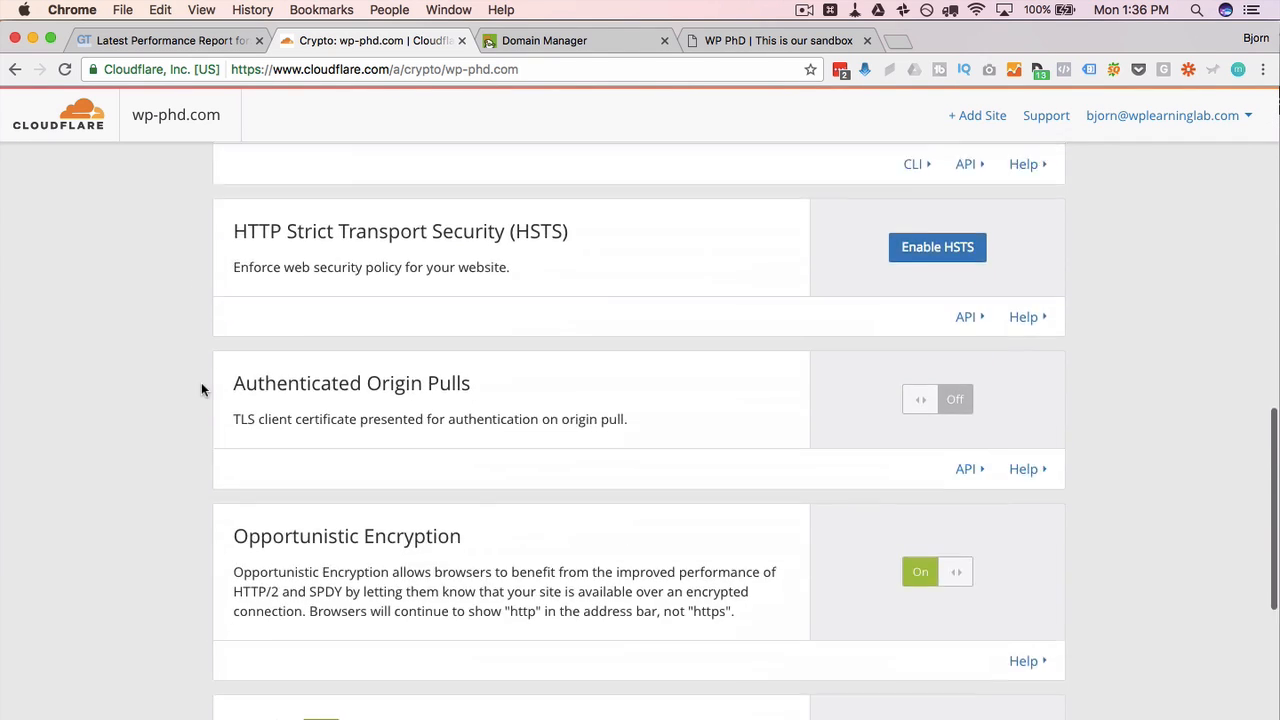
pyautogui.scroll(-3)
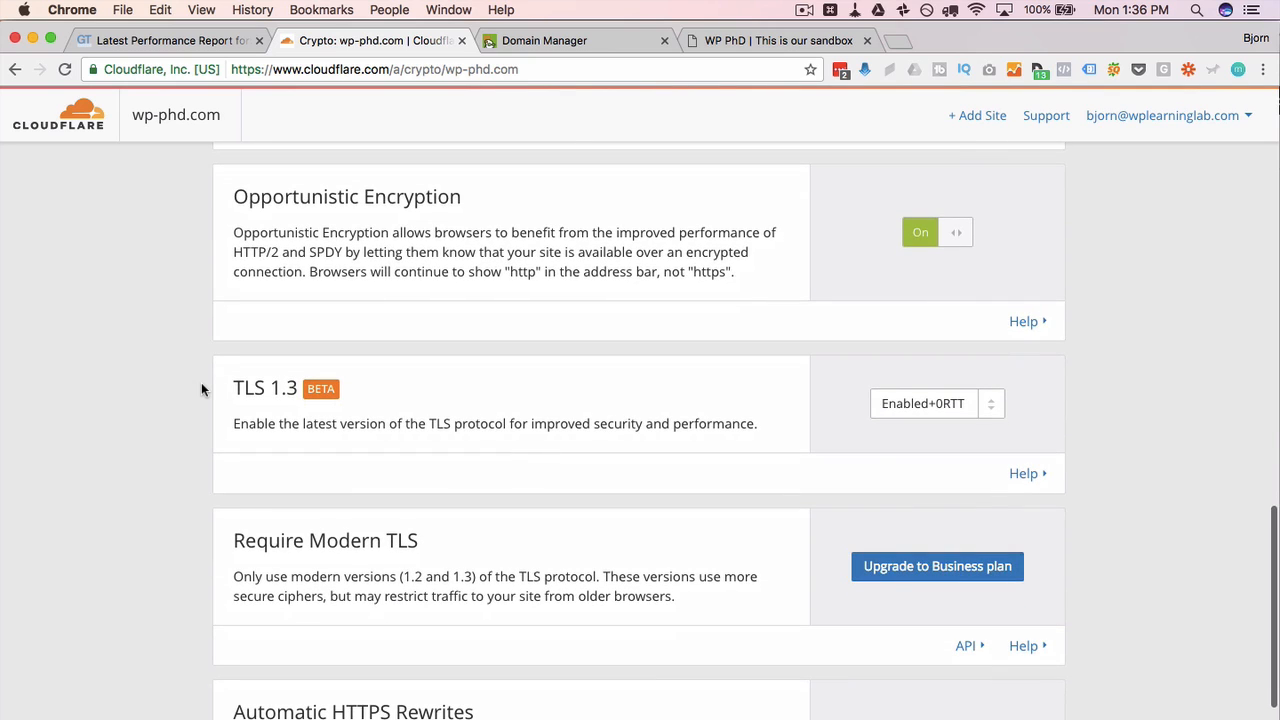
pyautogui.moveTo(820, 658)
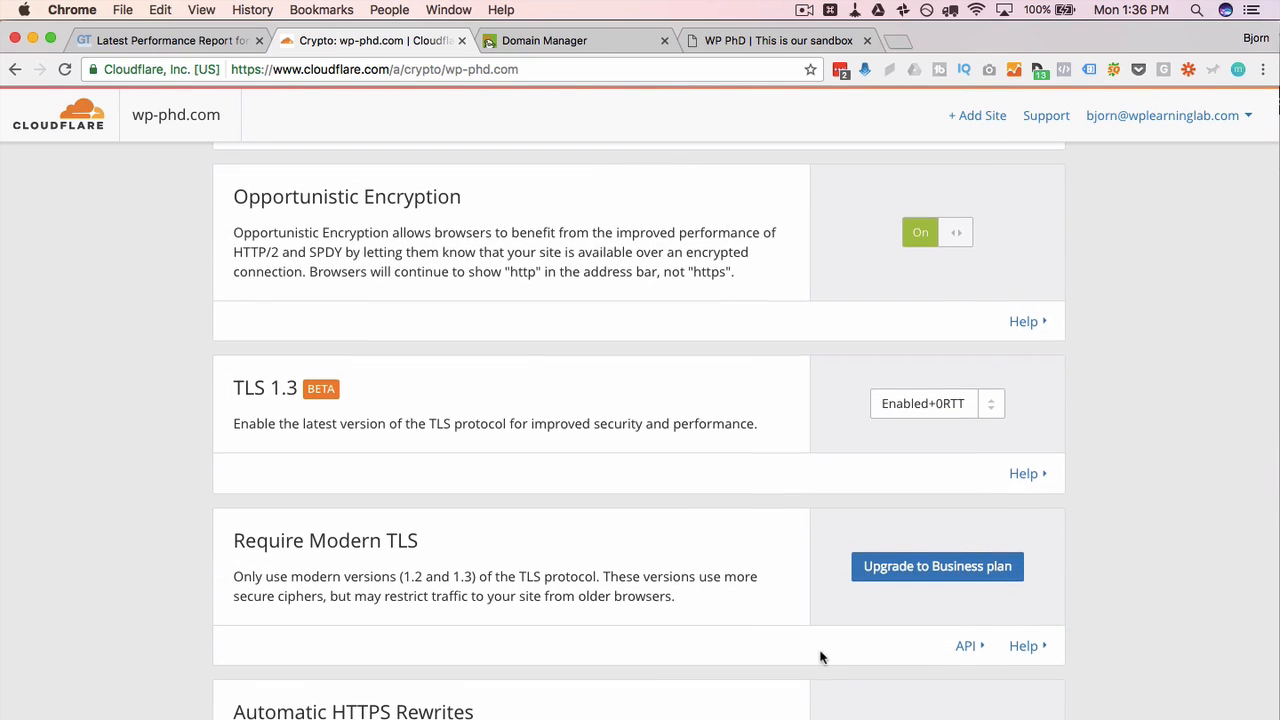
pyautogui.scroll(-3)
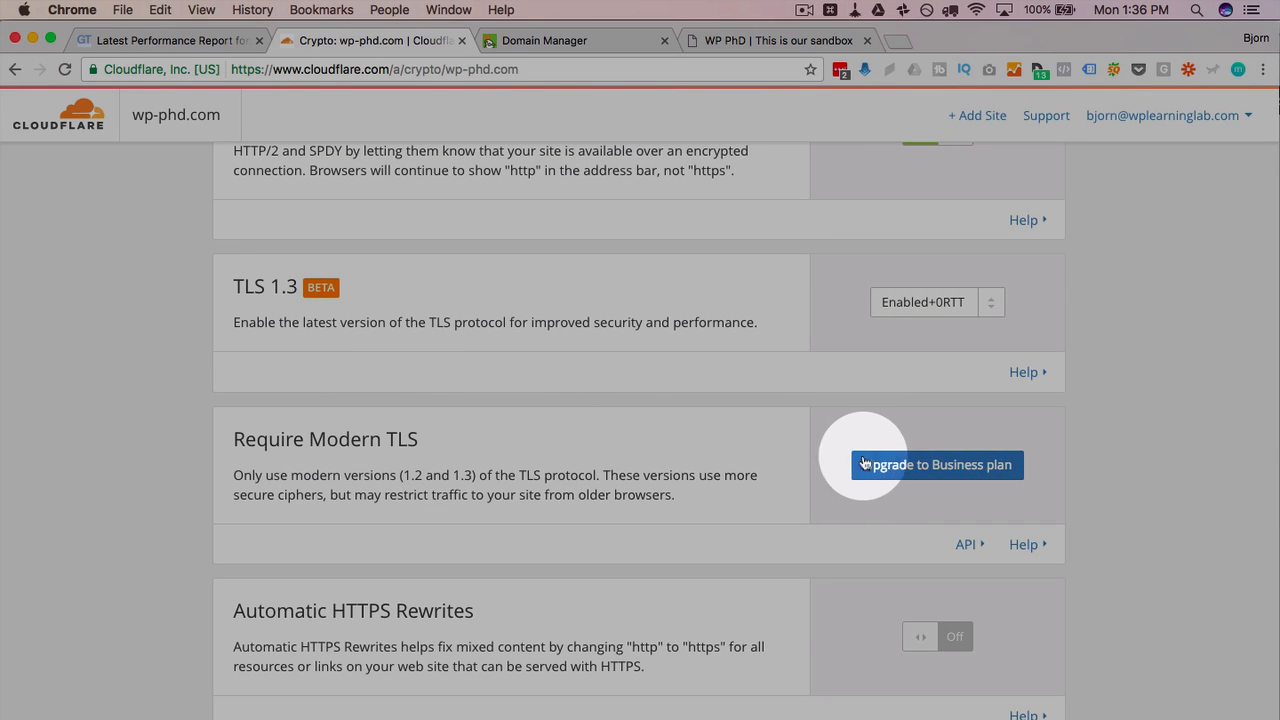
pyautogui.moveTo(878, 468)
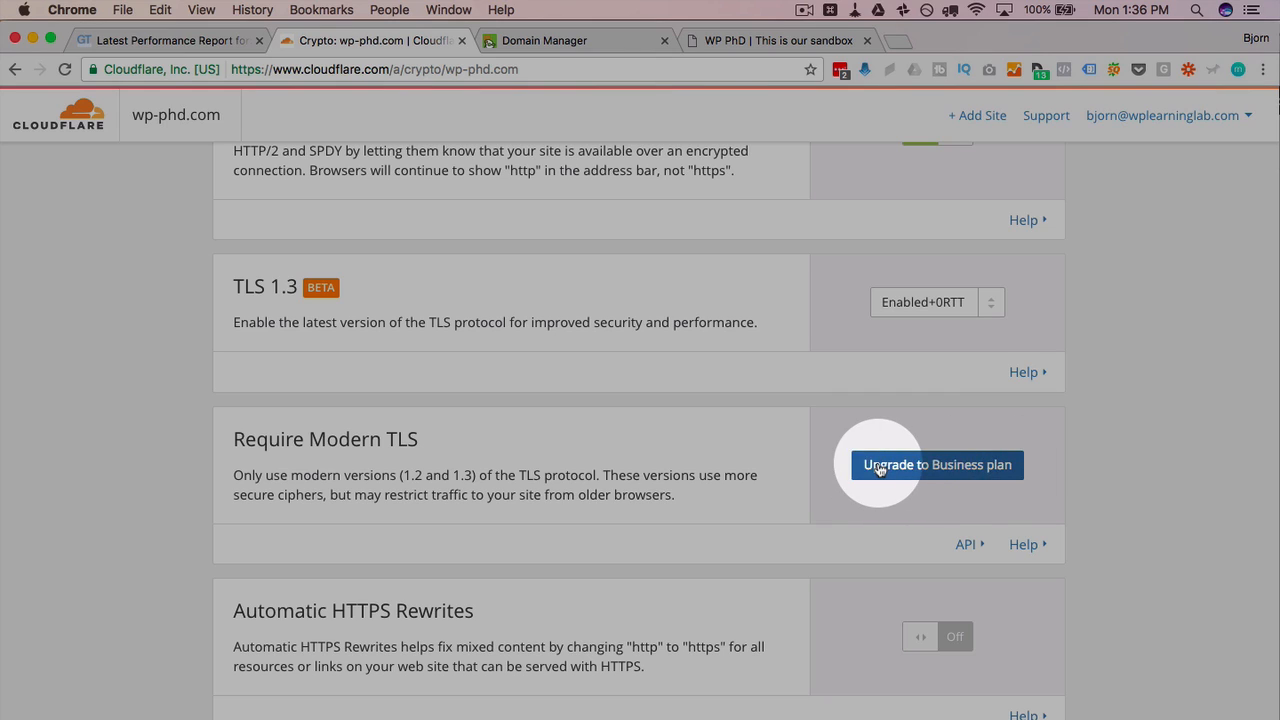
pyautogui.scroll(3)
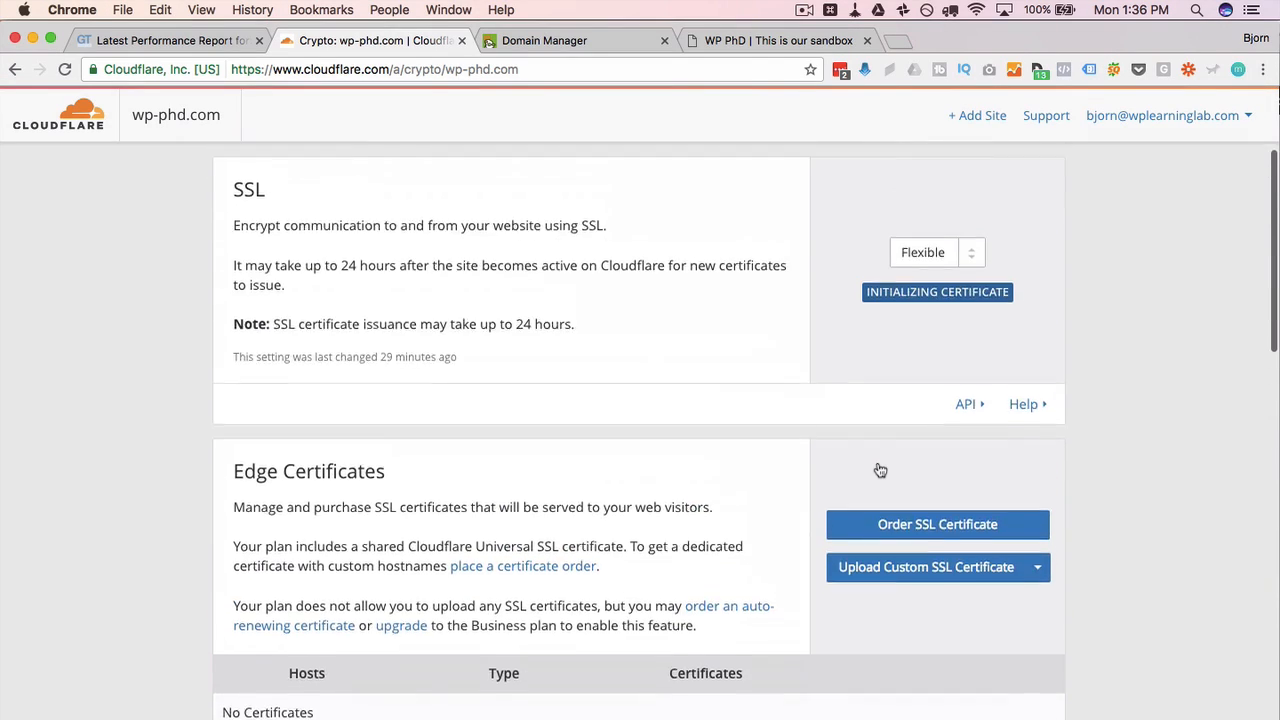
pyautogui.scroll(3)
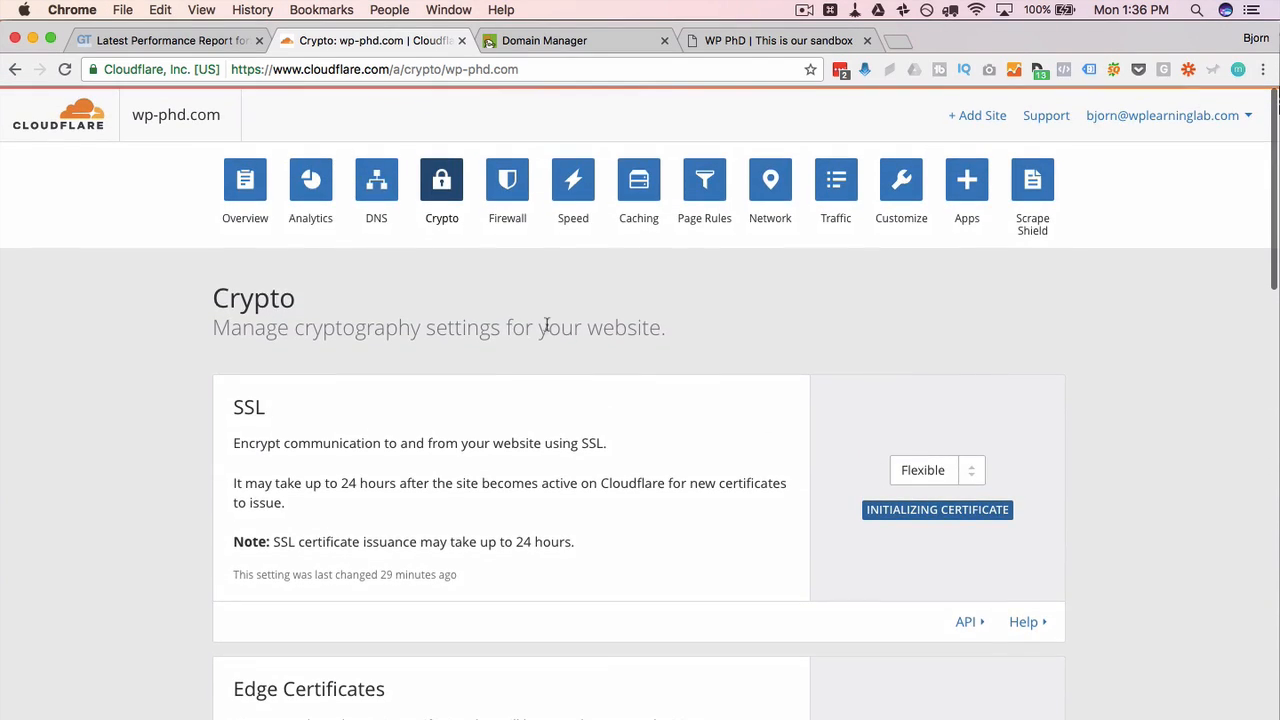
pyautogui.moveTo(538, 290)
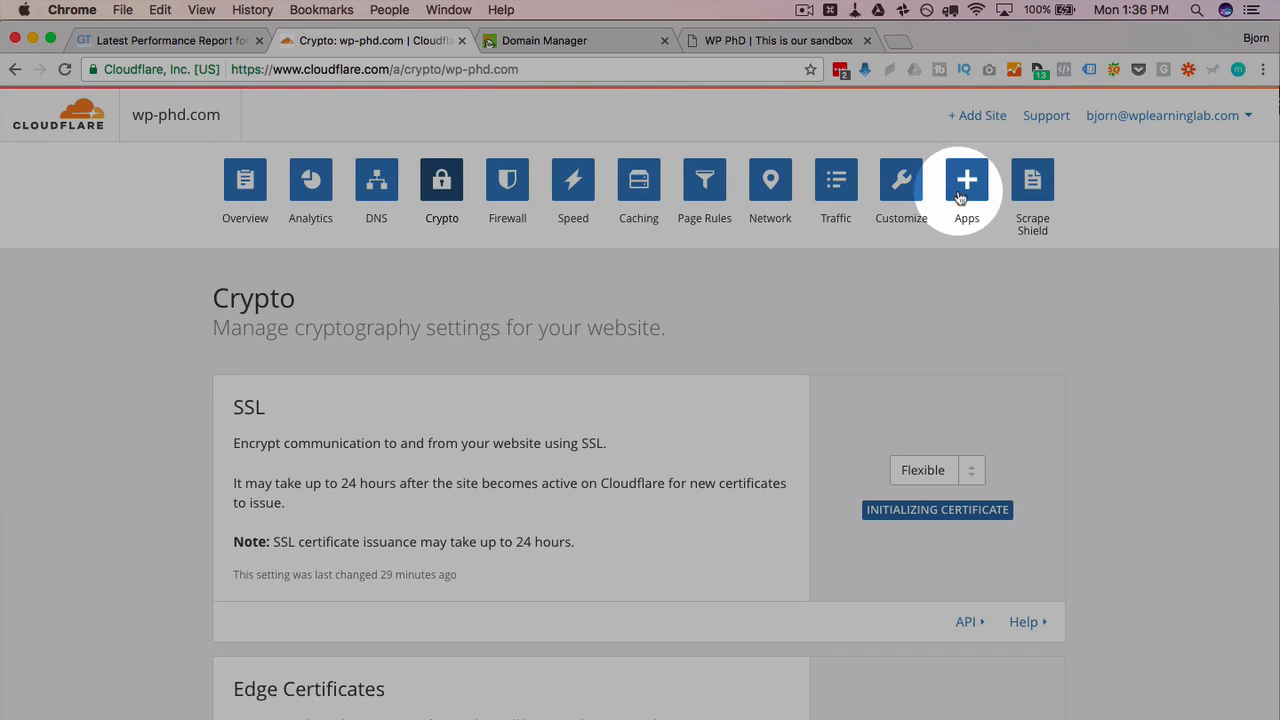
pyautogui.moveTo(572, 180)
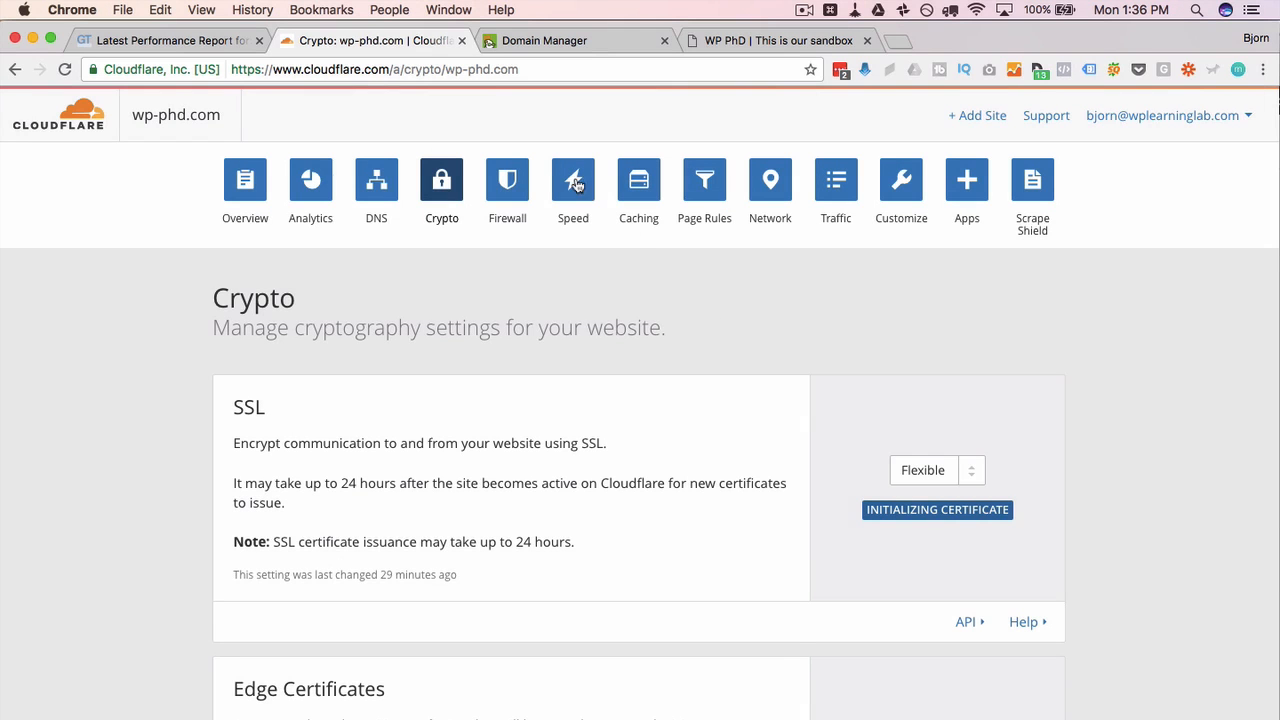
# Step: Review the Speed page's Auto Minify settings, on for JavaScript, CSS and HTML, down to Accelerated Mobile Links
pyautogui.click(572, 184)
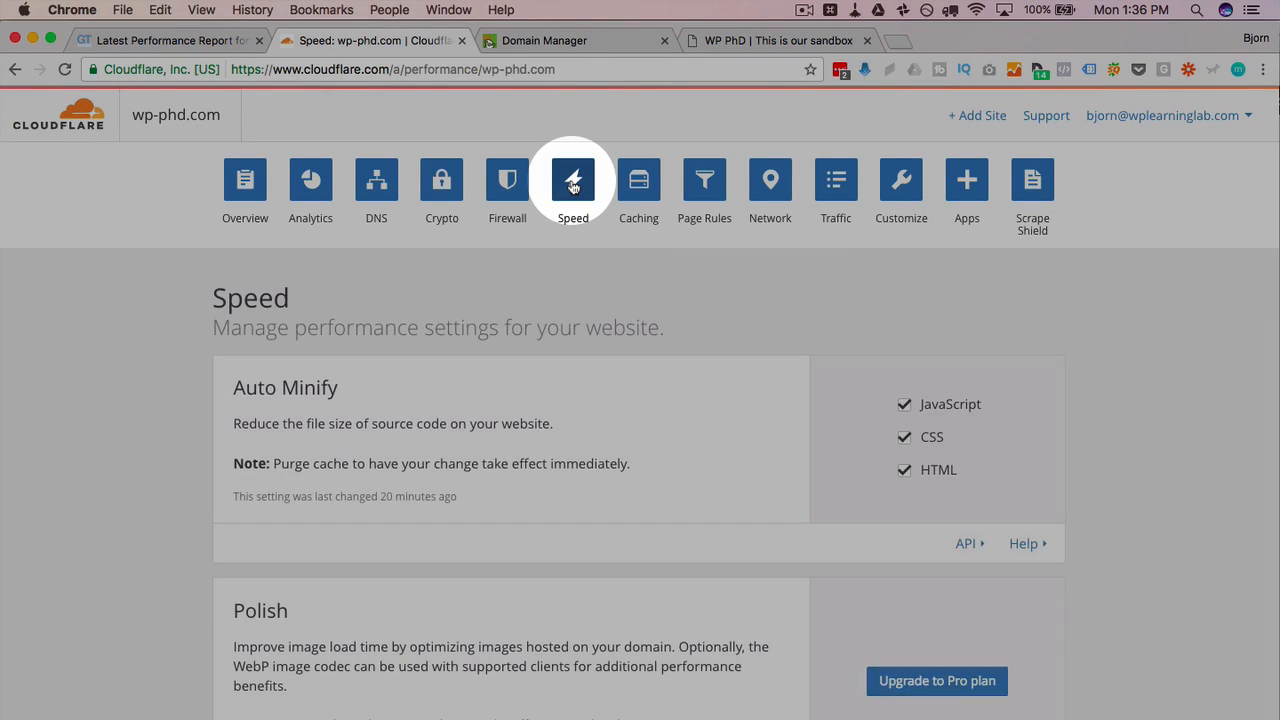
pyautogui.scroll(-3)
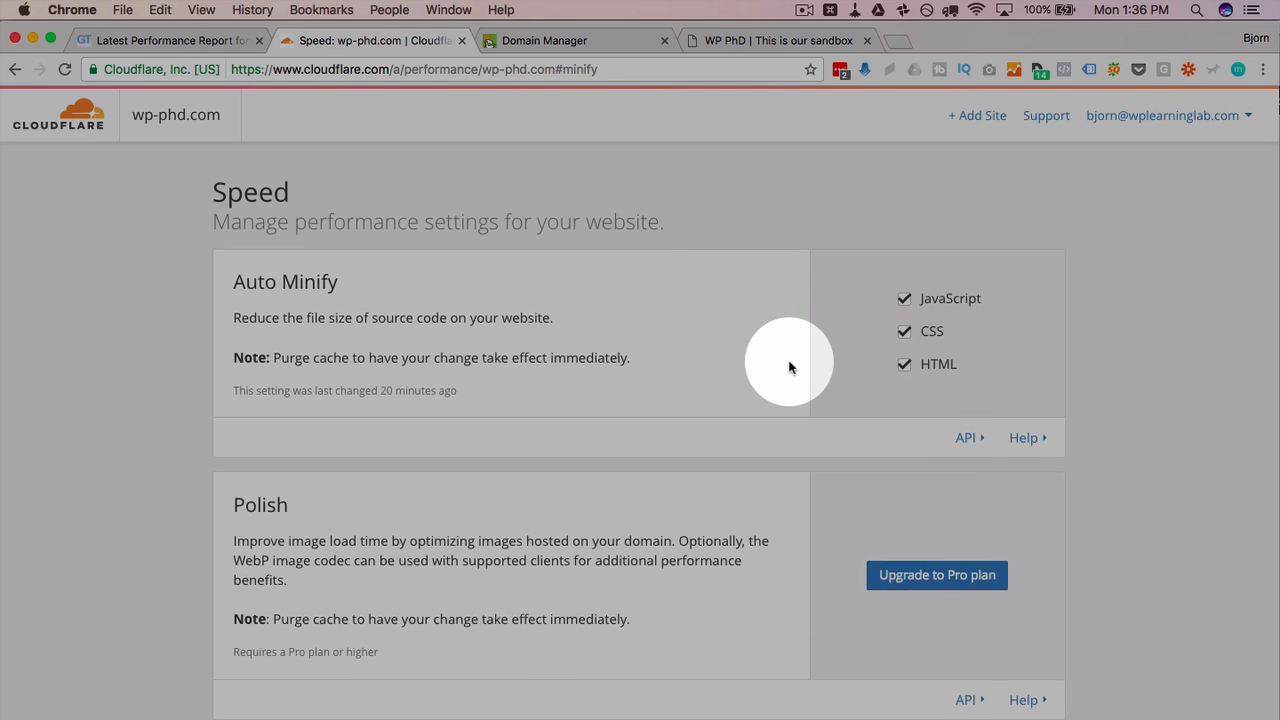
pyautogui.scroll(-3)
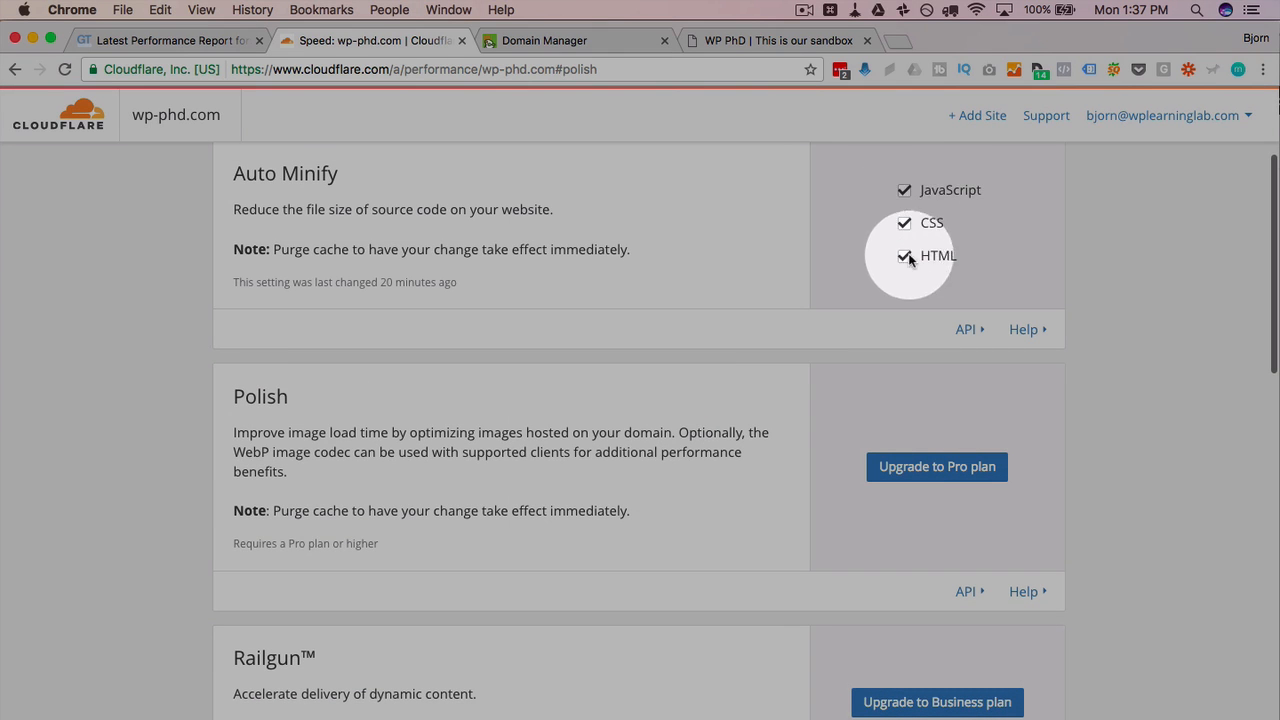
pyautogui.moveTo(904, 206)
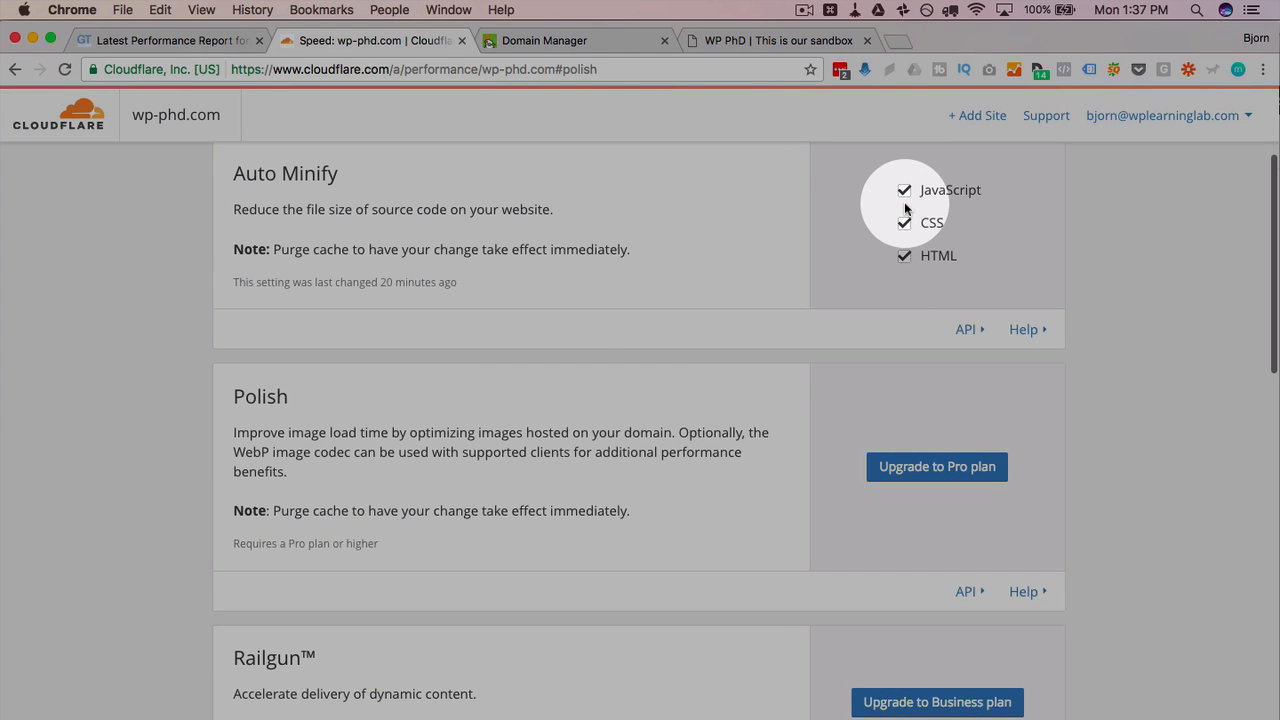
pyautogui.moveTo(910, 220)
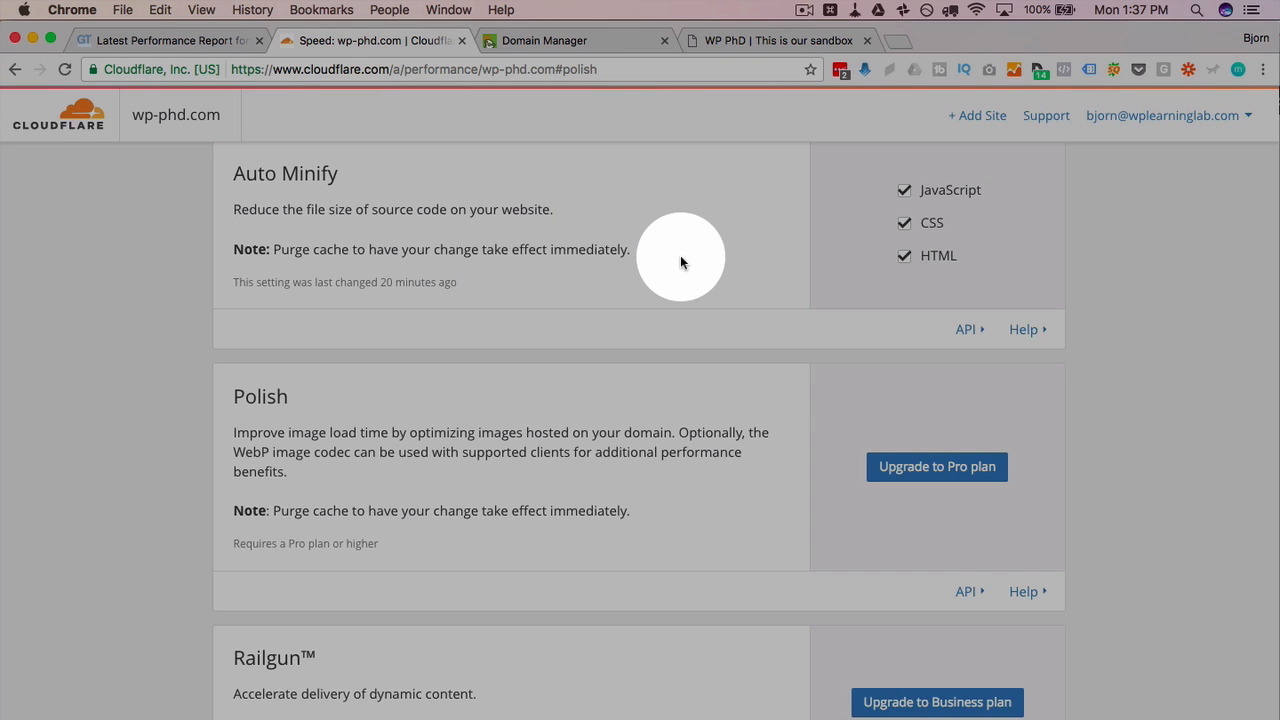
pyautogui.moveTo(776, 324)
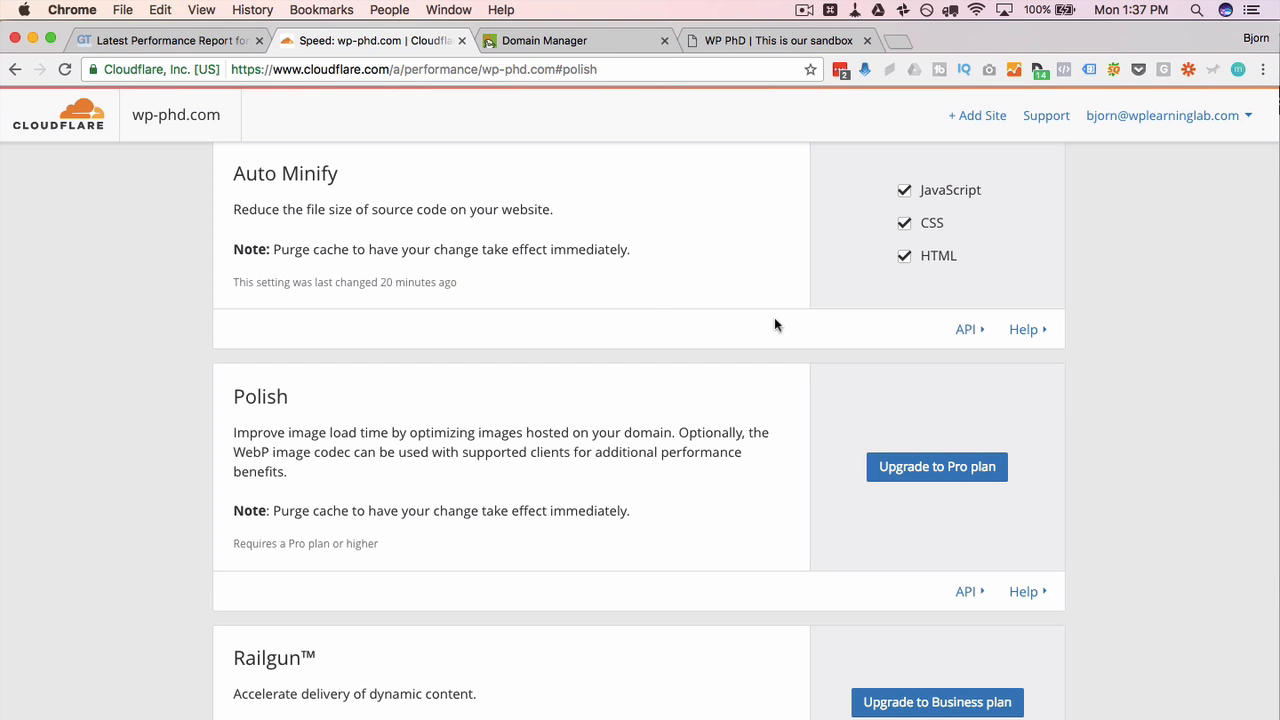
pyautogui.moveTo(652, 312)
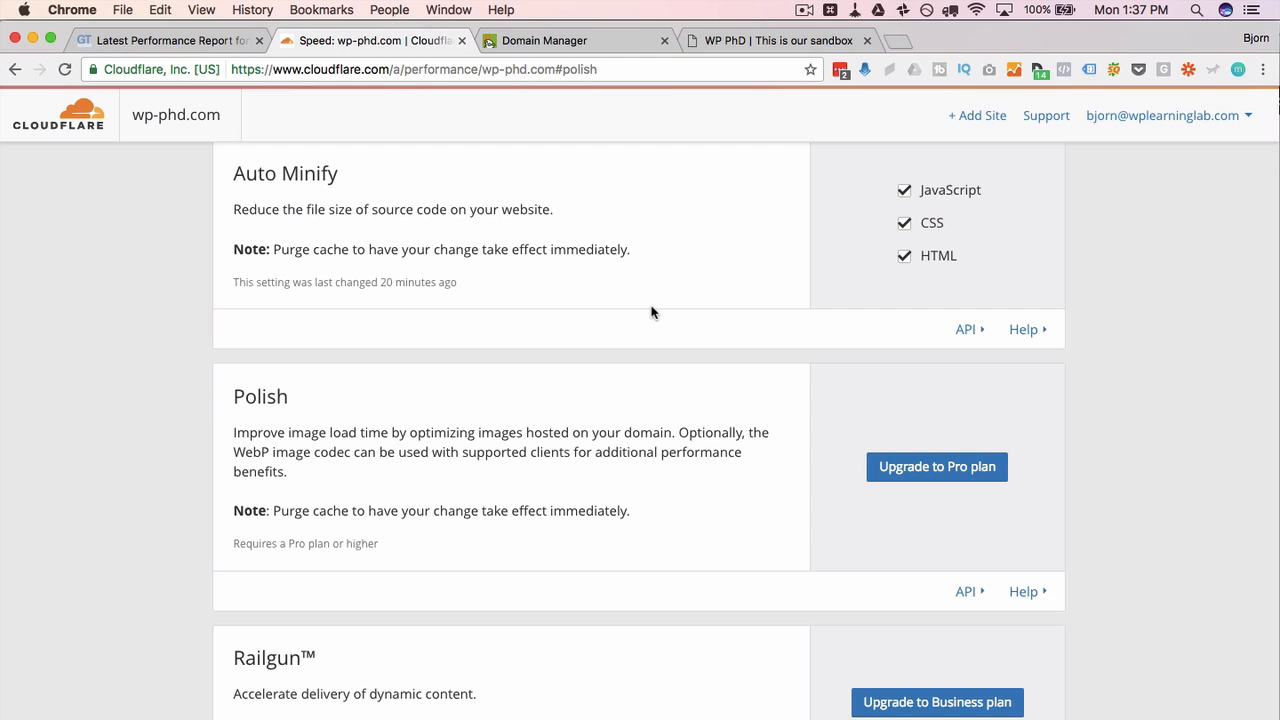
pyautogui.moveTo(864, 216)
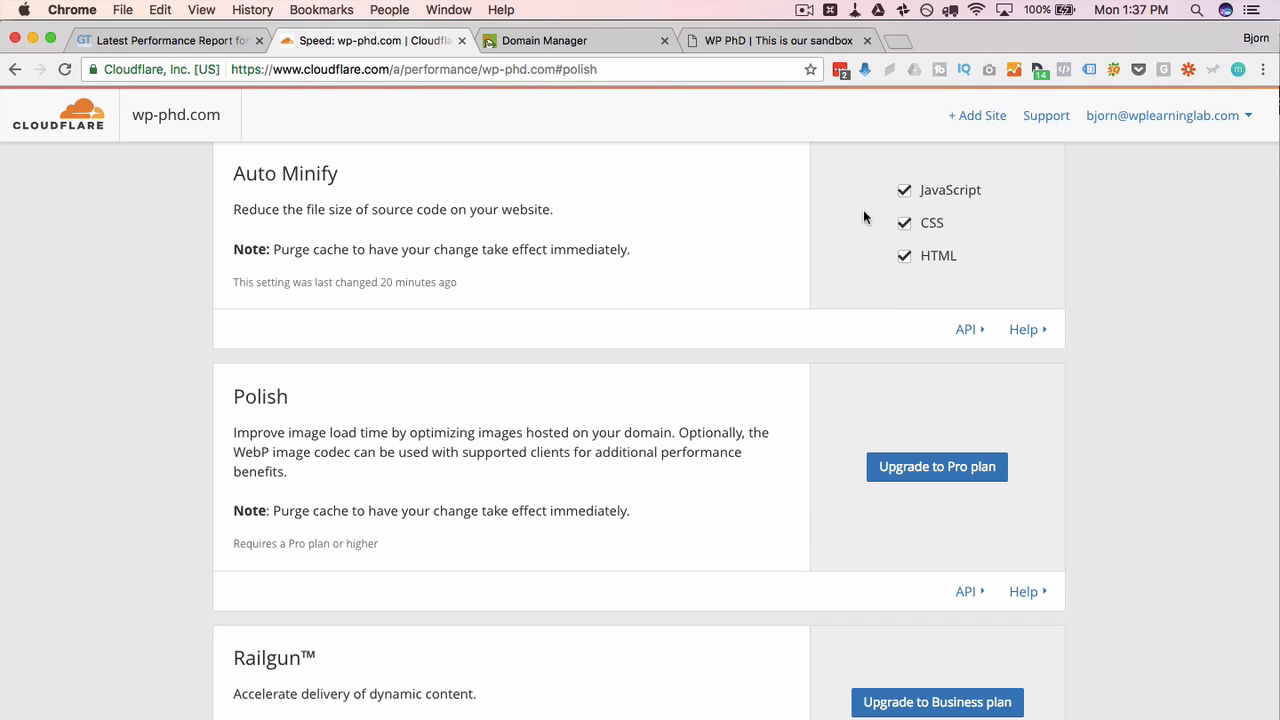
pyautogui.scroll(-3)
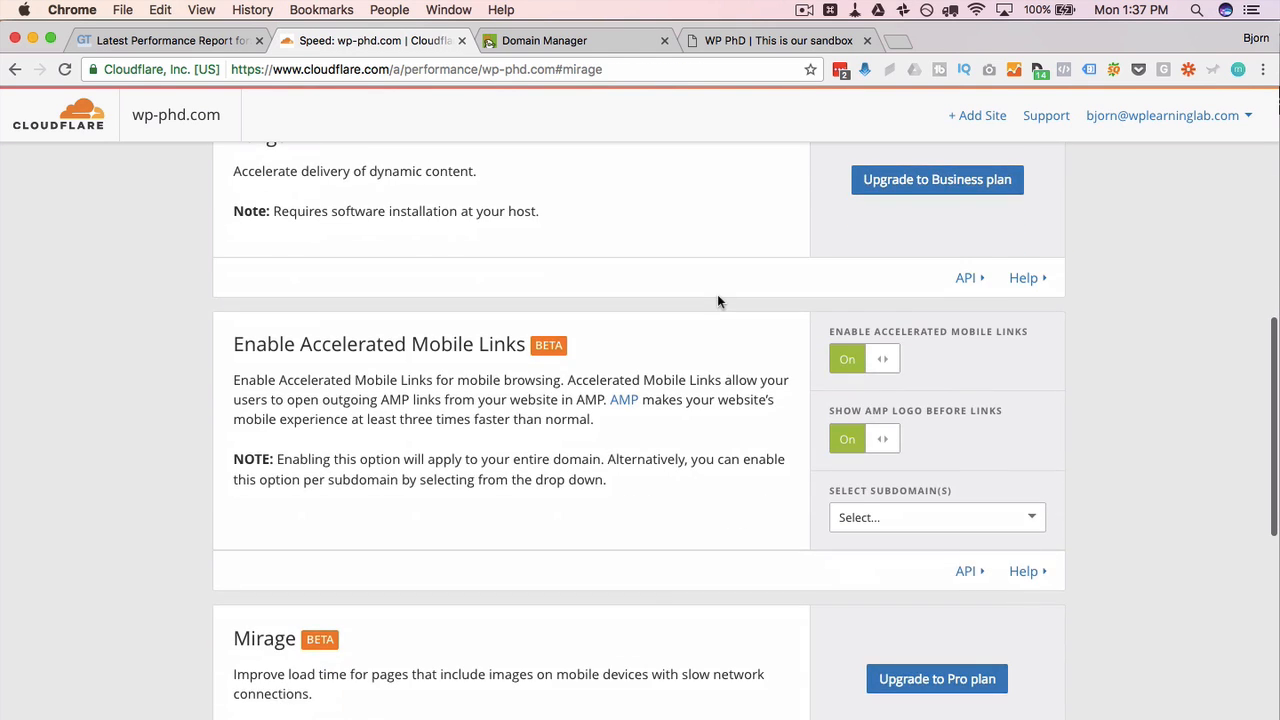
# Step: Confirm Accelerated Mobile Links is on with the AMP logo shown, then scroll to Mirage and Rocket Loader
pyautogui.scroll(-3)
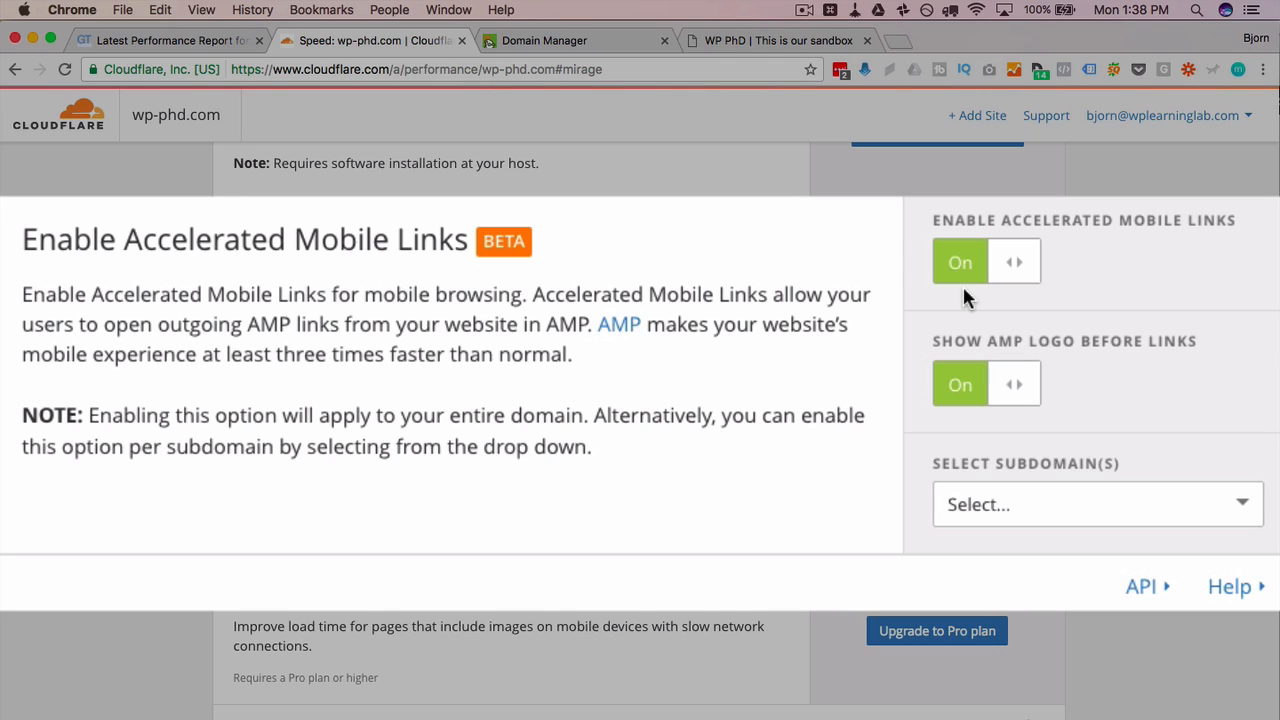
pyautogui.moveTo(964, 310)
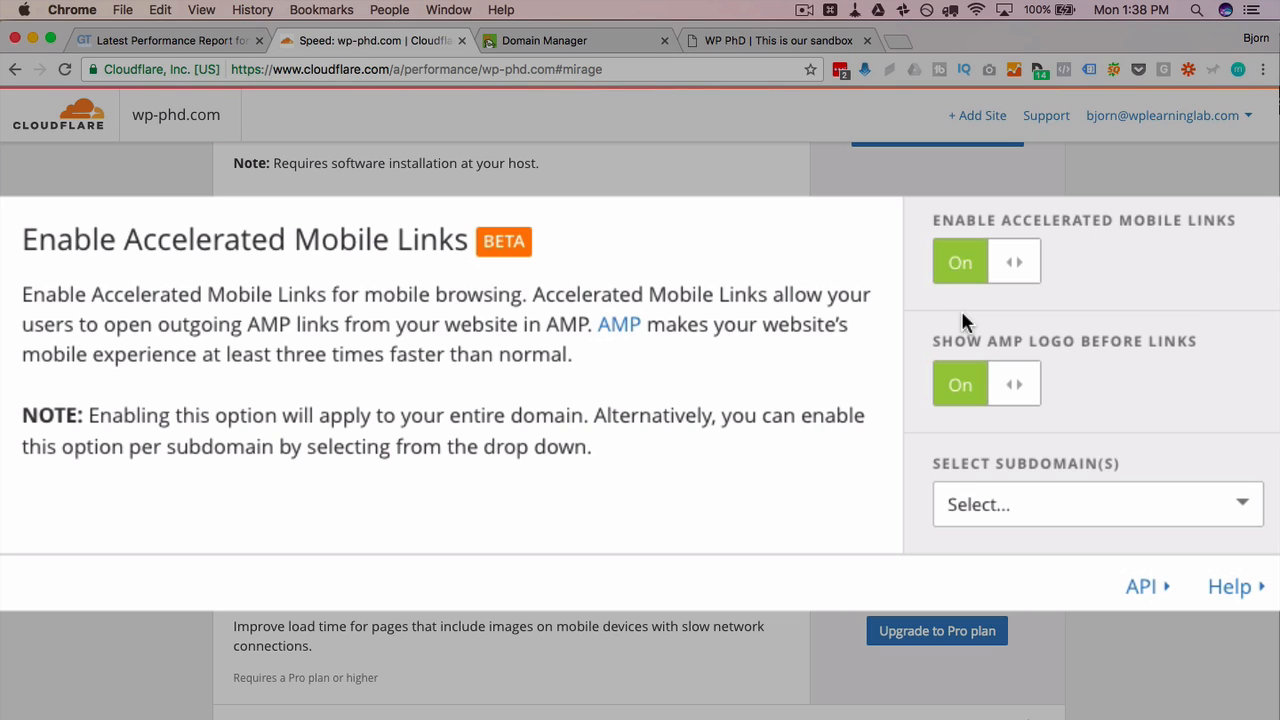
pyautogui.moveTo(1044, 308)
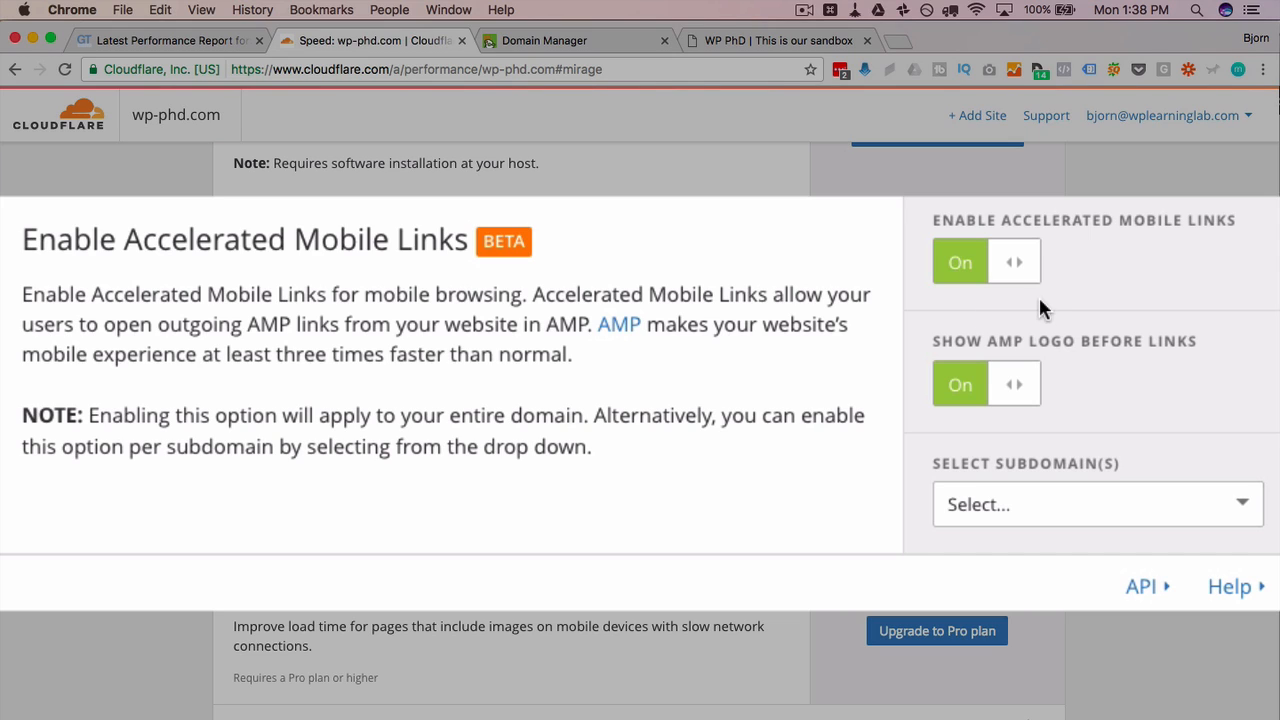
pyautogui.moveTo(978, 290)
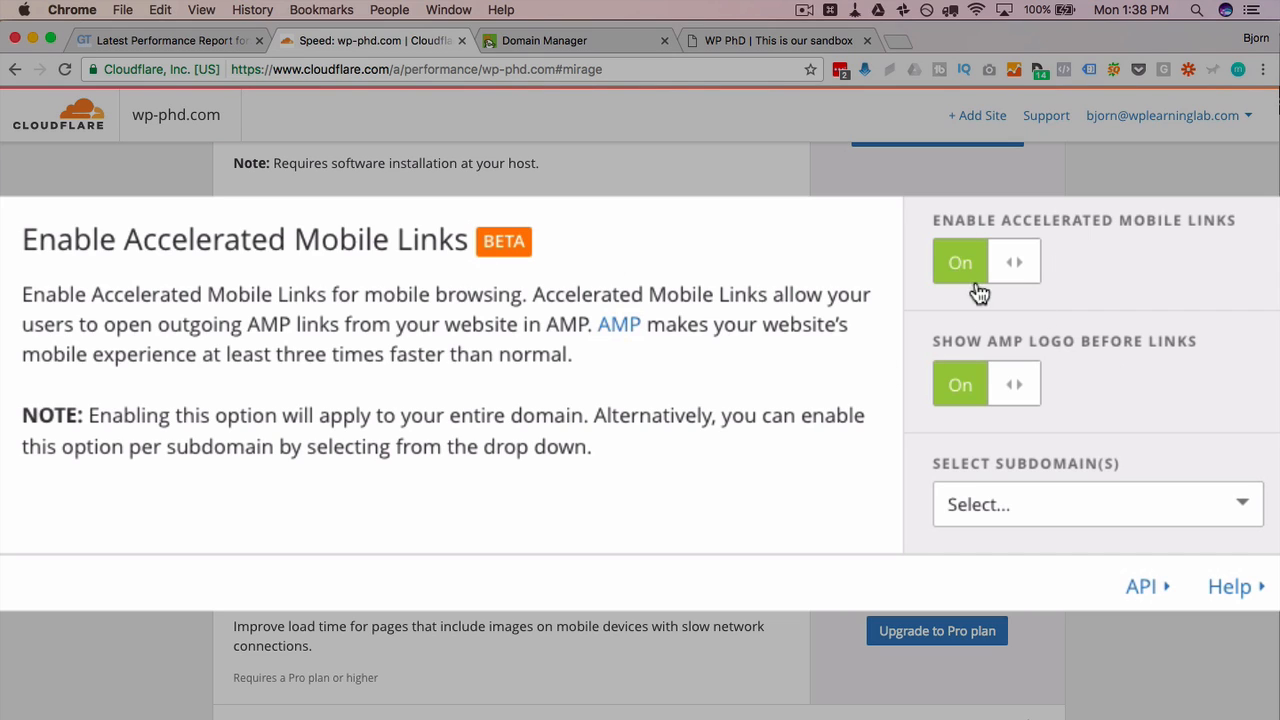
pyautogui.moveTo(976, 316)
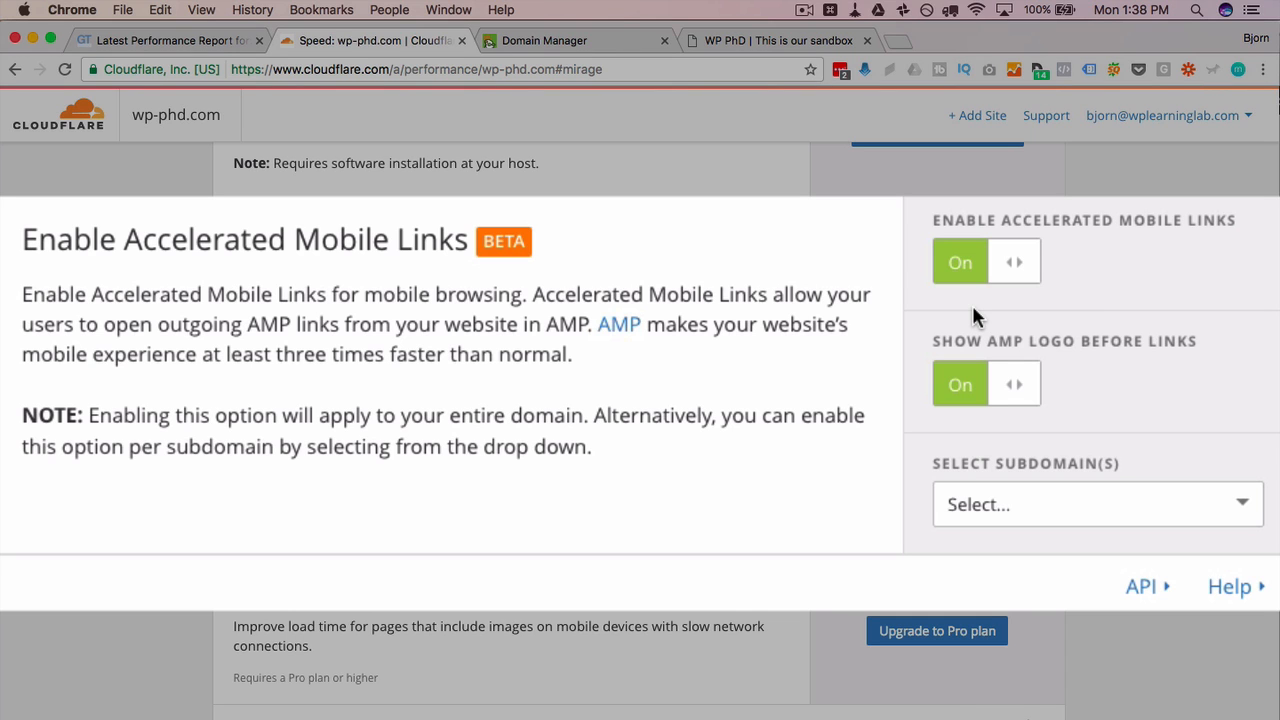
pyautogui.scroll(3)
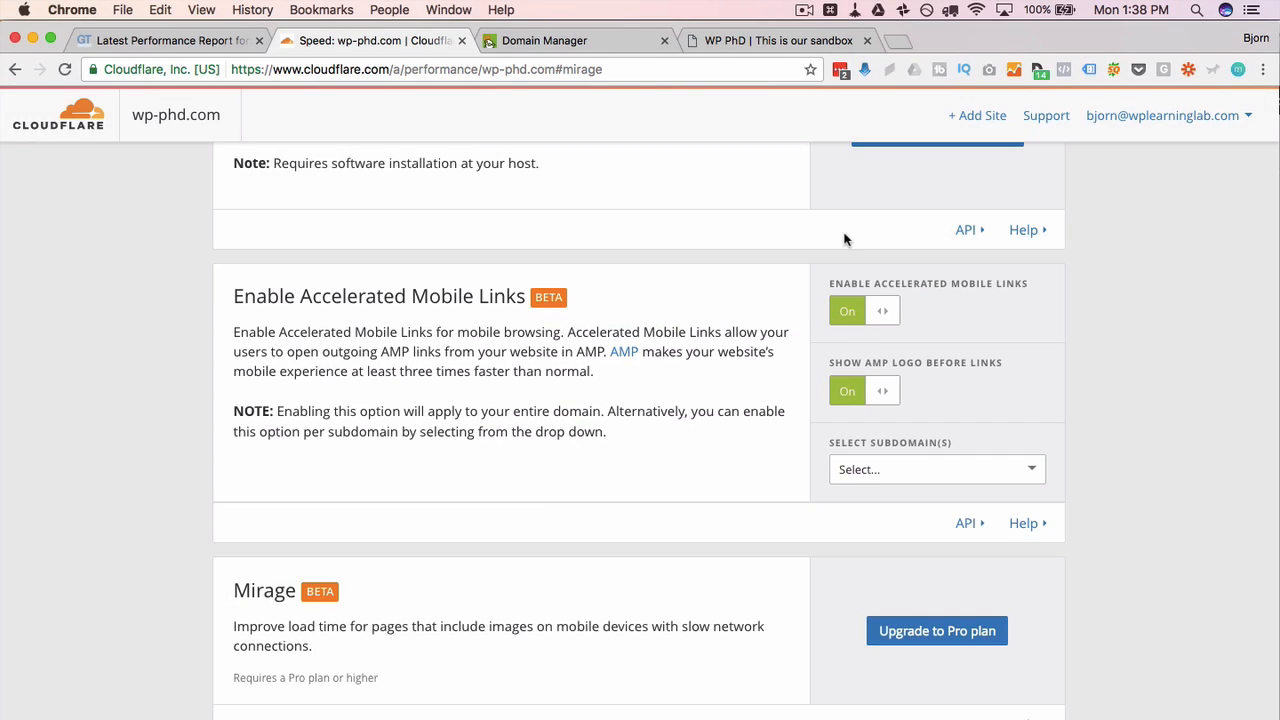
pyautogui.scroll(-3)
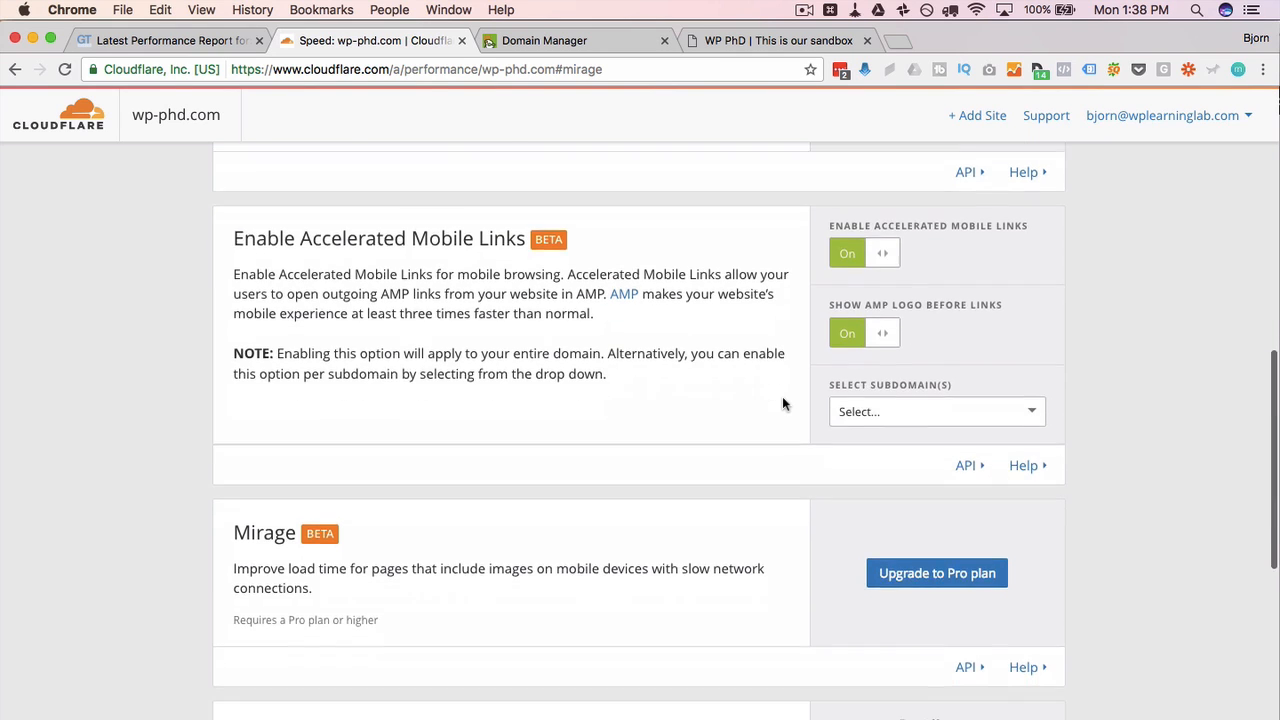
pyautogui.scroll(-3)
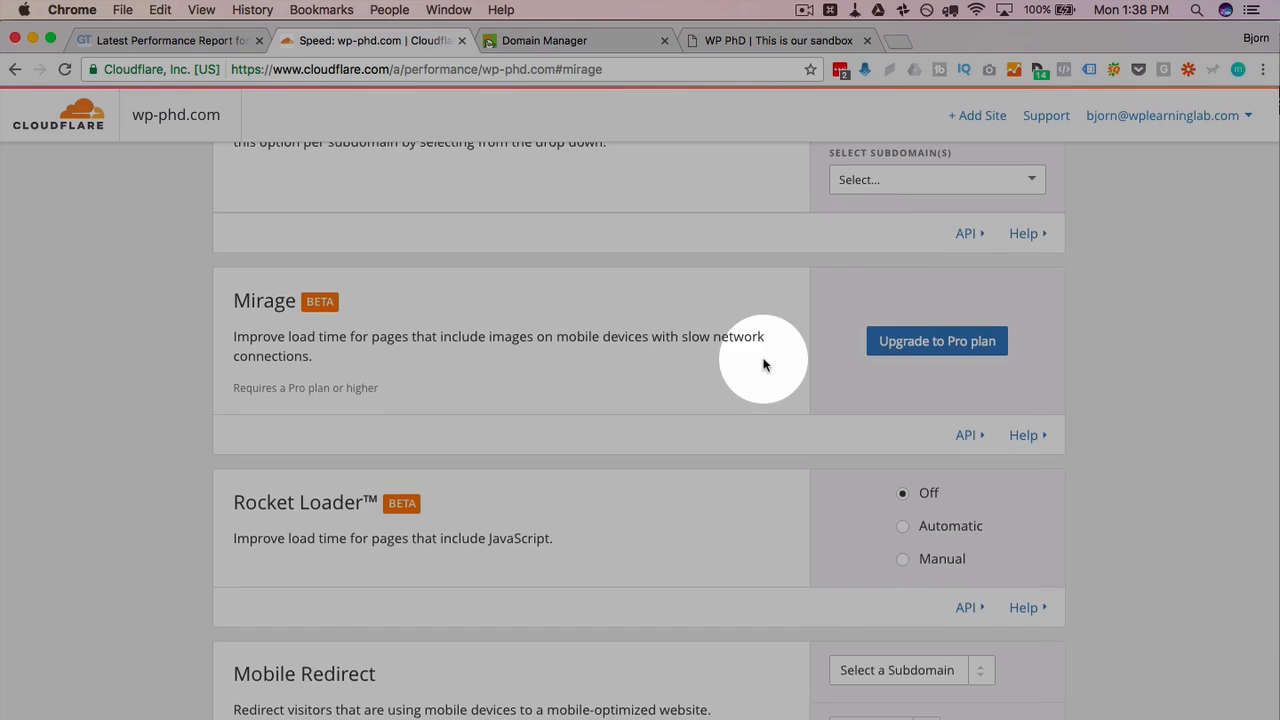
# Step: Set Rocket Loader to Automatic on the Speed page, then switch to the wp-phd.com homepage tab
pyautogui.scroll(-3)
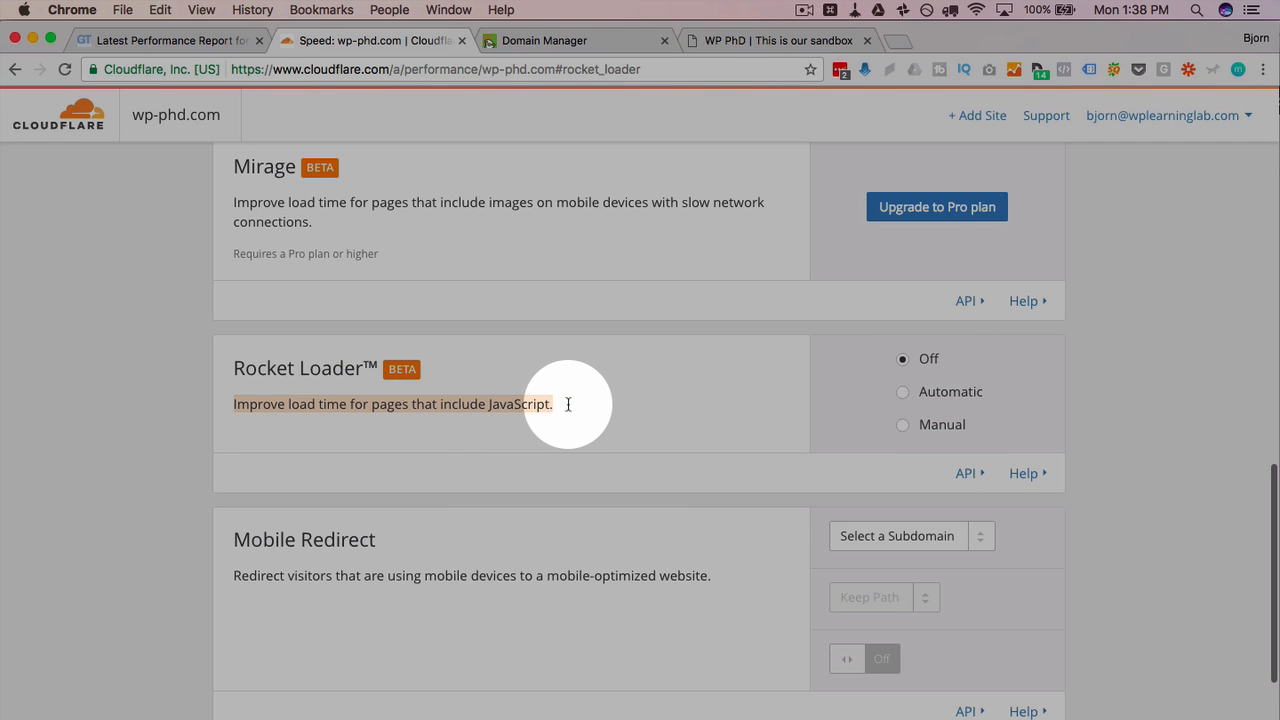
pyautogui.click(902, 396)
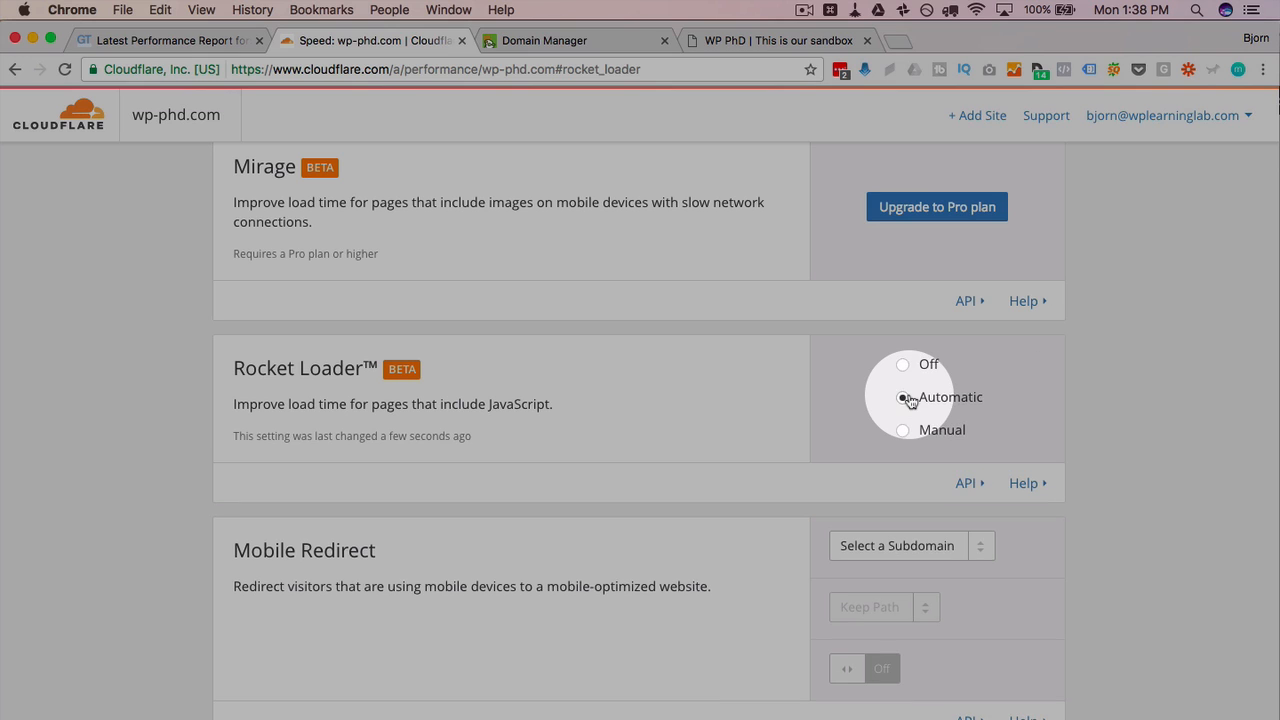
pyautogui.scroll(-3)
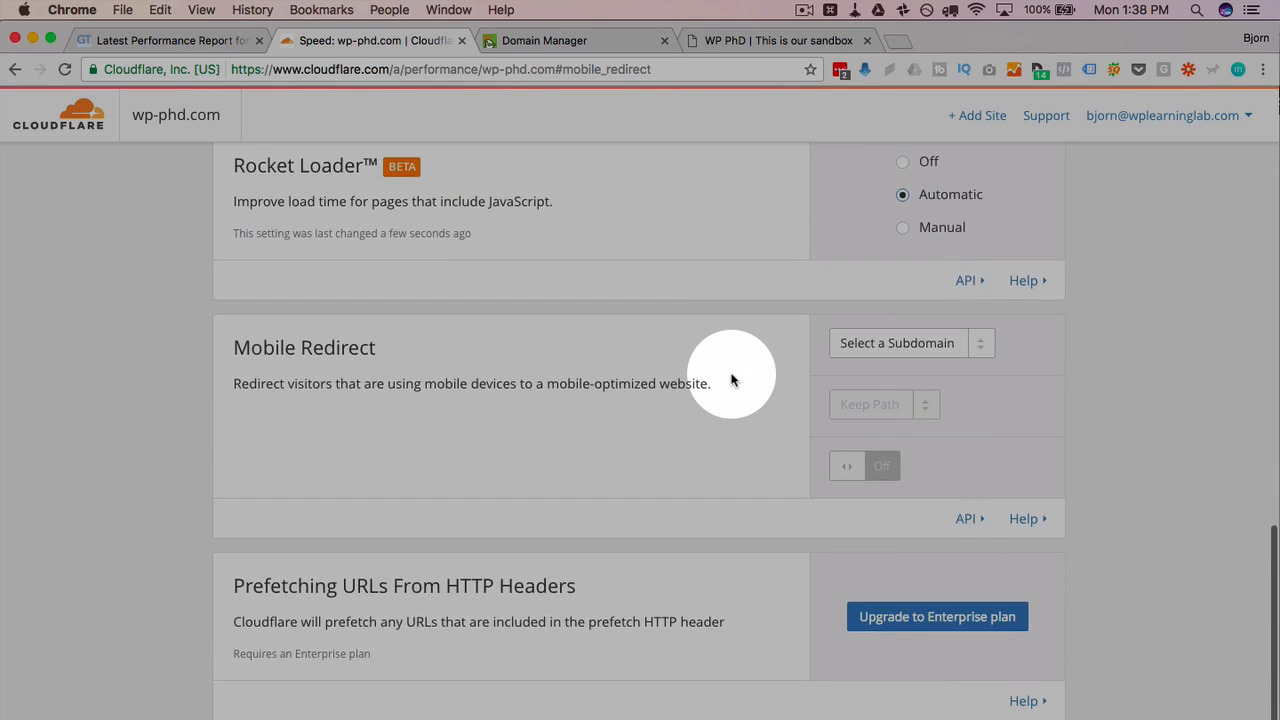
pyautogui.scroll(3)
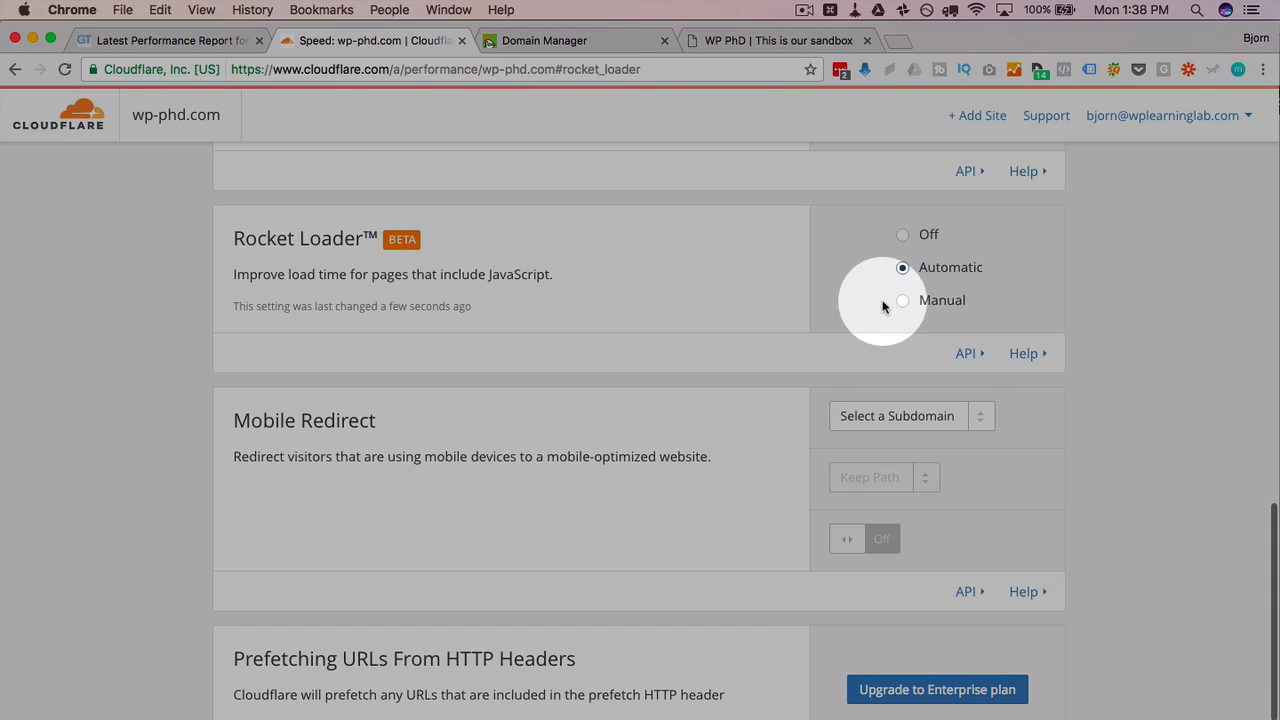
pyautogui.moveTo(744, 324)
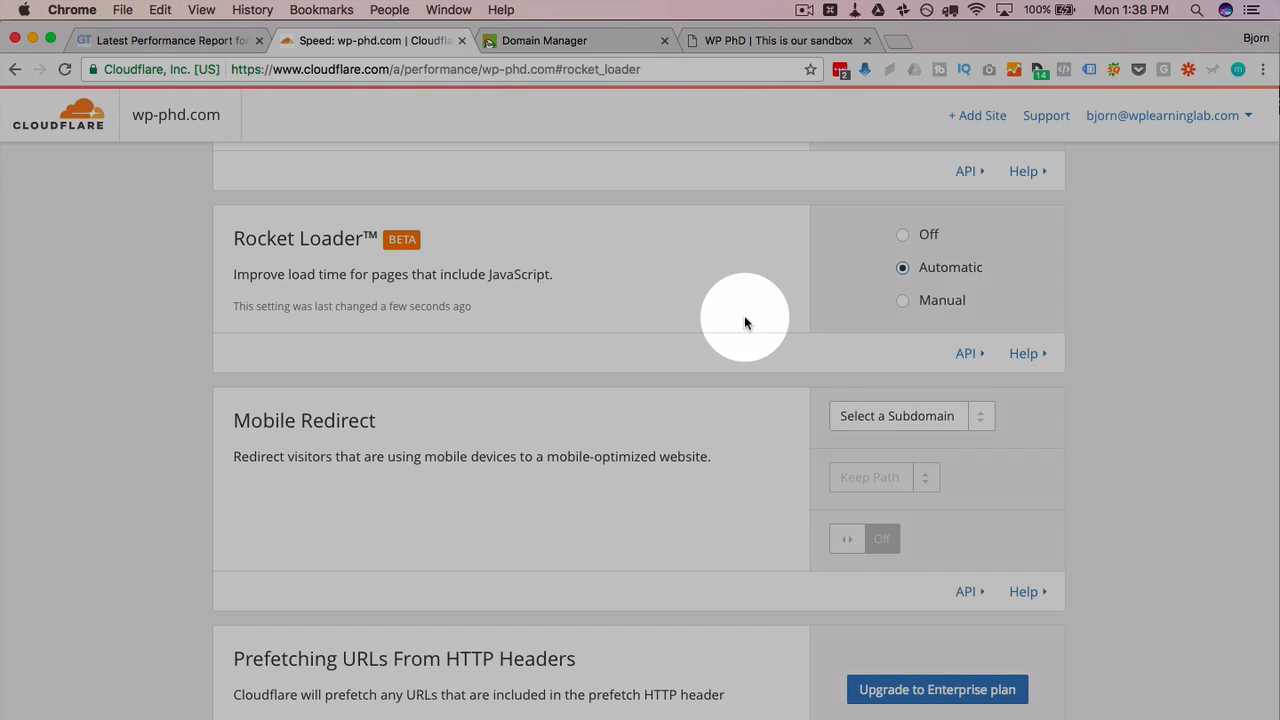
pyautogui.click(780, 40)
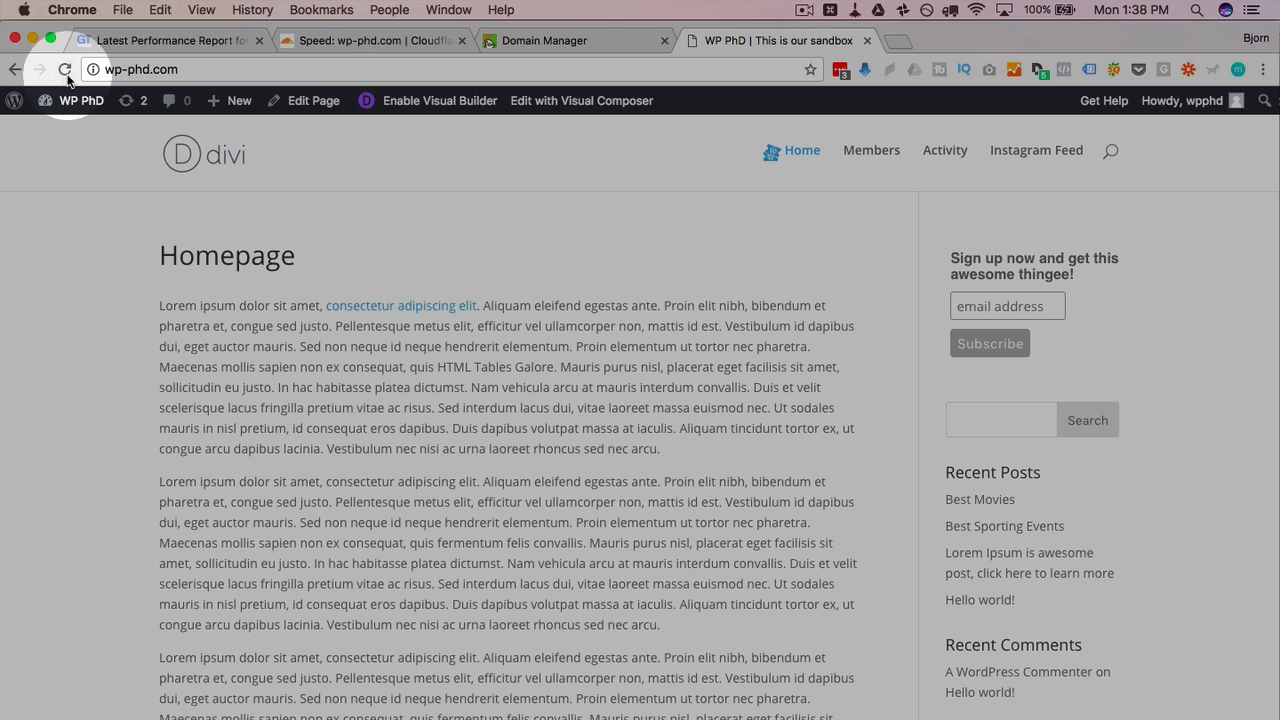
# Step: Reload the wp-phd.com homepage, revisit the Speed settings, then switch to the GTmetrix report with E (55%) and D (61%) scores
pyautogui.click(64, 68)
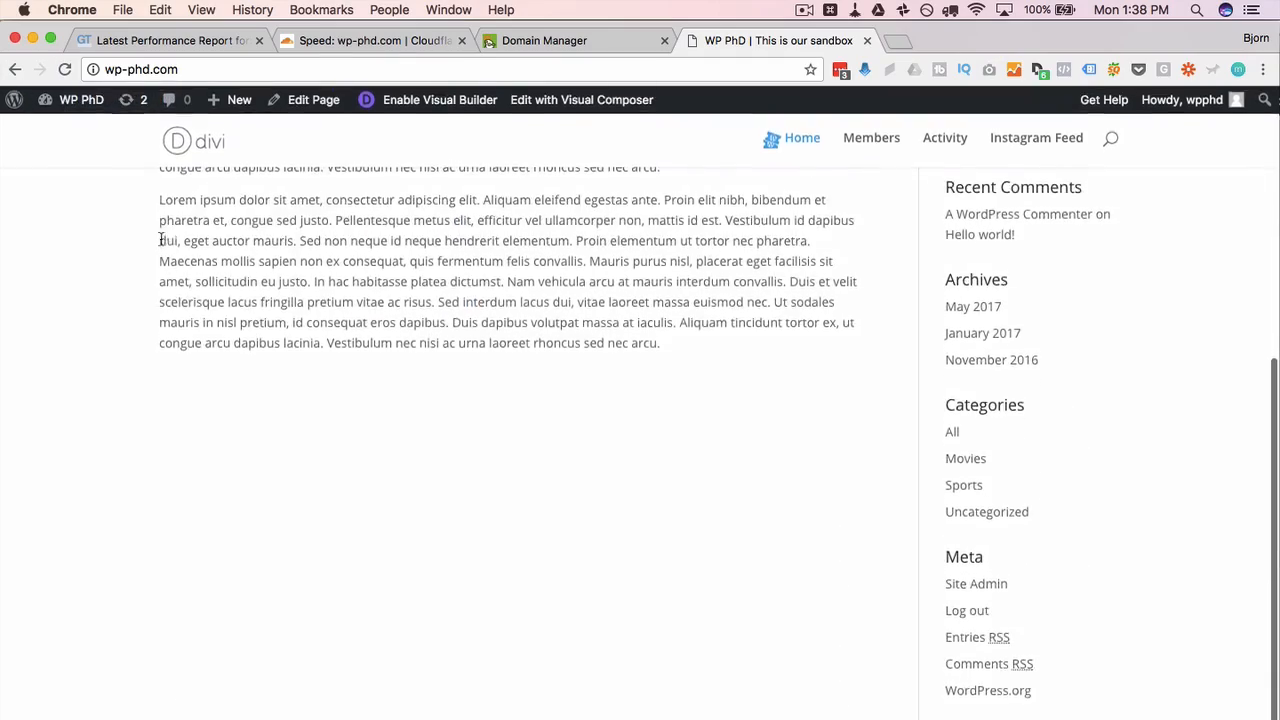
pyautogui.click(376, 40)
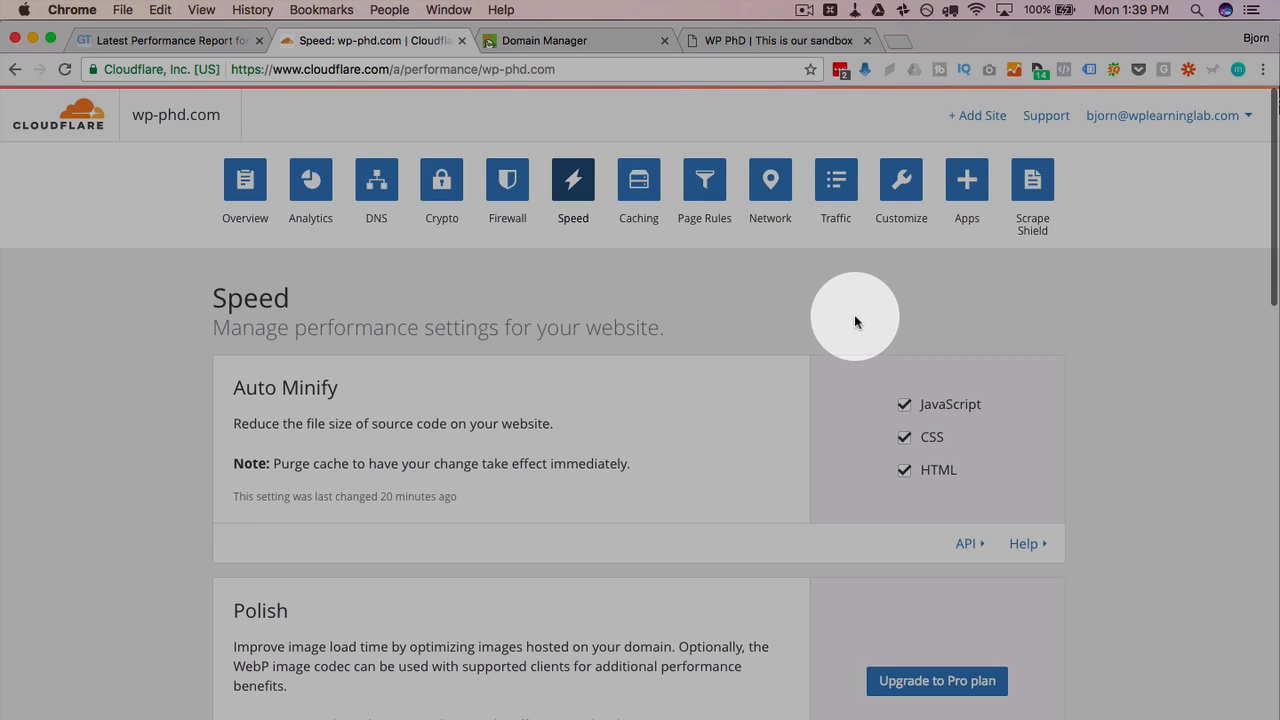
pyautogui.moveTo(710, 288)
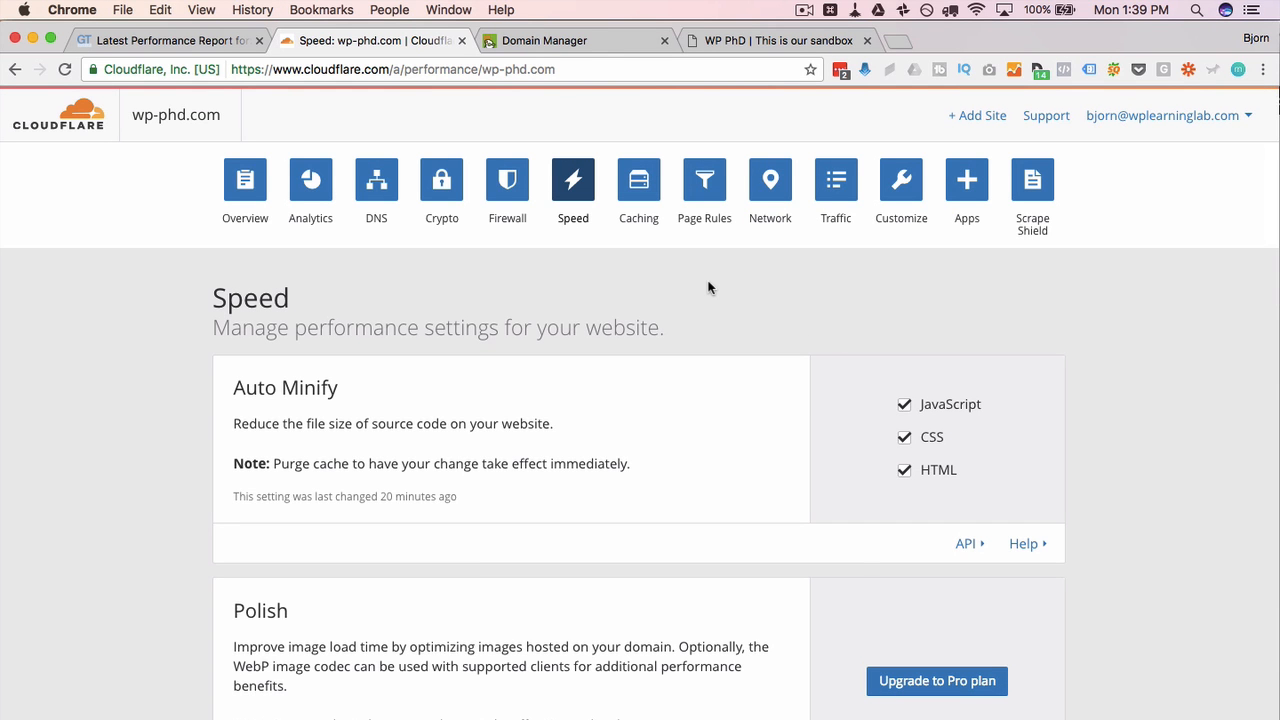
pyautogui.click(164, 40)
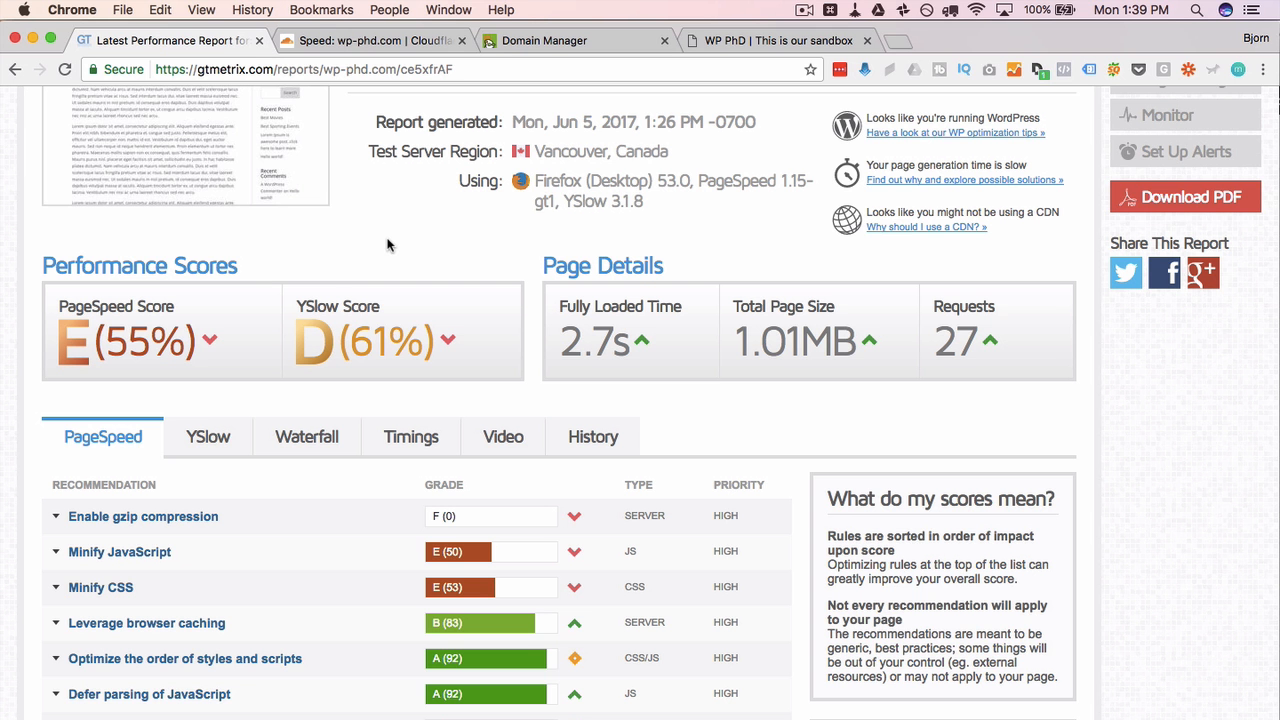
# Step: Review the old wp-phd.com report (PageSpeed E 55%, YSlow D 61%) and start a Re-Test
pyautogui.scroll(3)
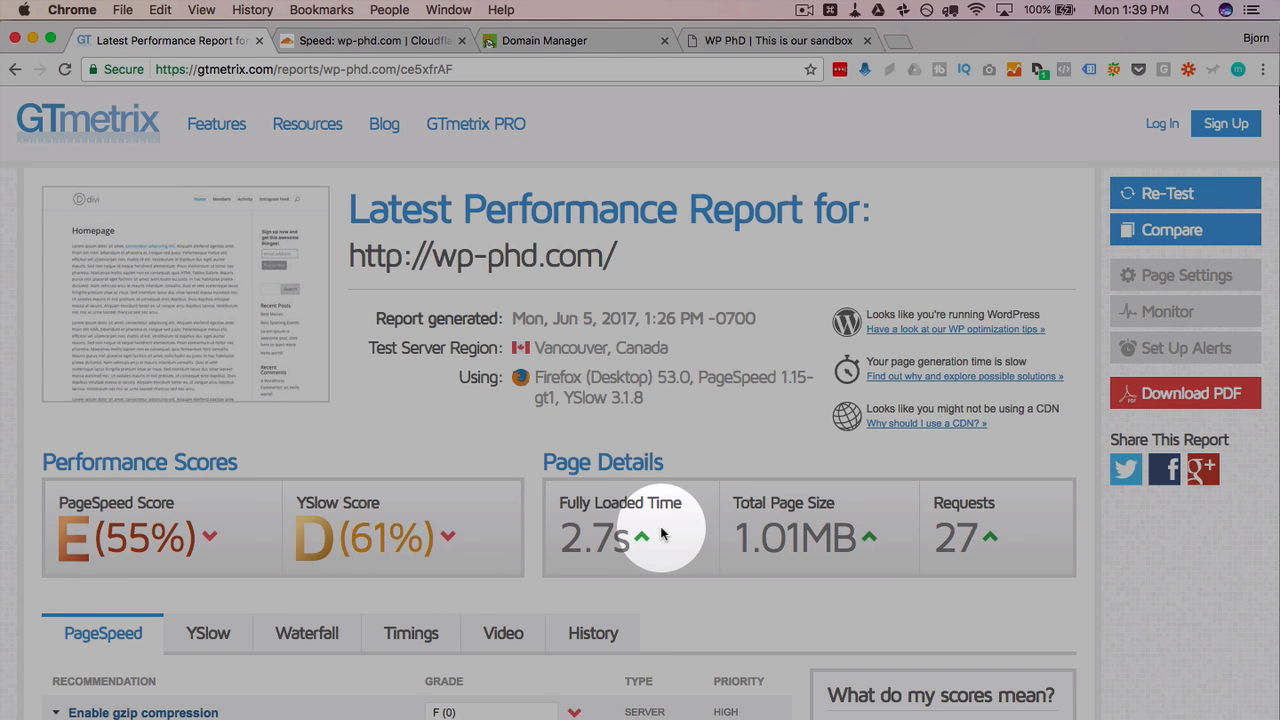
pyautogui.moveTo(596, 538)
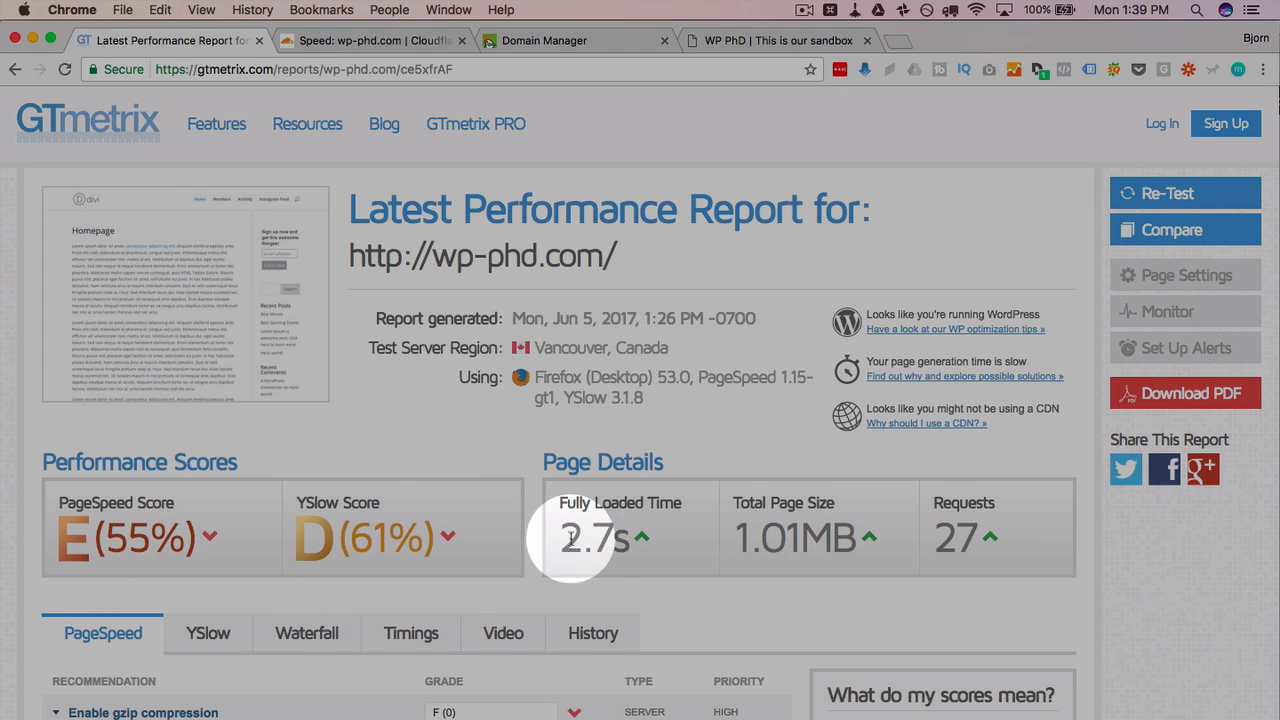
pyautogui.moveTo(932, 540)
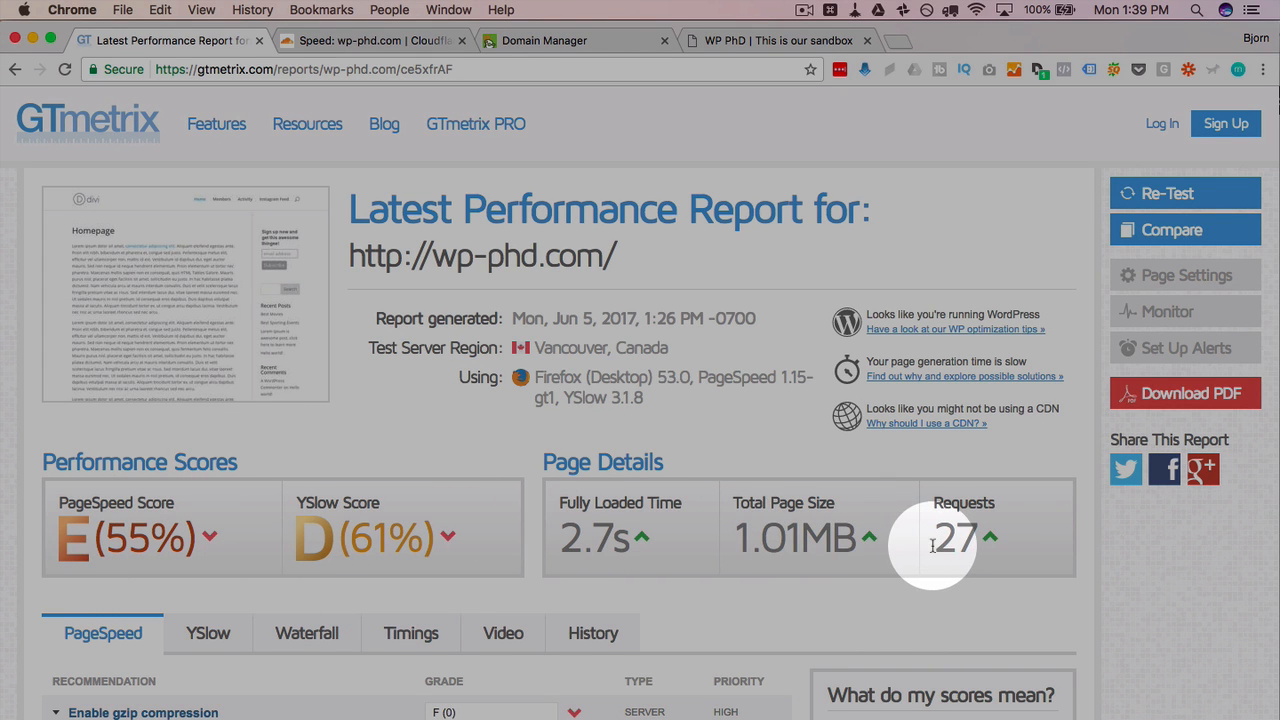
pyautogui.click(1184, 192)
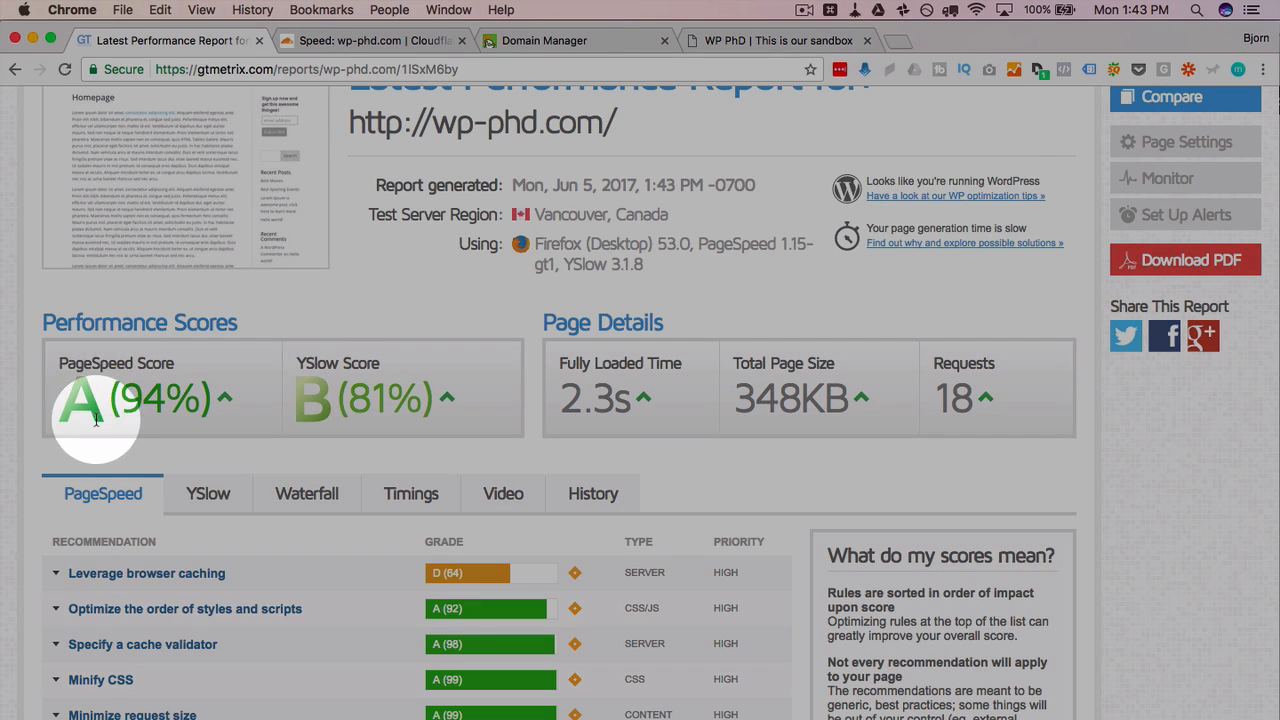
pyautogui.moveTo(320, 400)
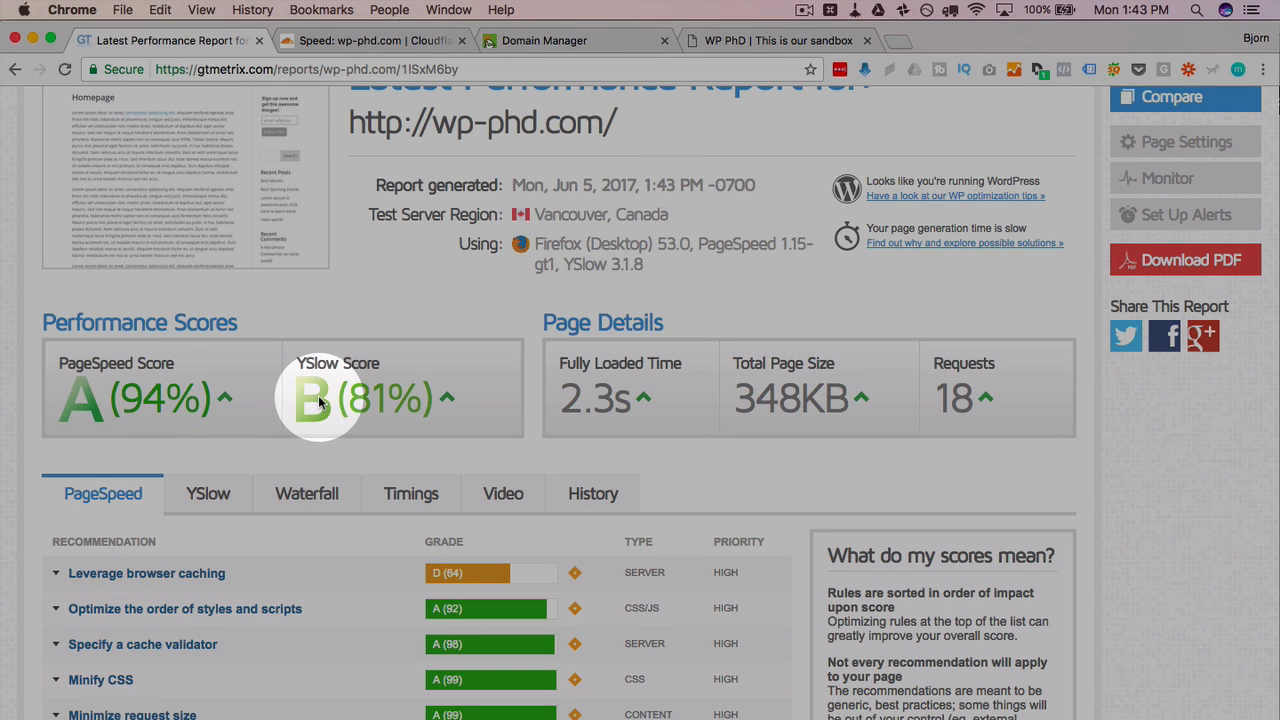
pyautogui.moveTo(596, 398)
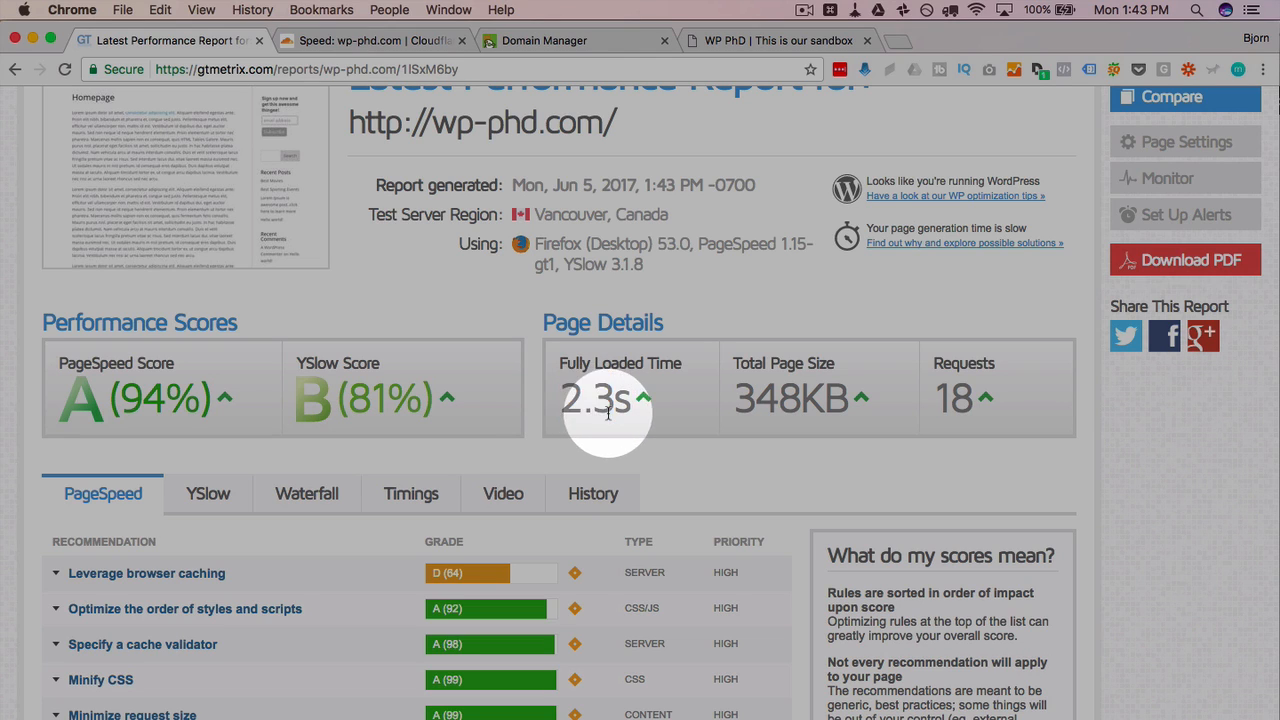
pyautogui.moveTo(636, 424)
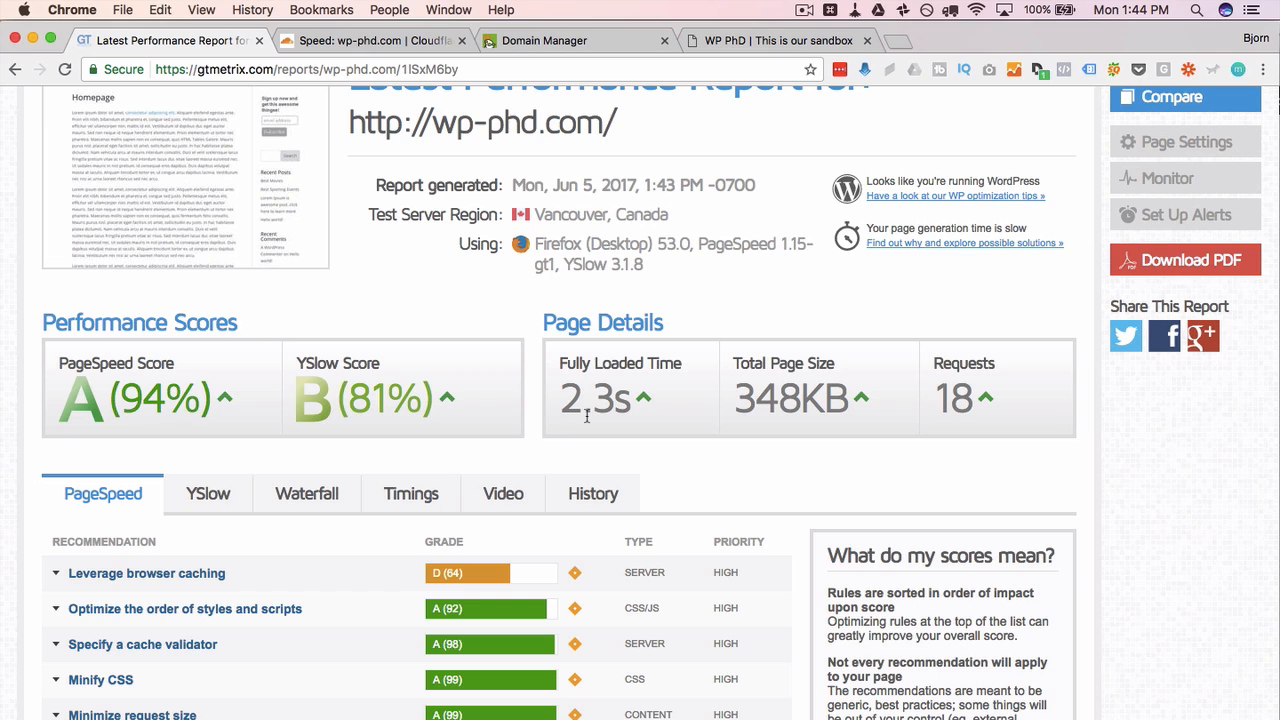
# Step: Review the retested report: PageSpeed A 94%, YSlow B 81%, 2.3s load, 348KB, 18 requests
pyautogui.click(588, 414)
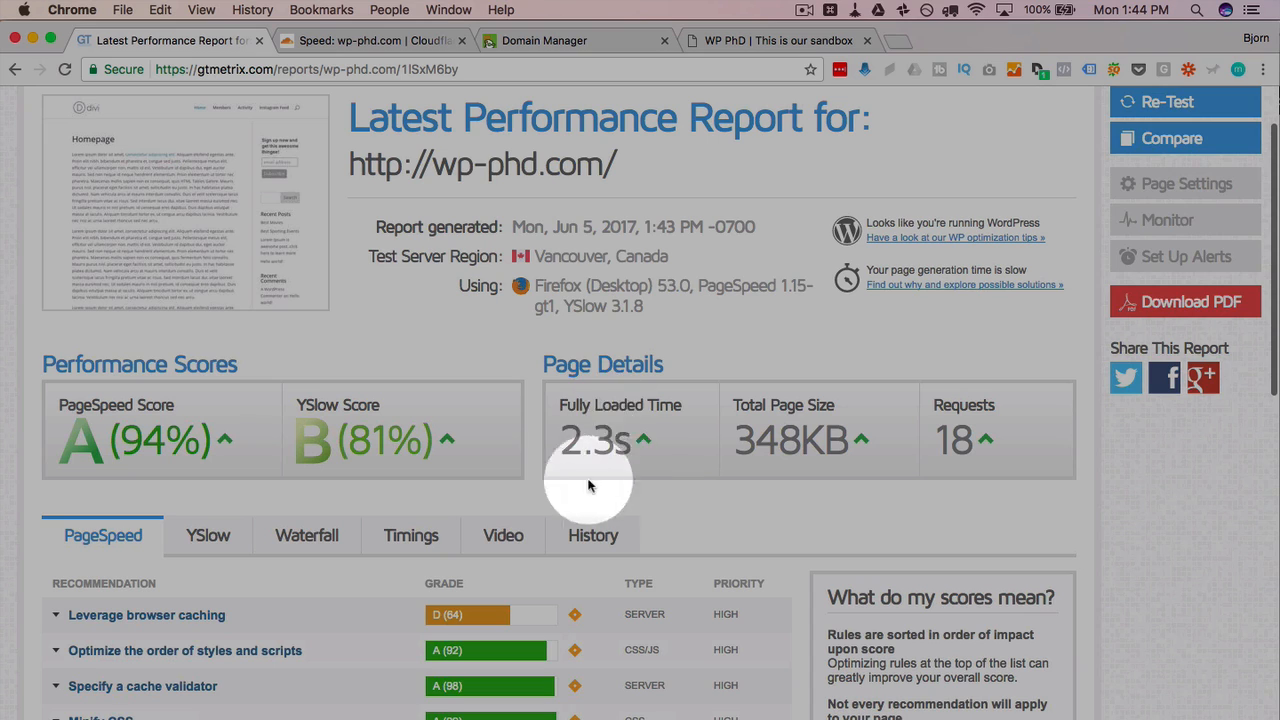
pyautogui.moveTo(738, 440)
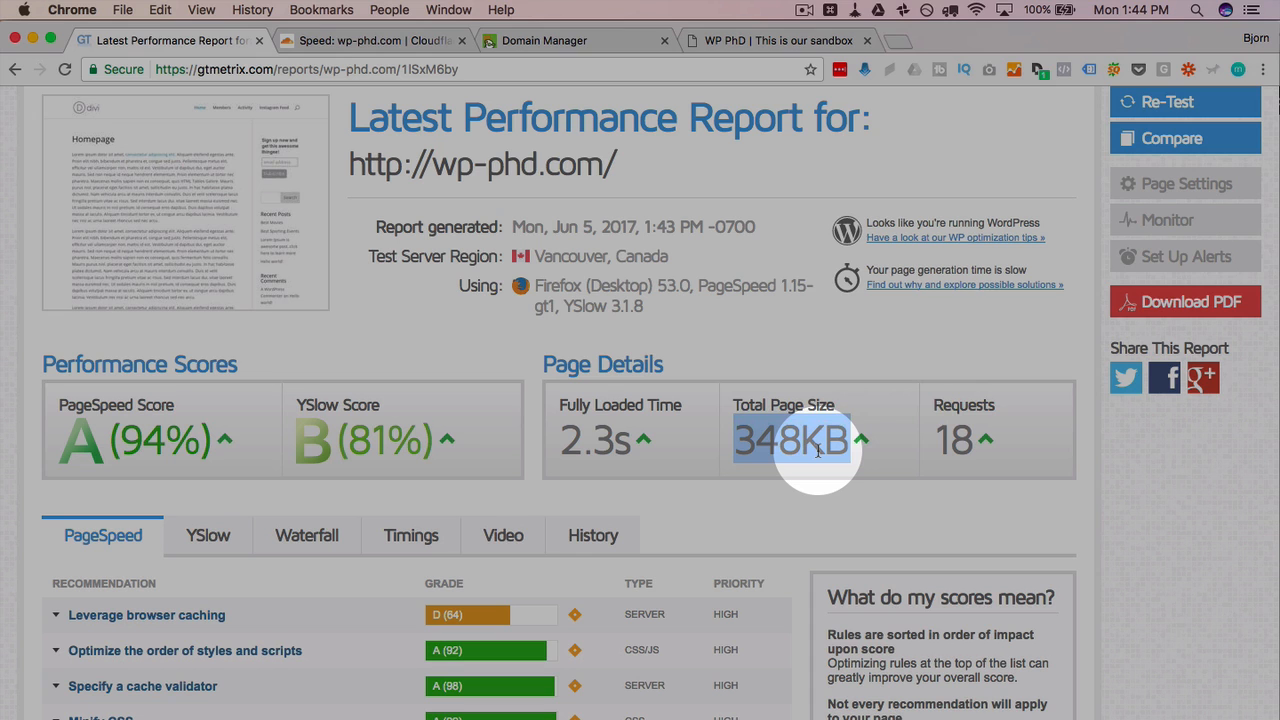
pyautogui.moveTo(940, 440)
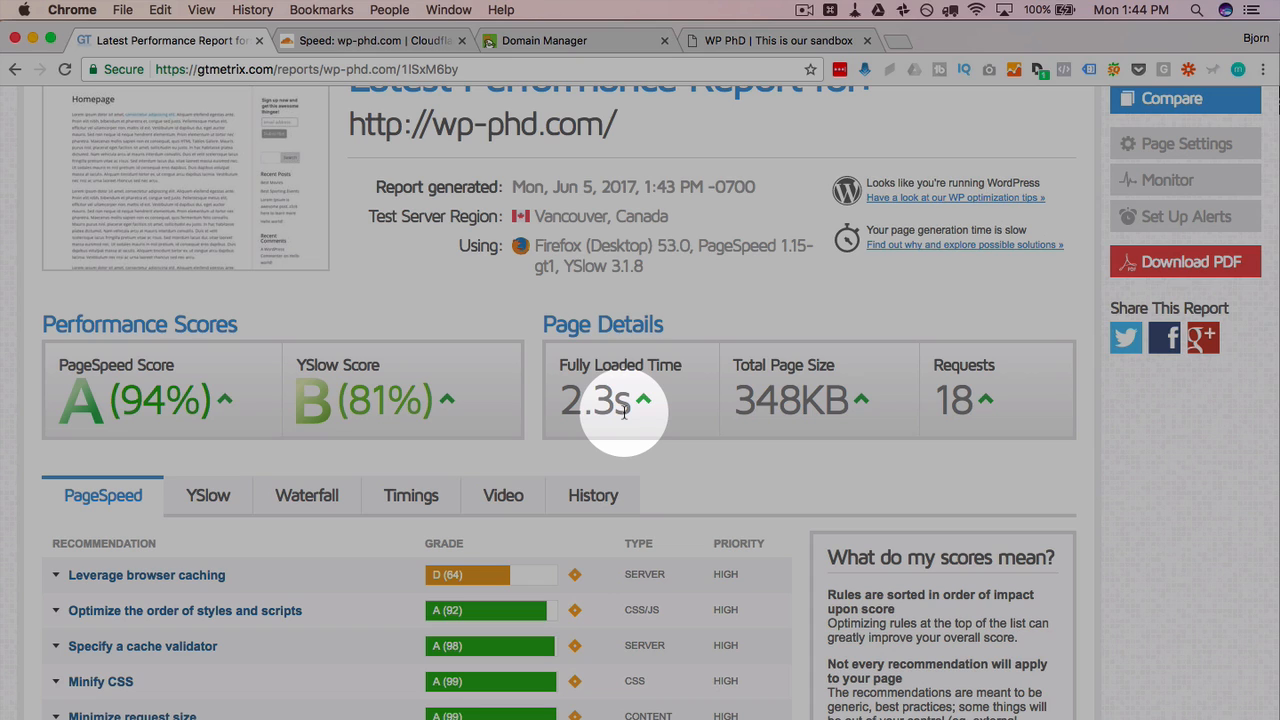
pyautogui.moveTo(610, 440)
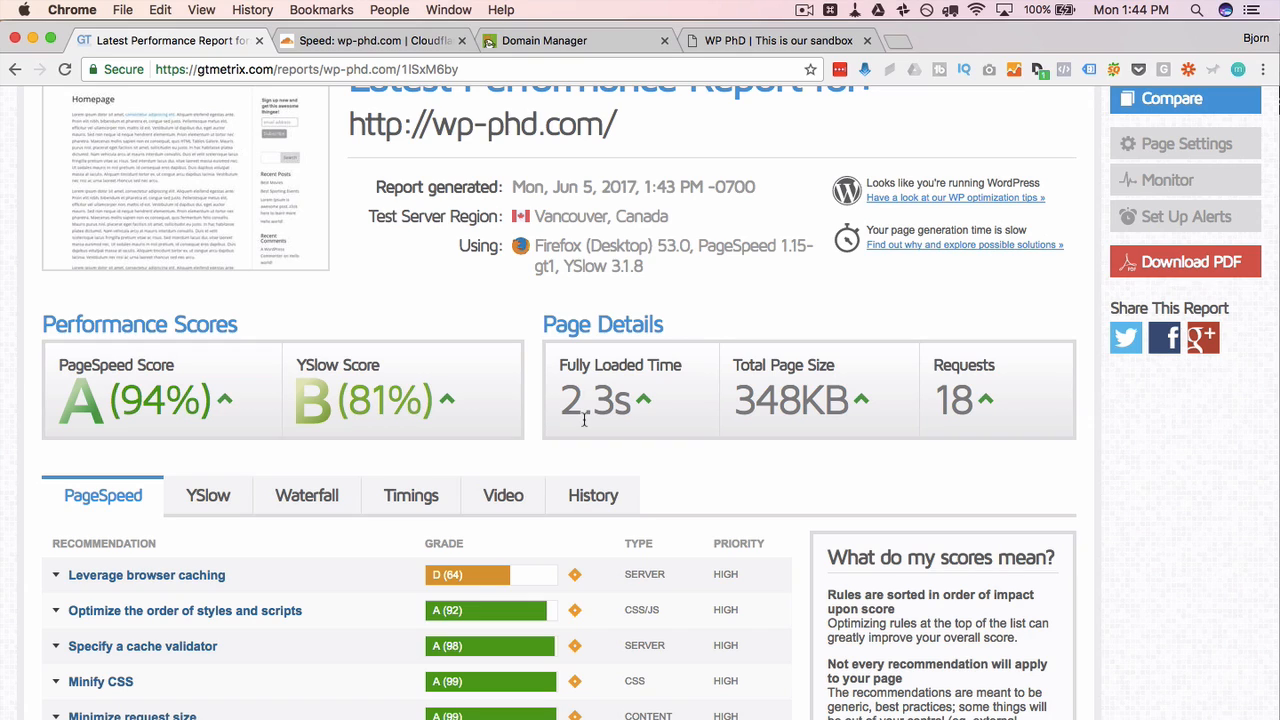
pyautogui.moveTo(628, 458)
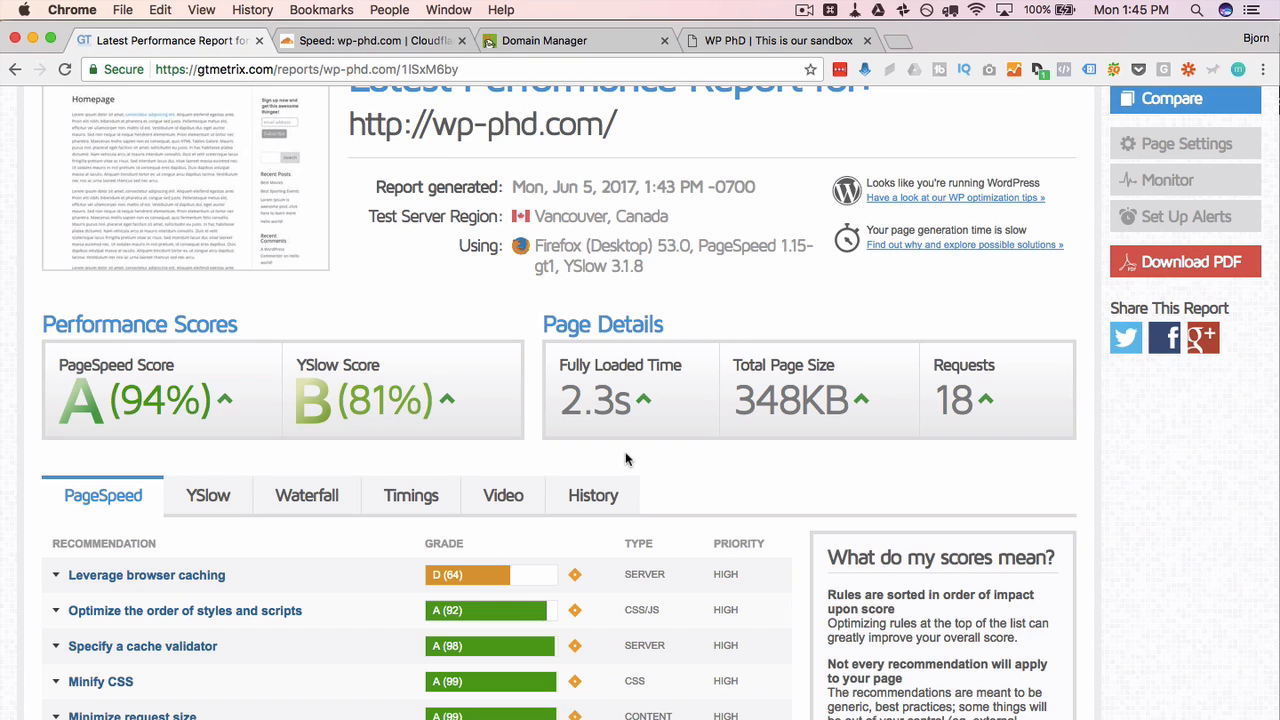
pyautogui.moveTo(632, 446)
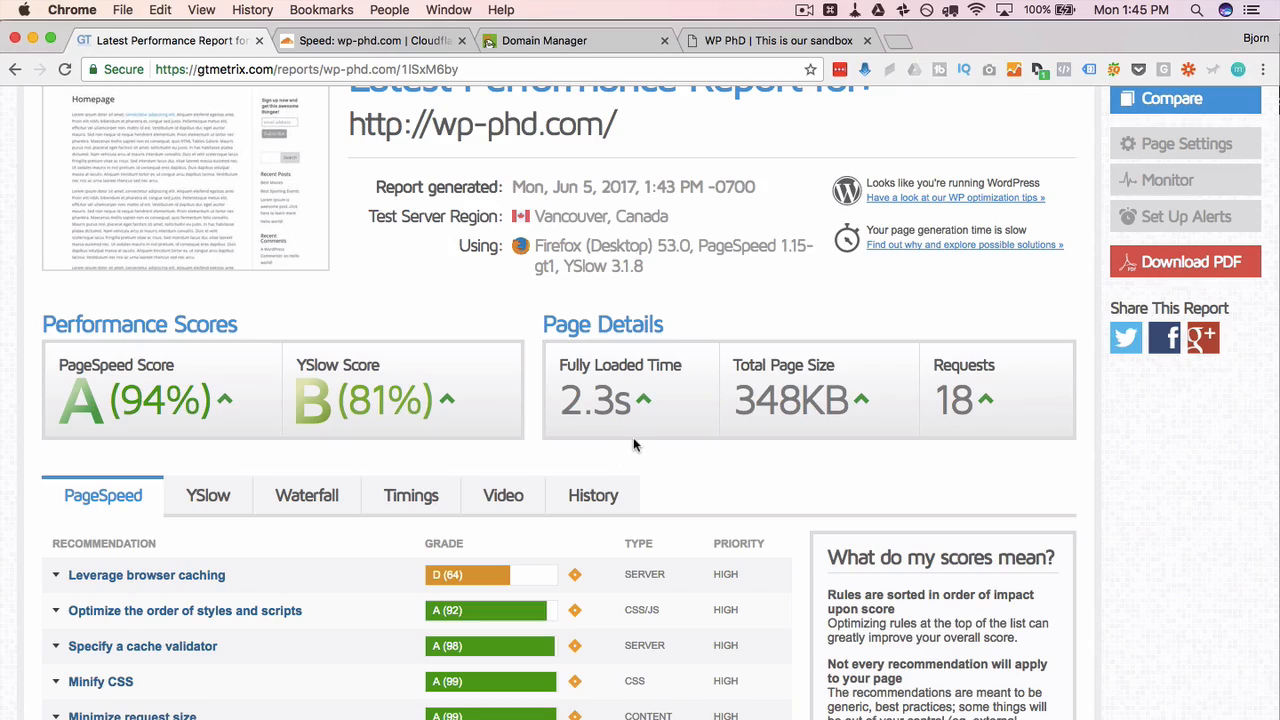